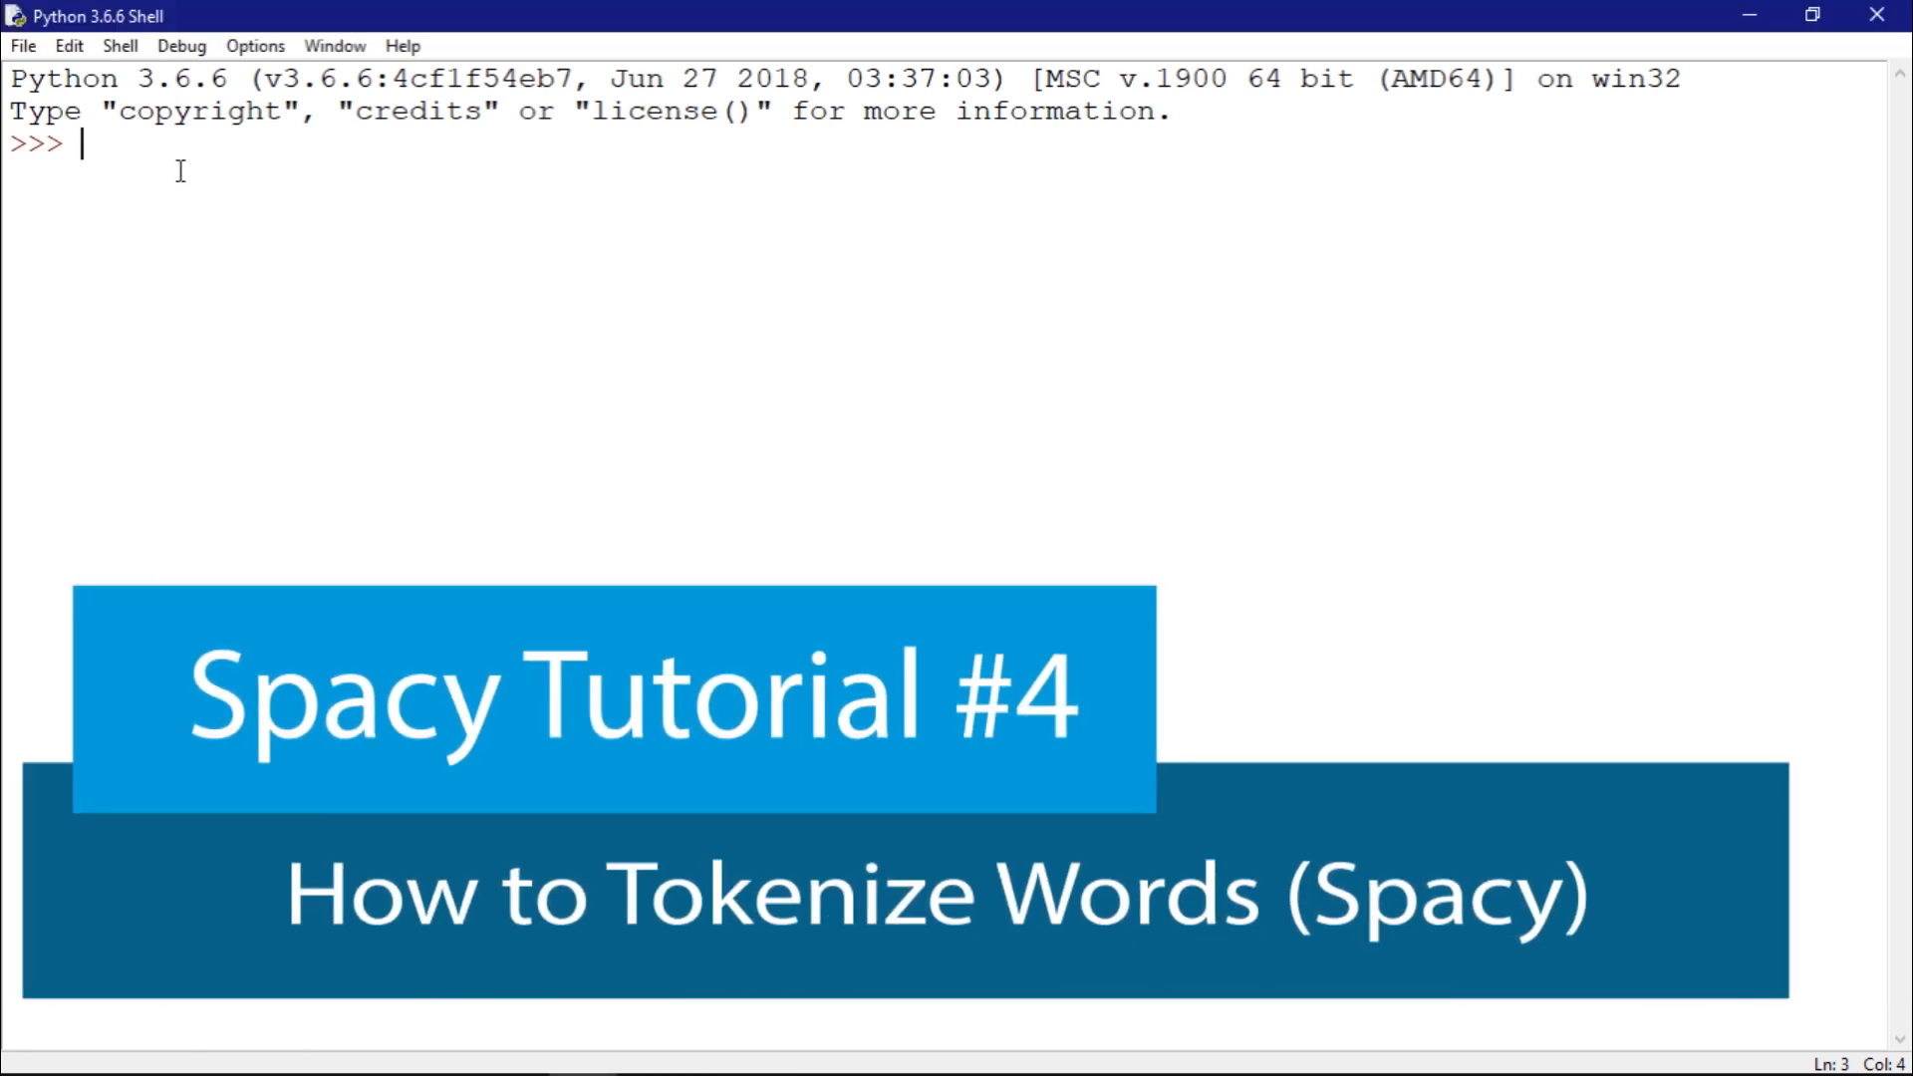
Run 'import spacy' to bring spaCy into the interactive session
text(import)
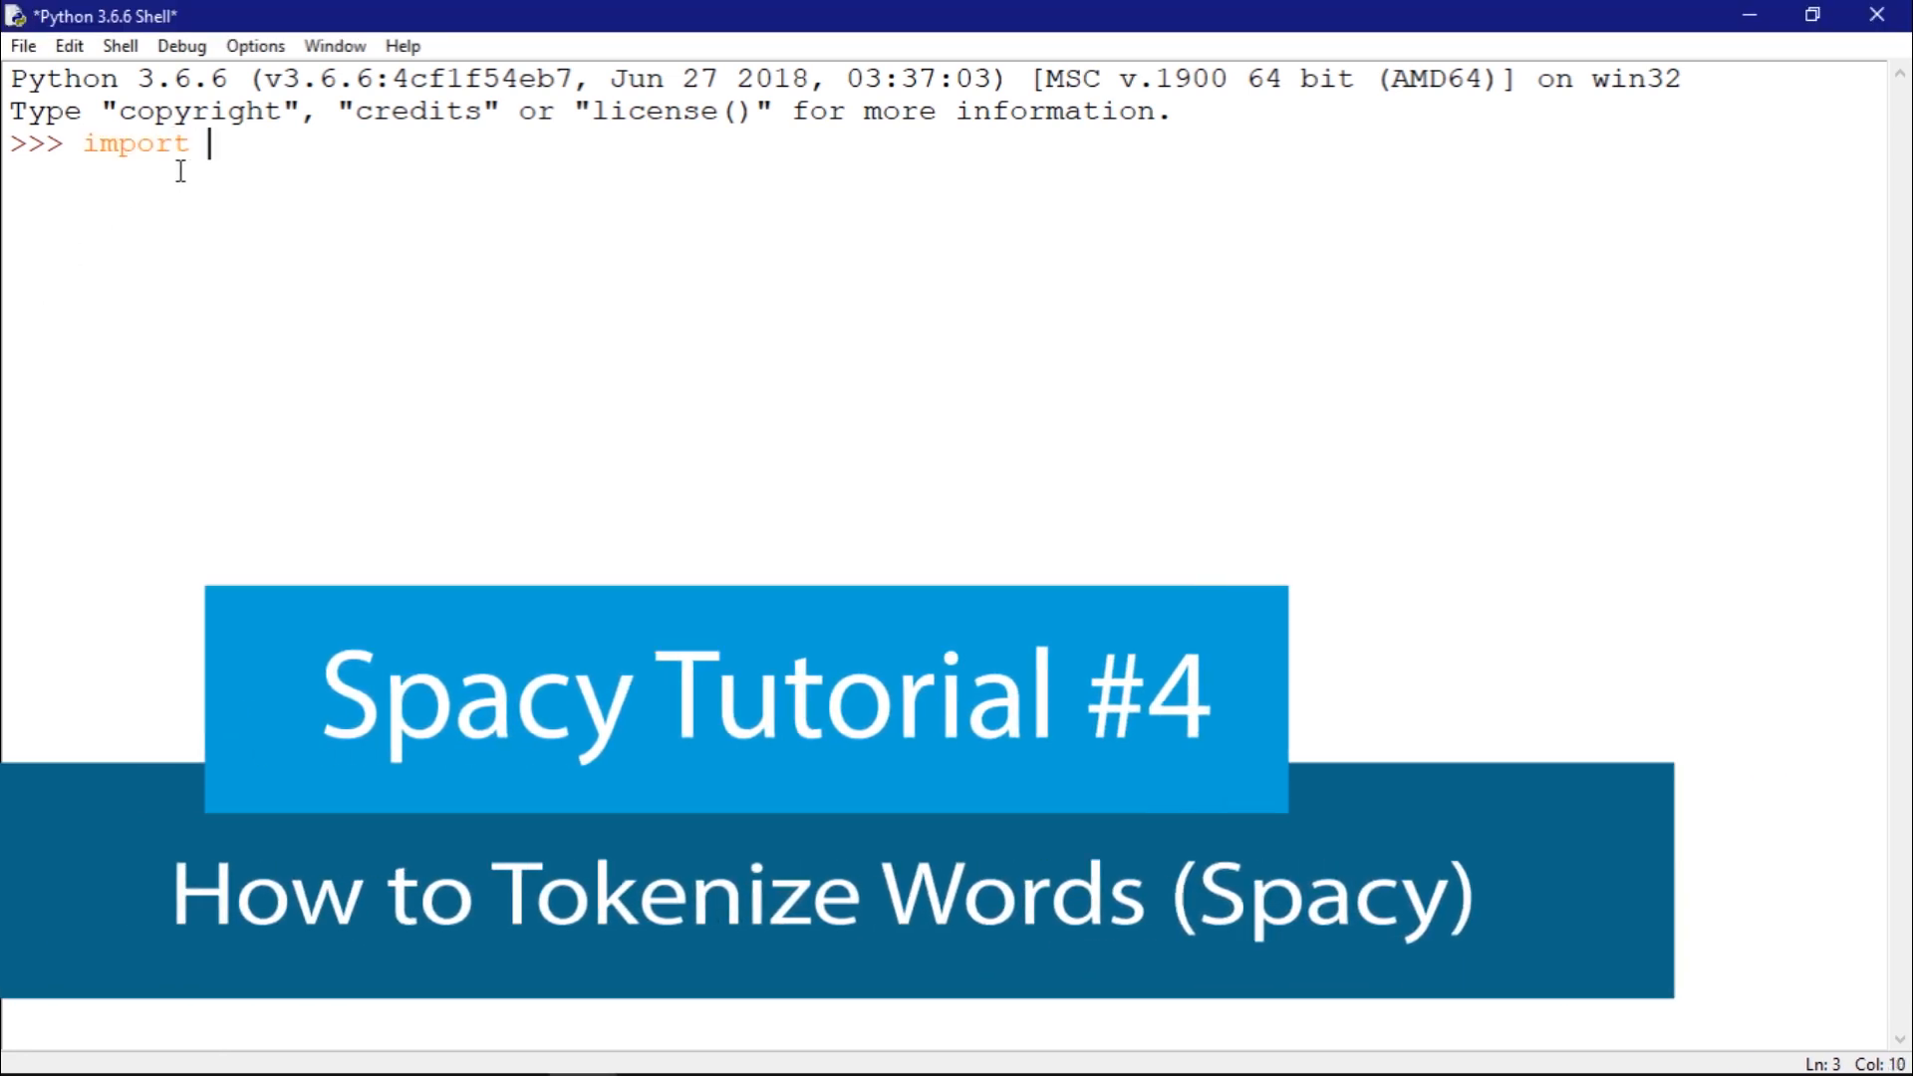
text(spacy)
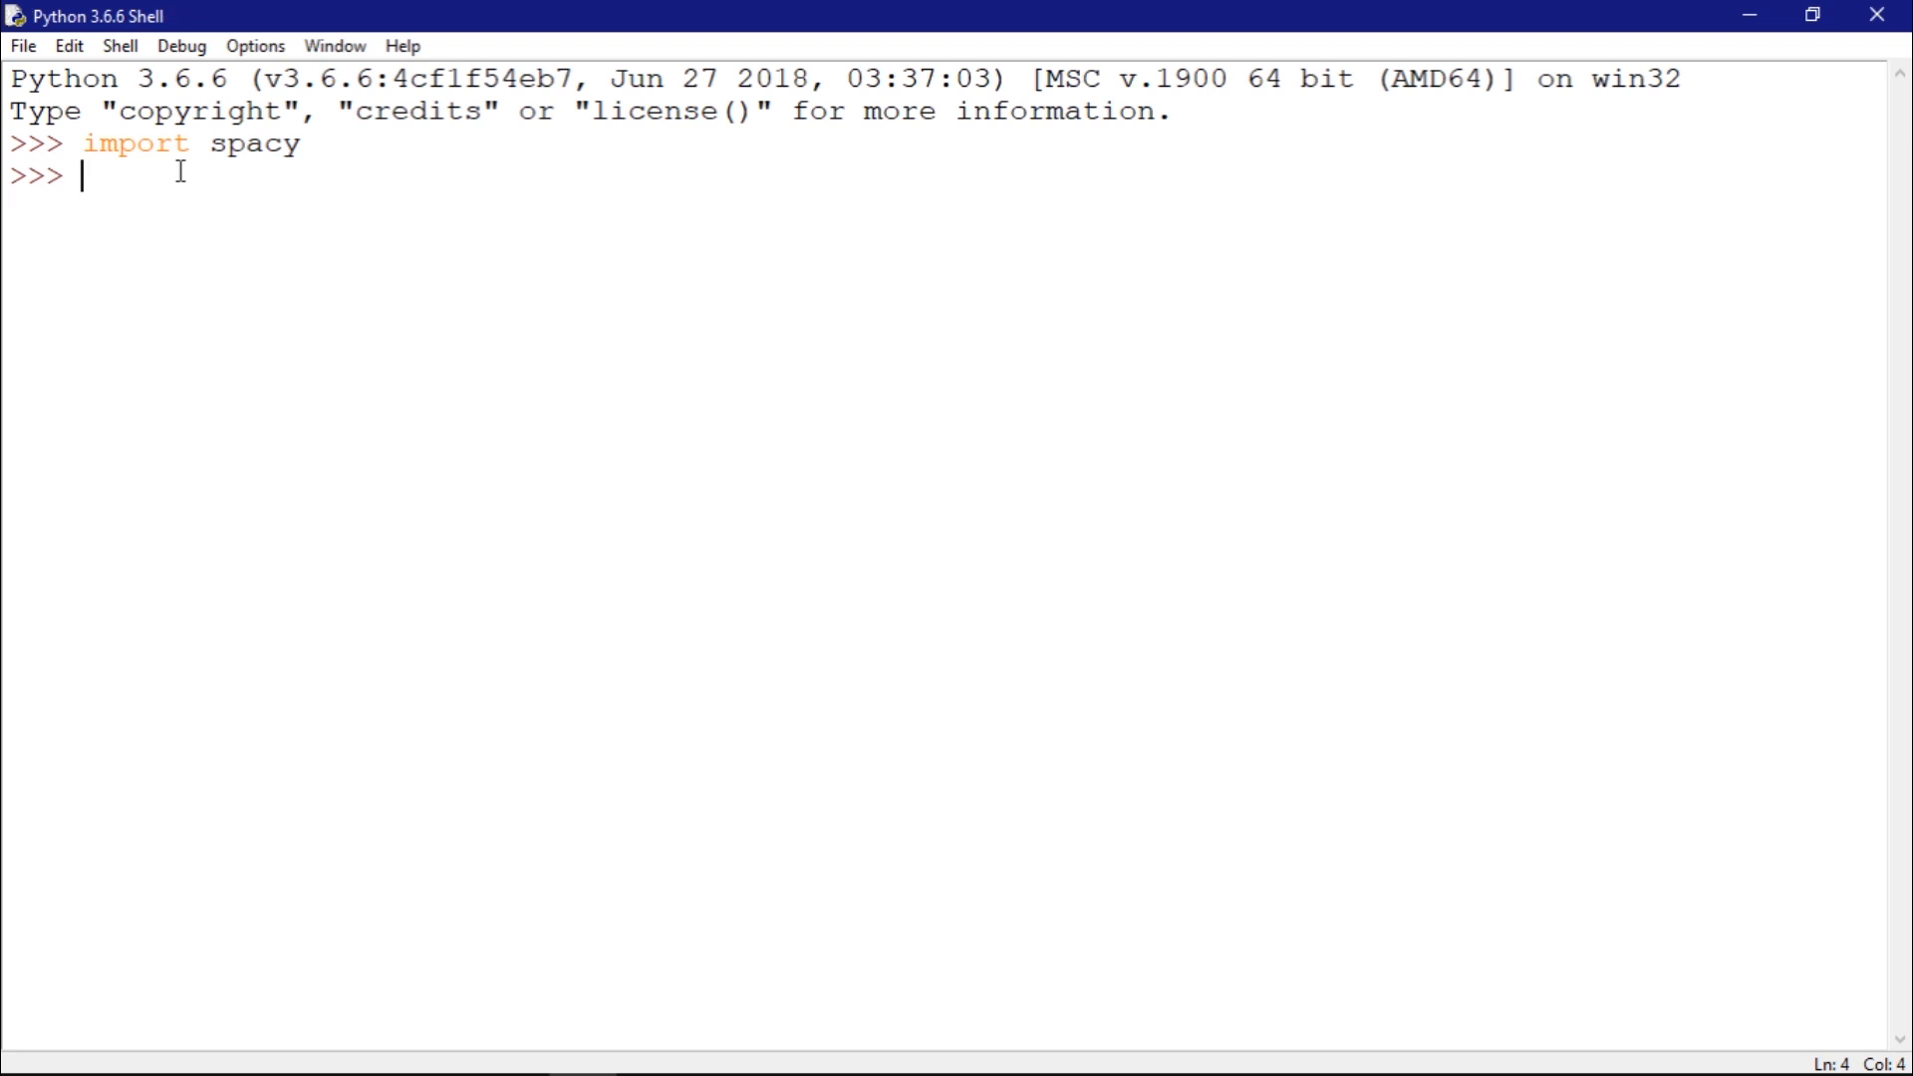
Run nlp = spacy.load('en') to load the English model into nlp
text(nl)
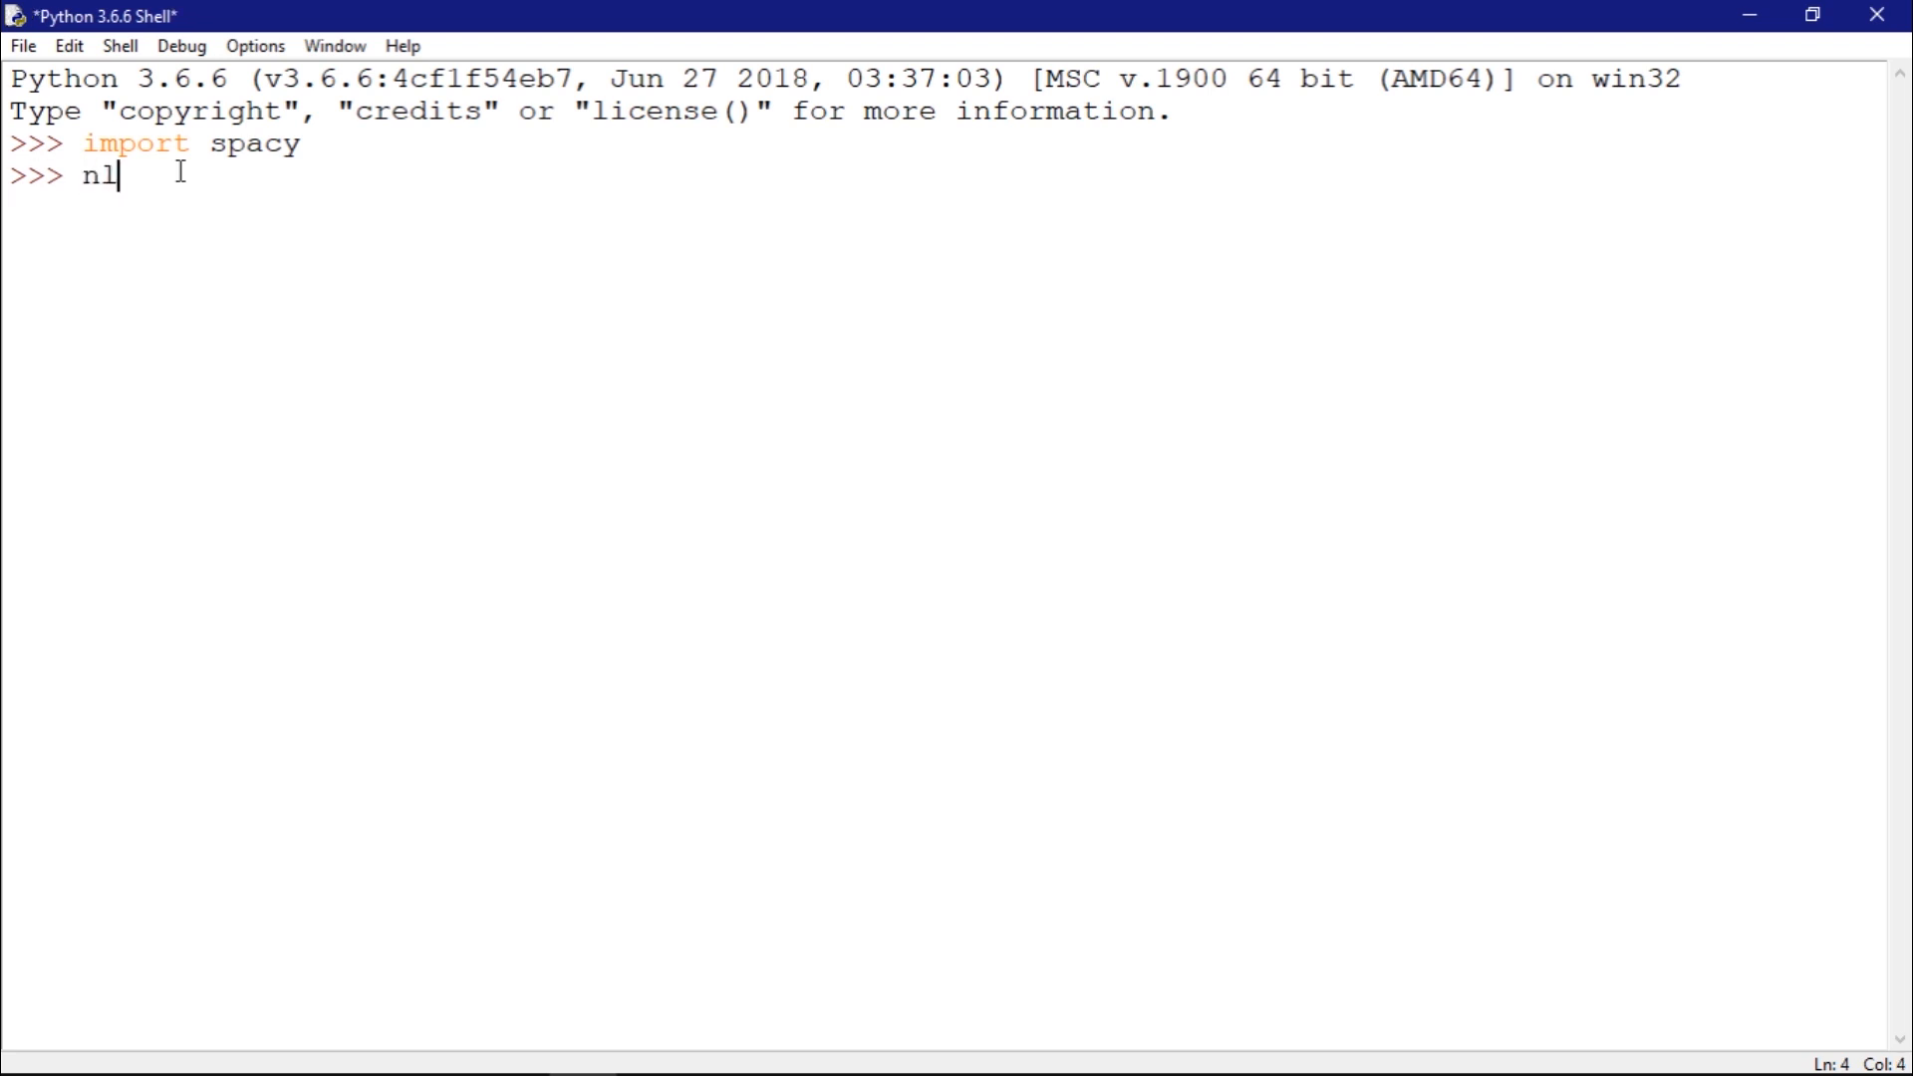
text(p =)
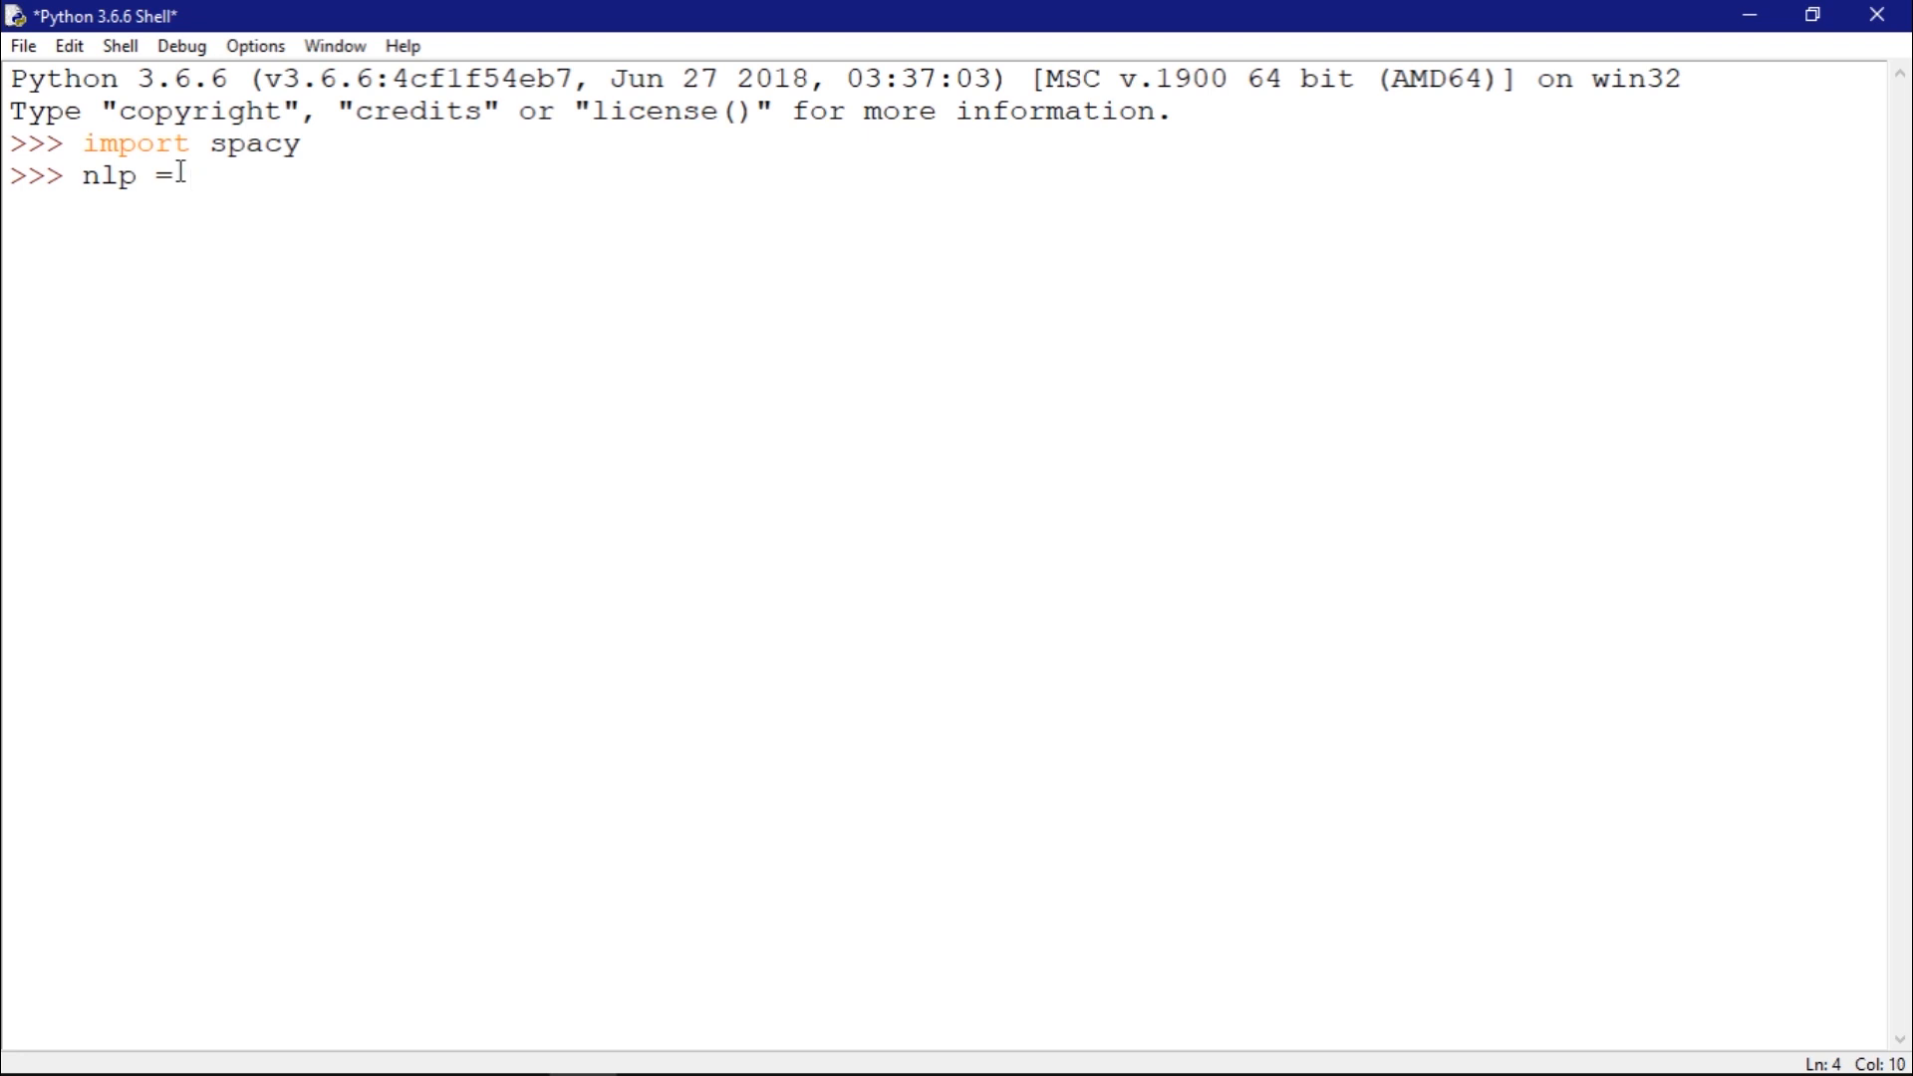
text(spacy)
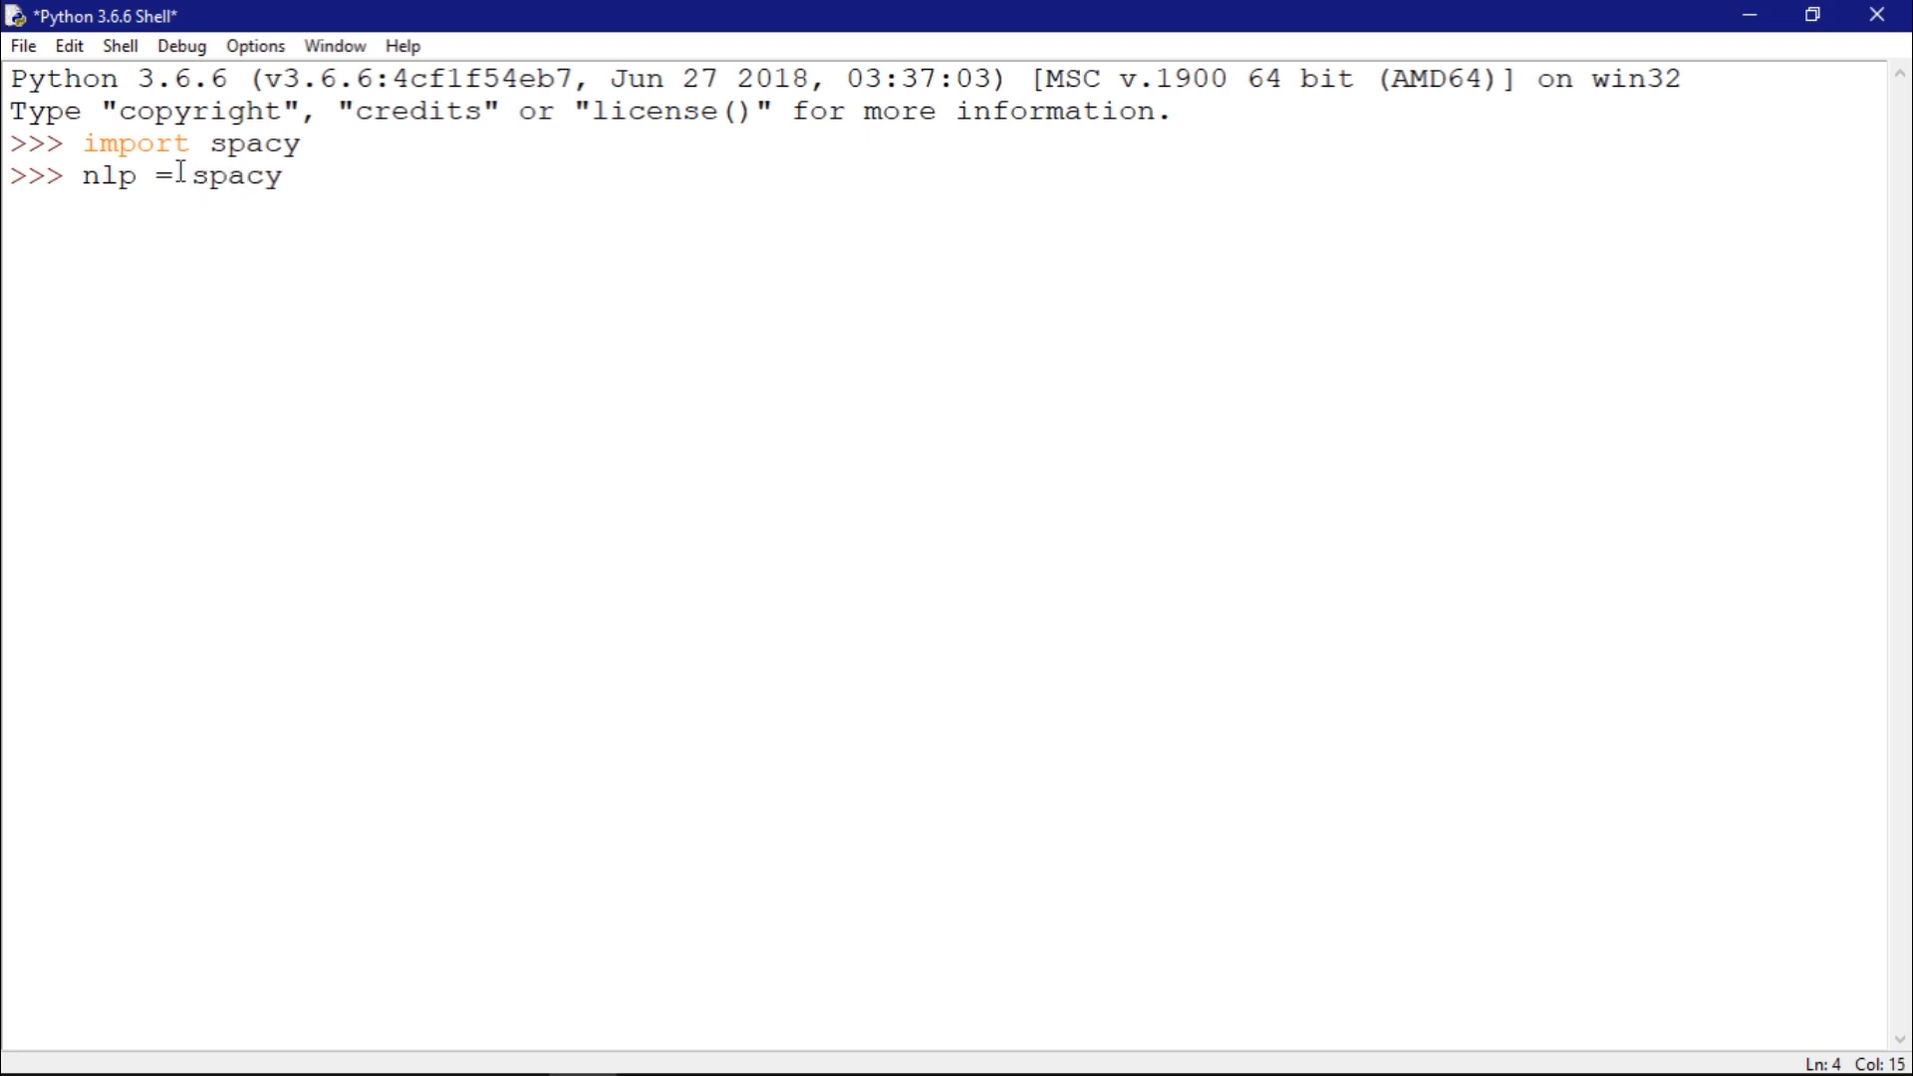
text(.load)
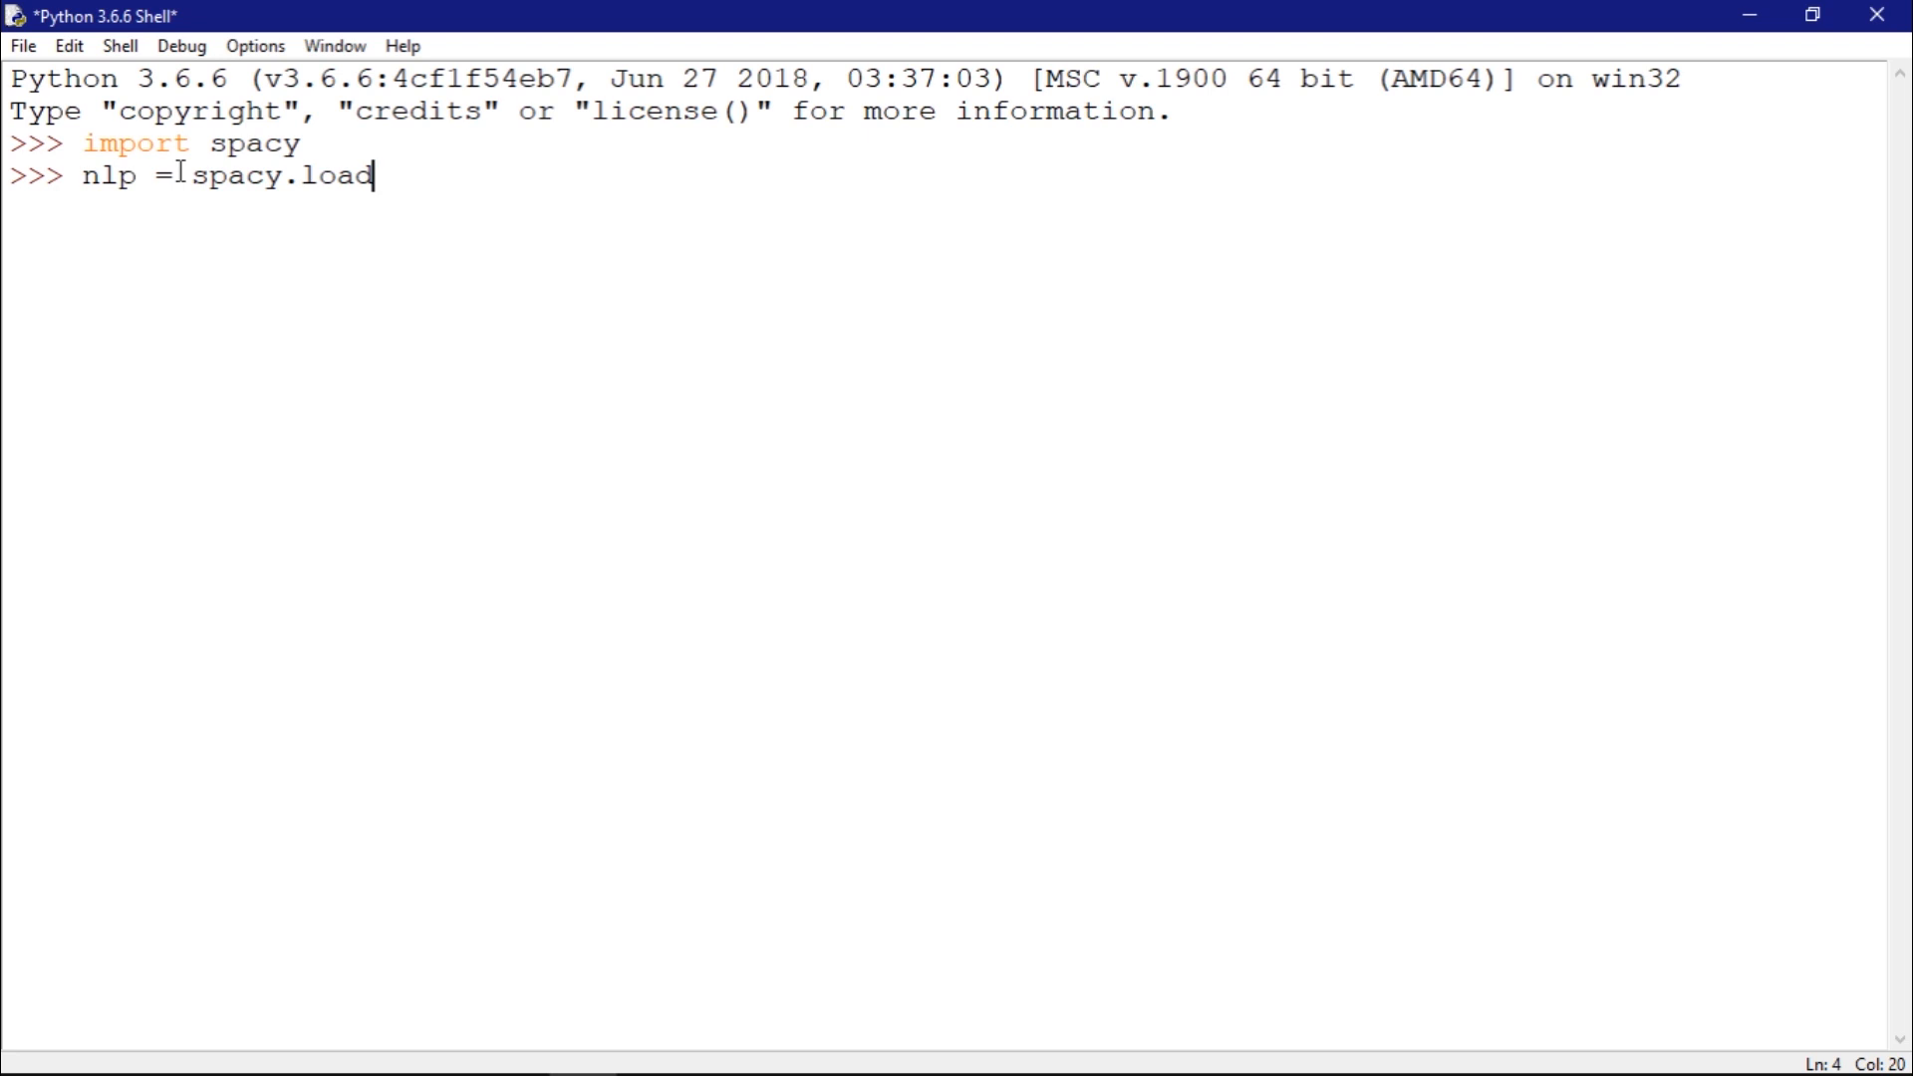
text(('en'))
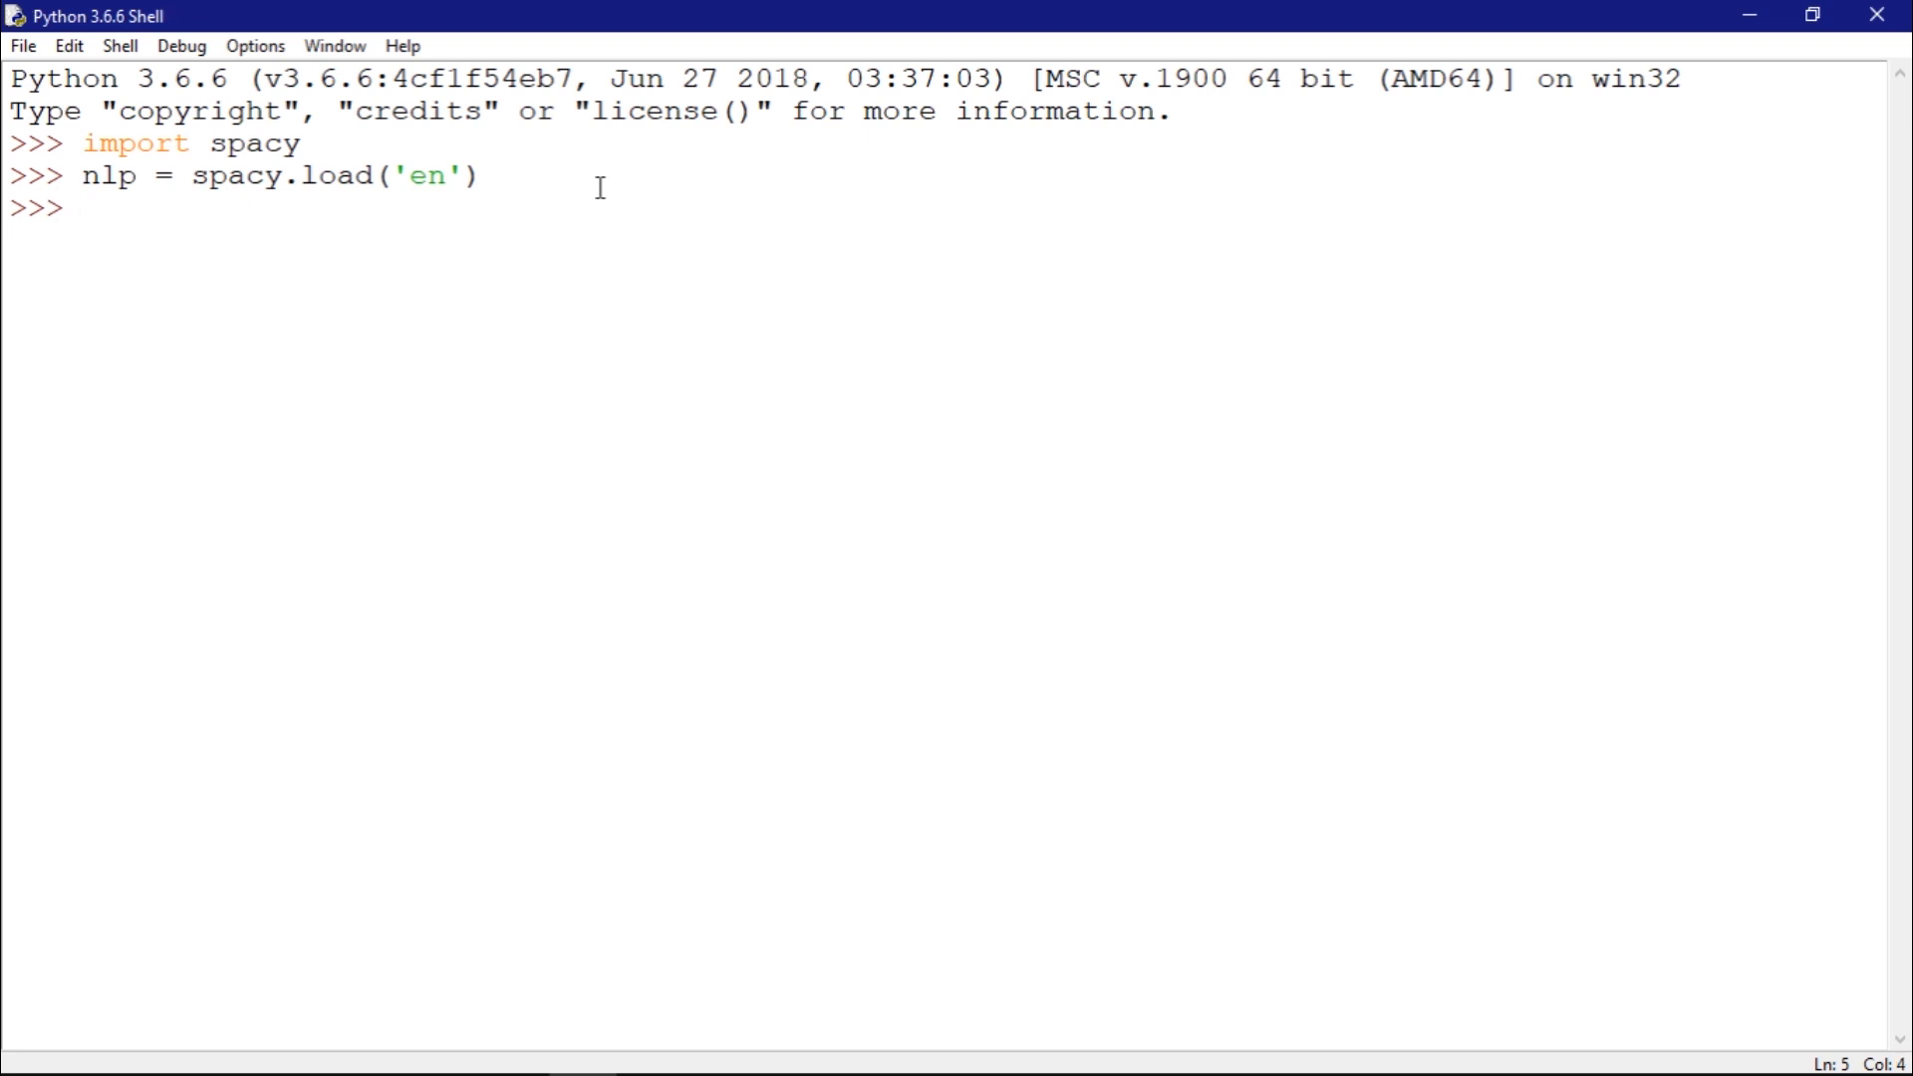
Run sent = nlp(u'this is a text') to process the phrase into a sent document
text(sent)
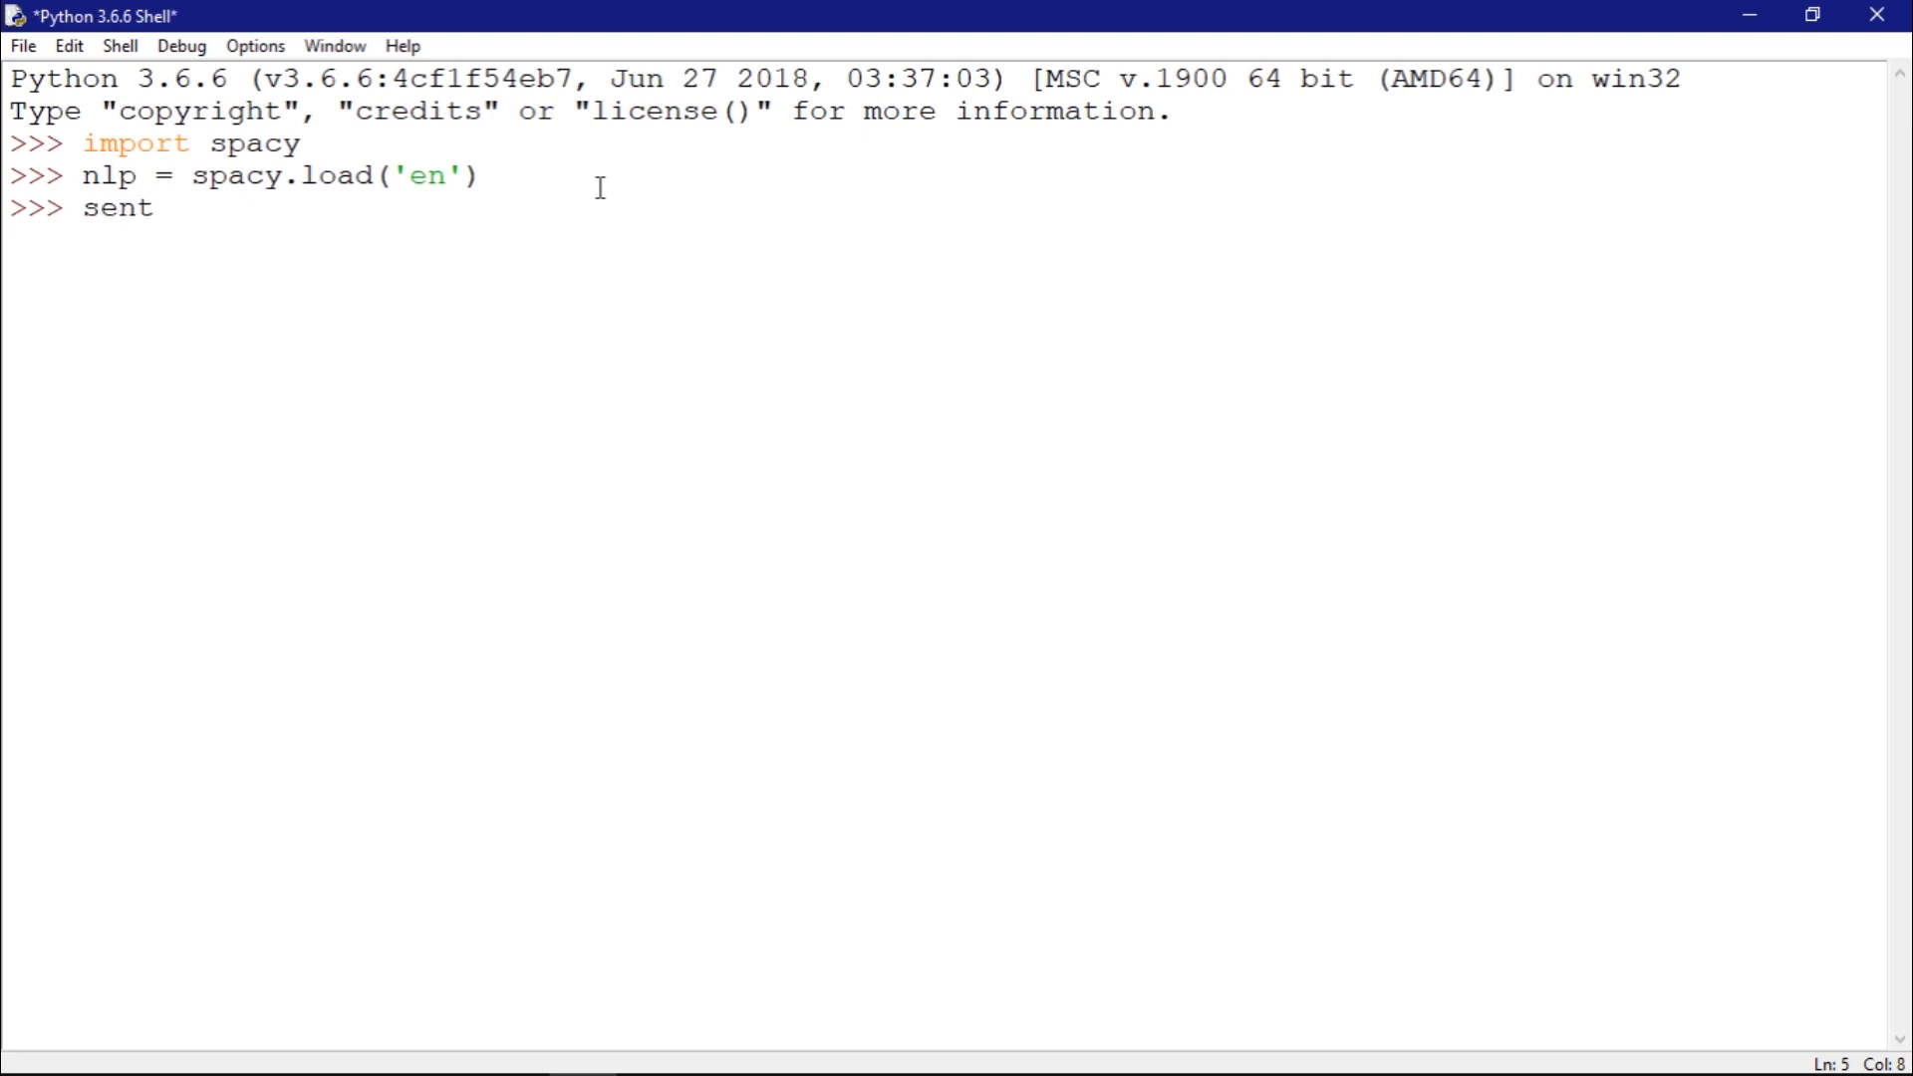
text(= nlp)
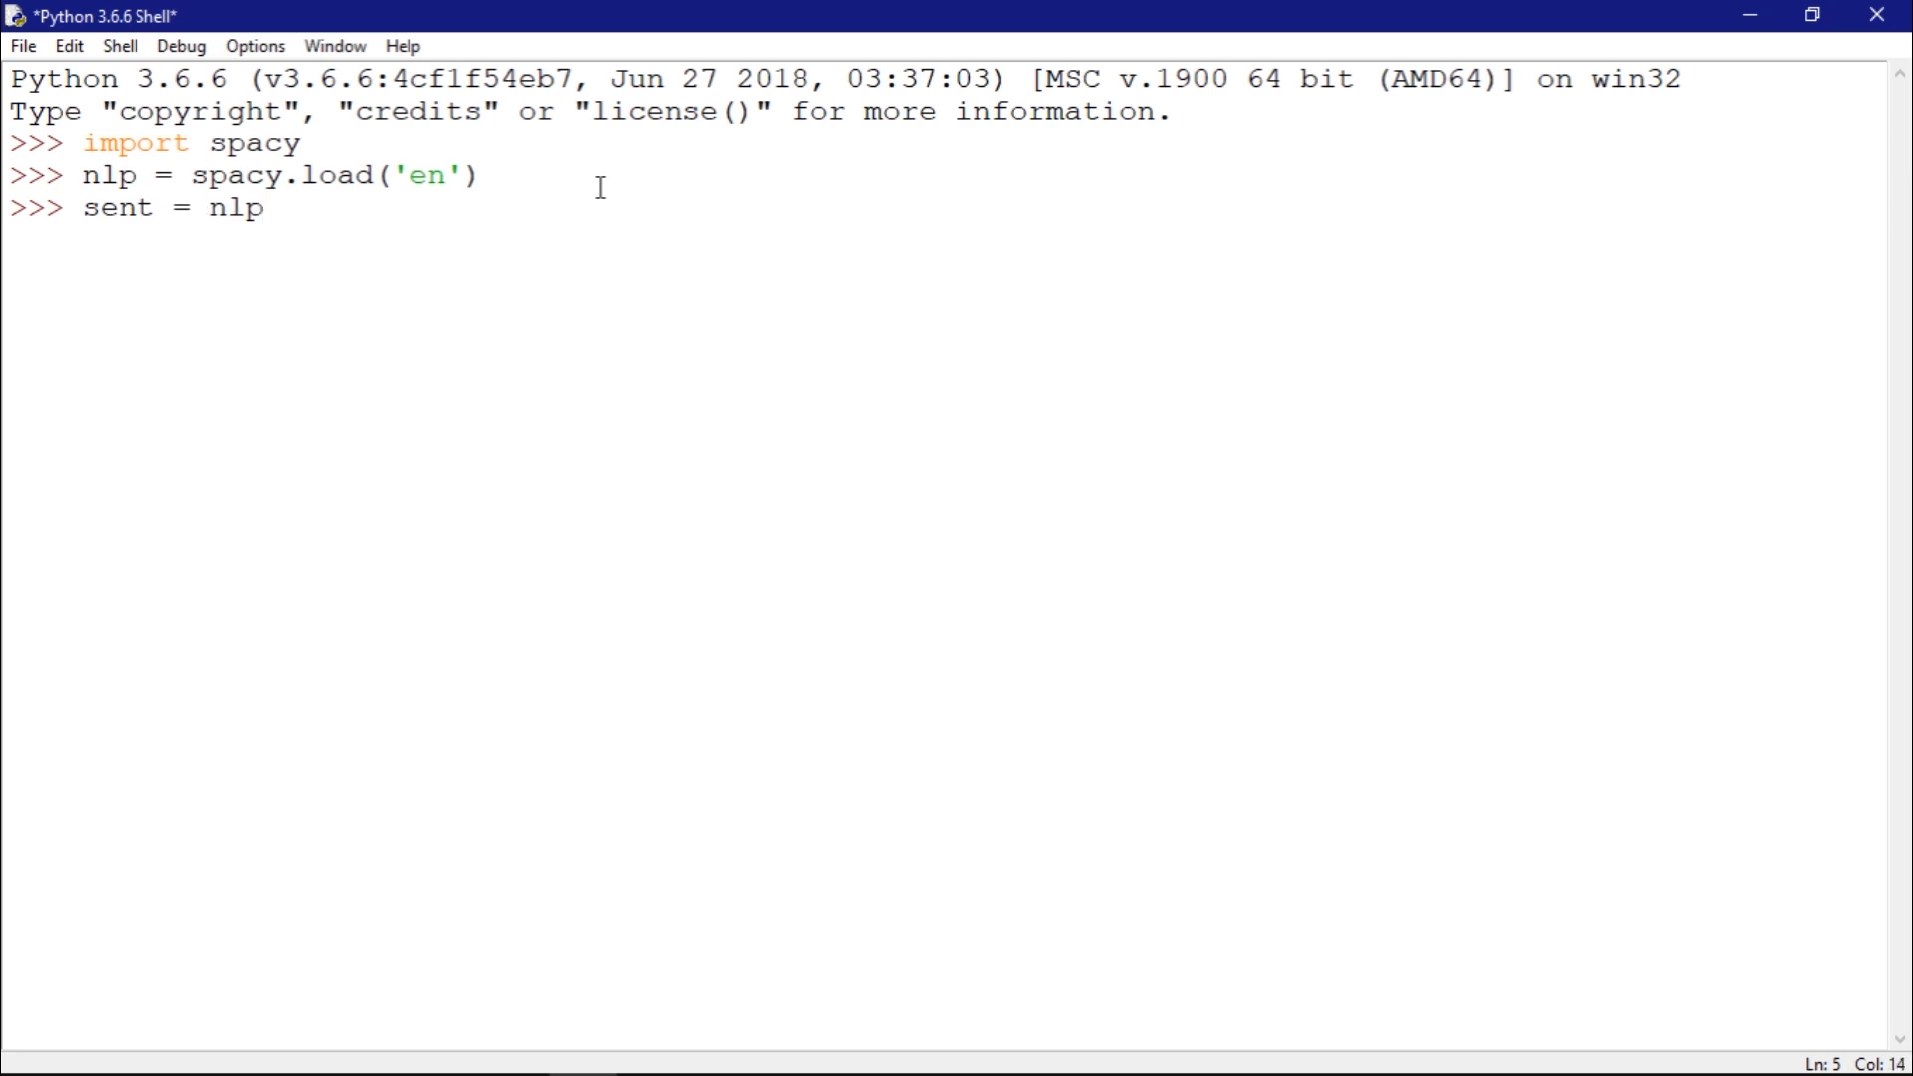
text((u')
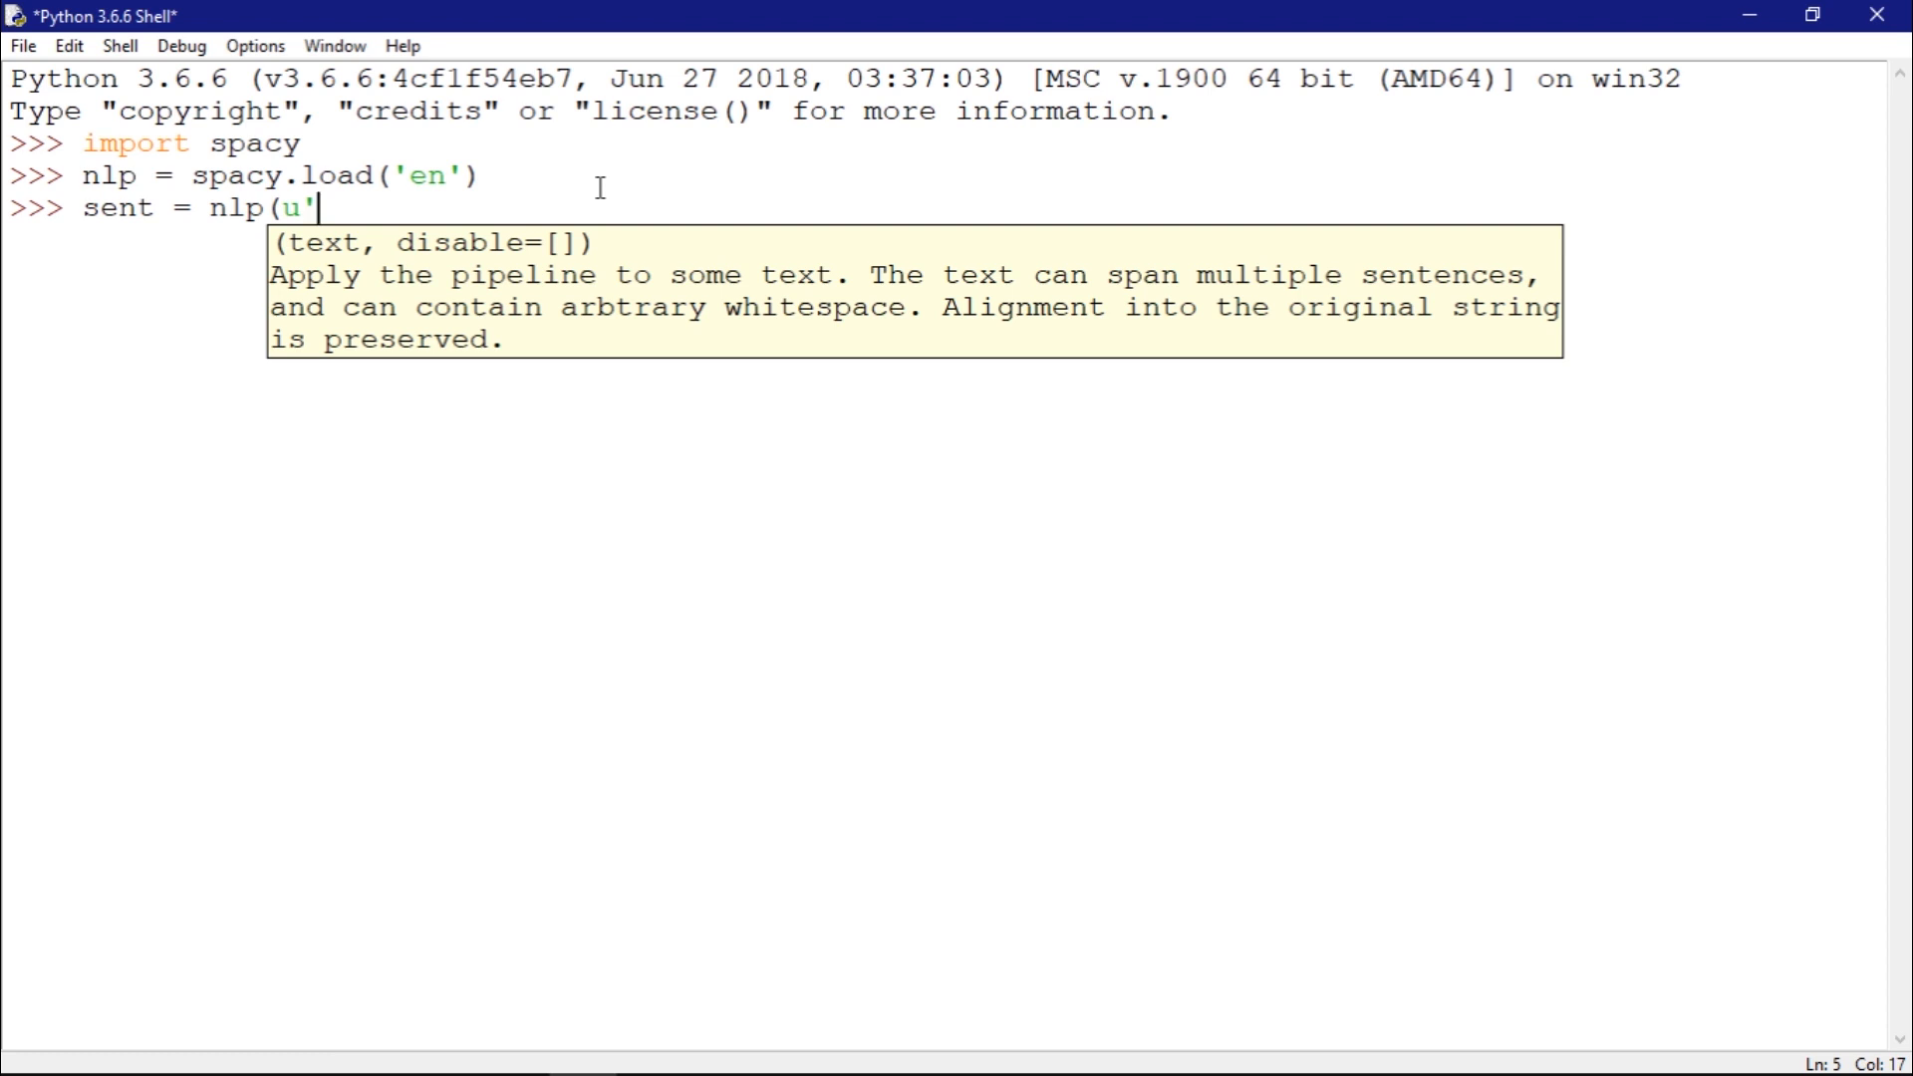
text(this is a text)
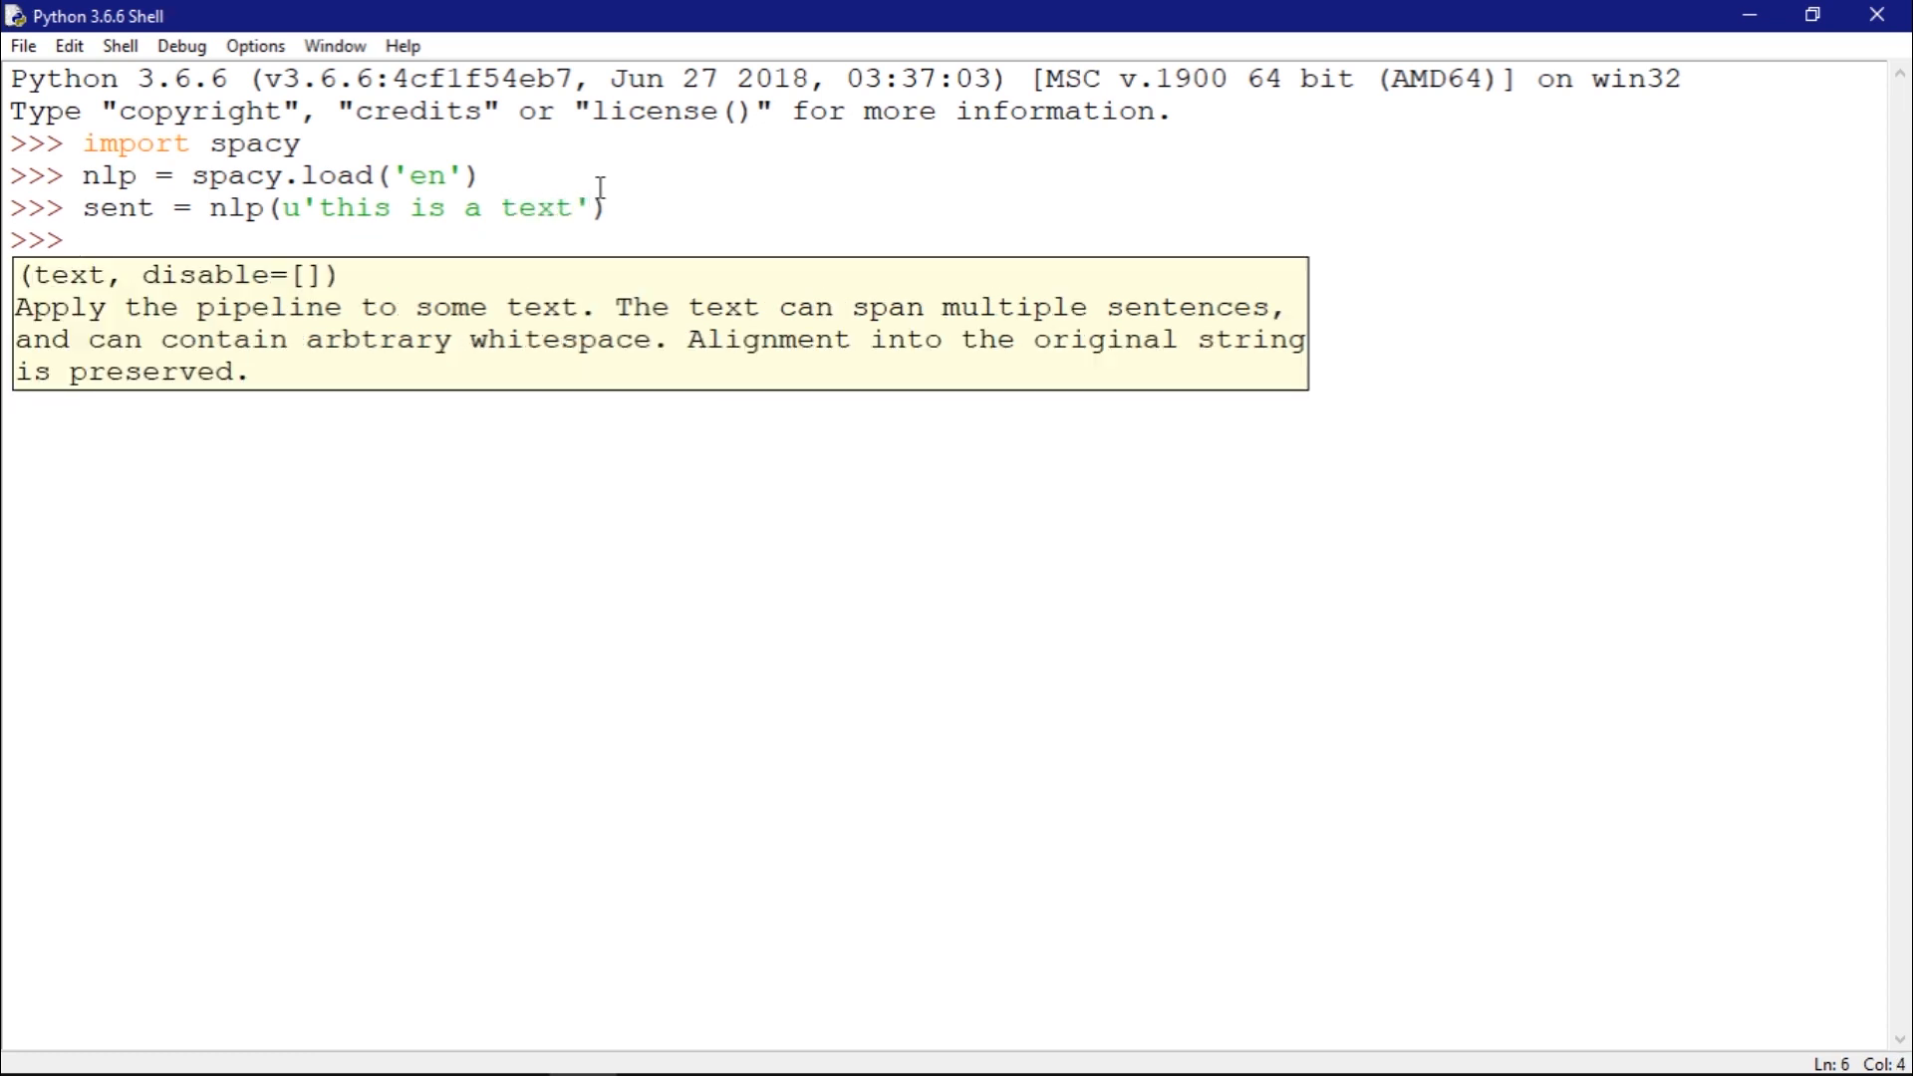
mouse_move(164, 243)
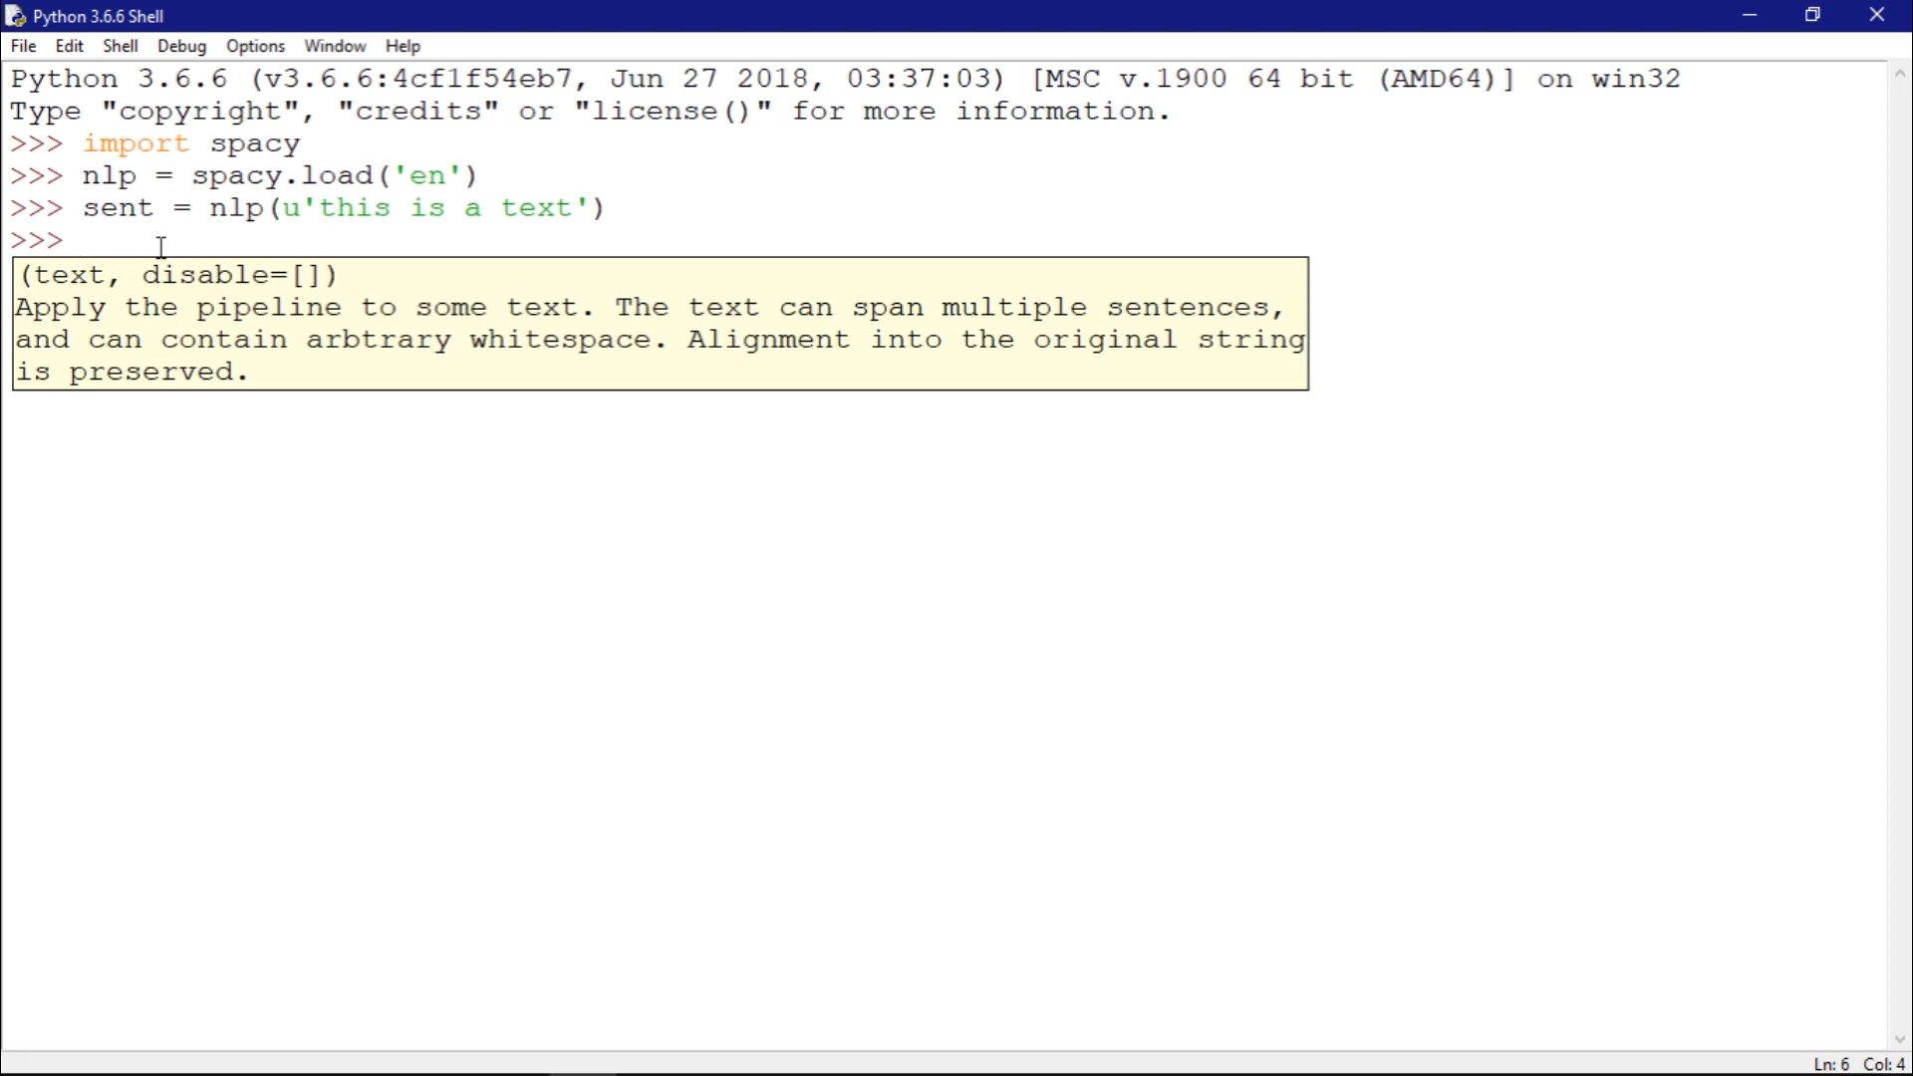
Evaluate sent attributes (user_span_hooks, ents) to echo the processed text
text(sent.)
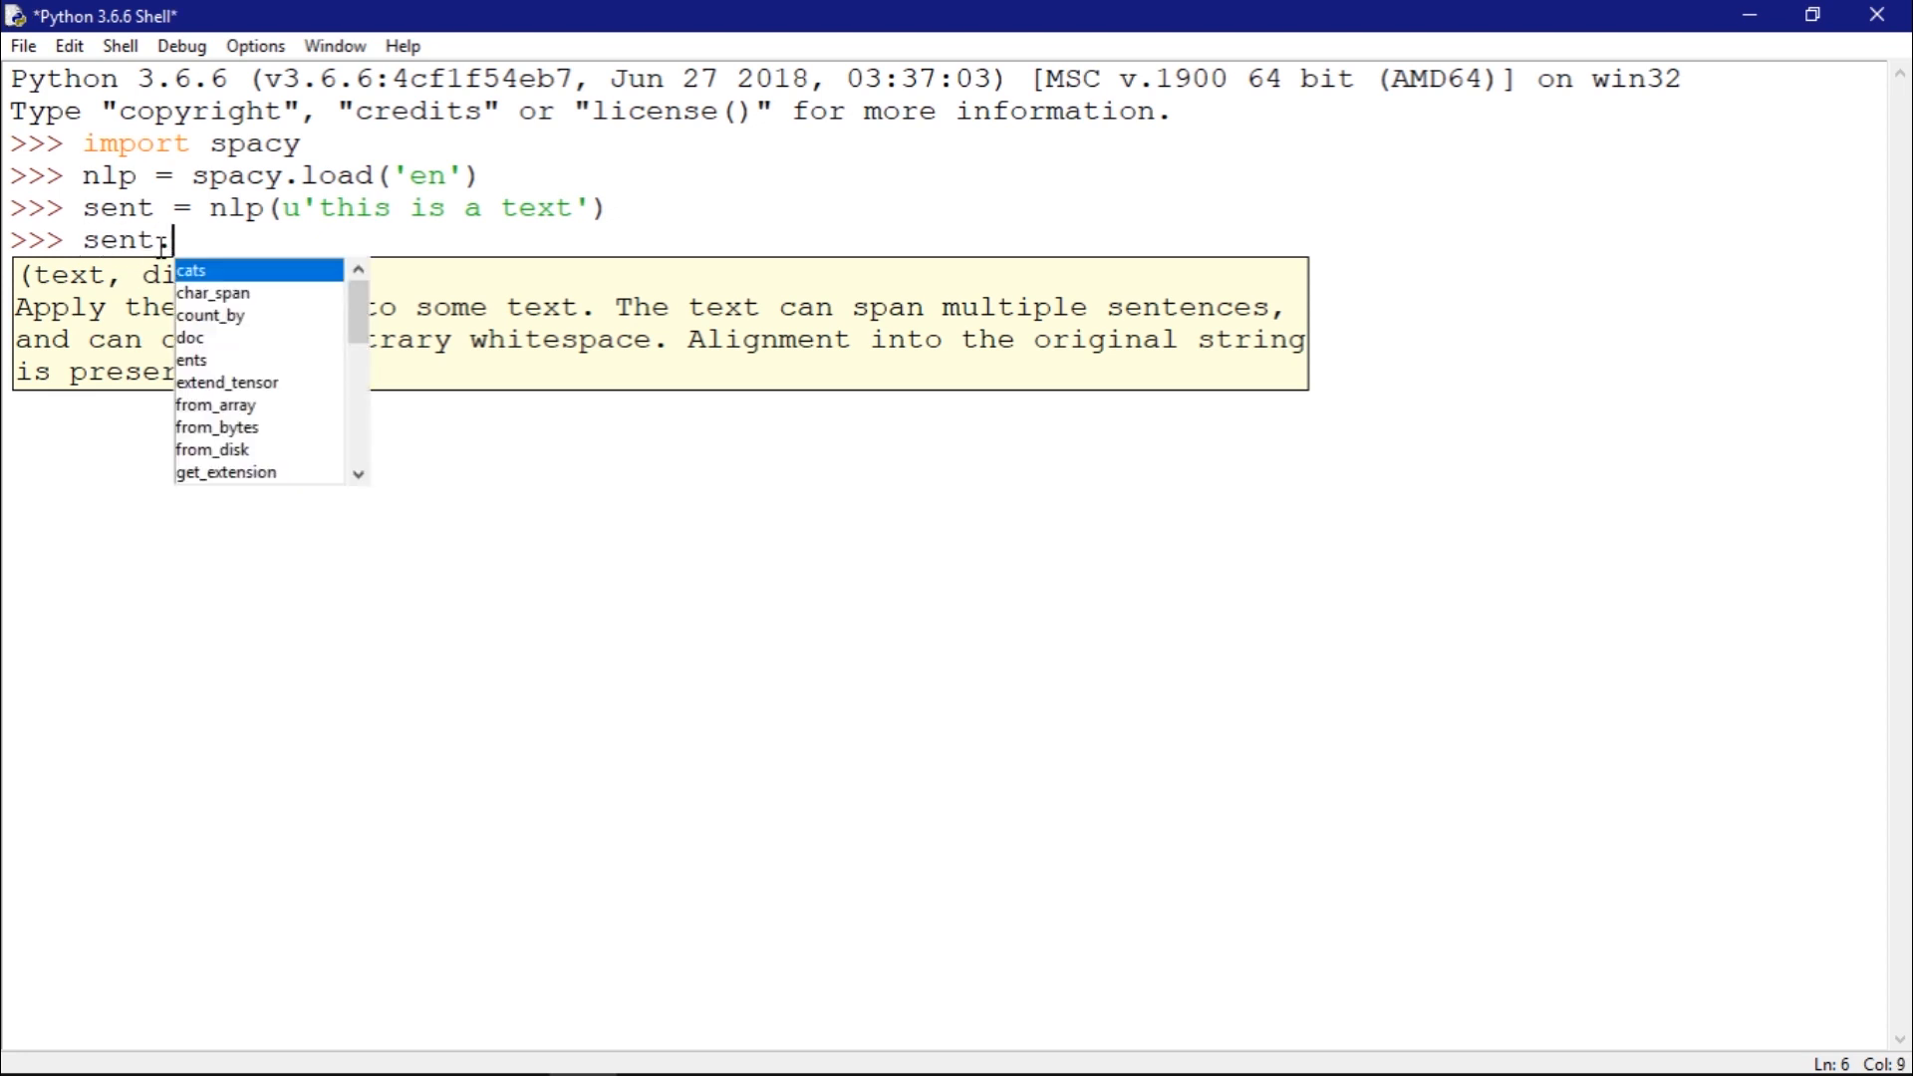
text(user_span_hooks)
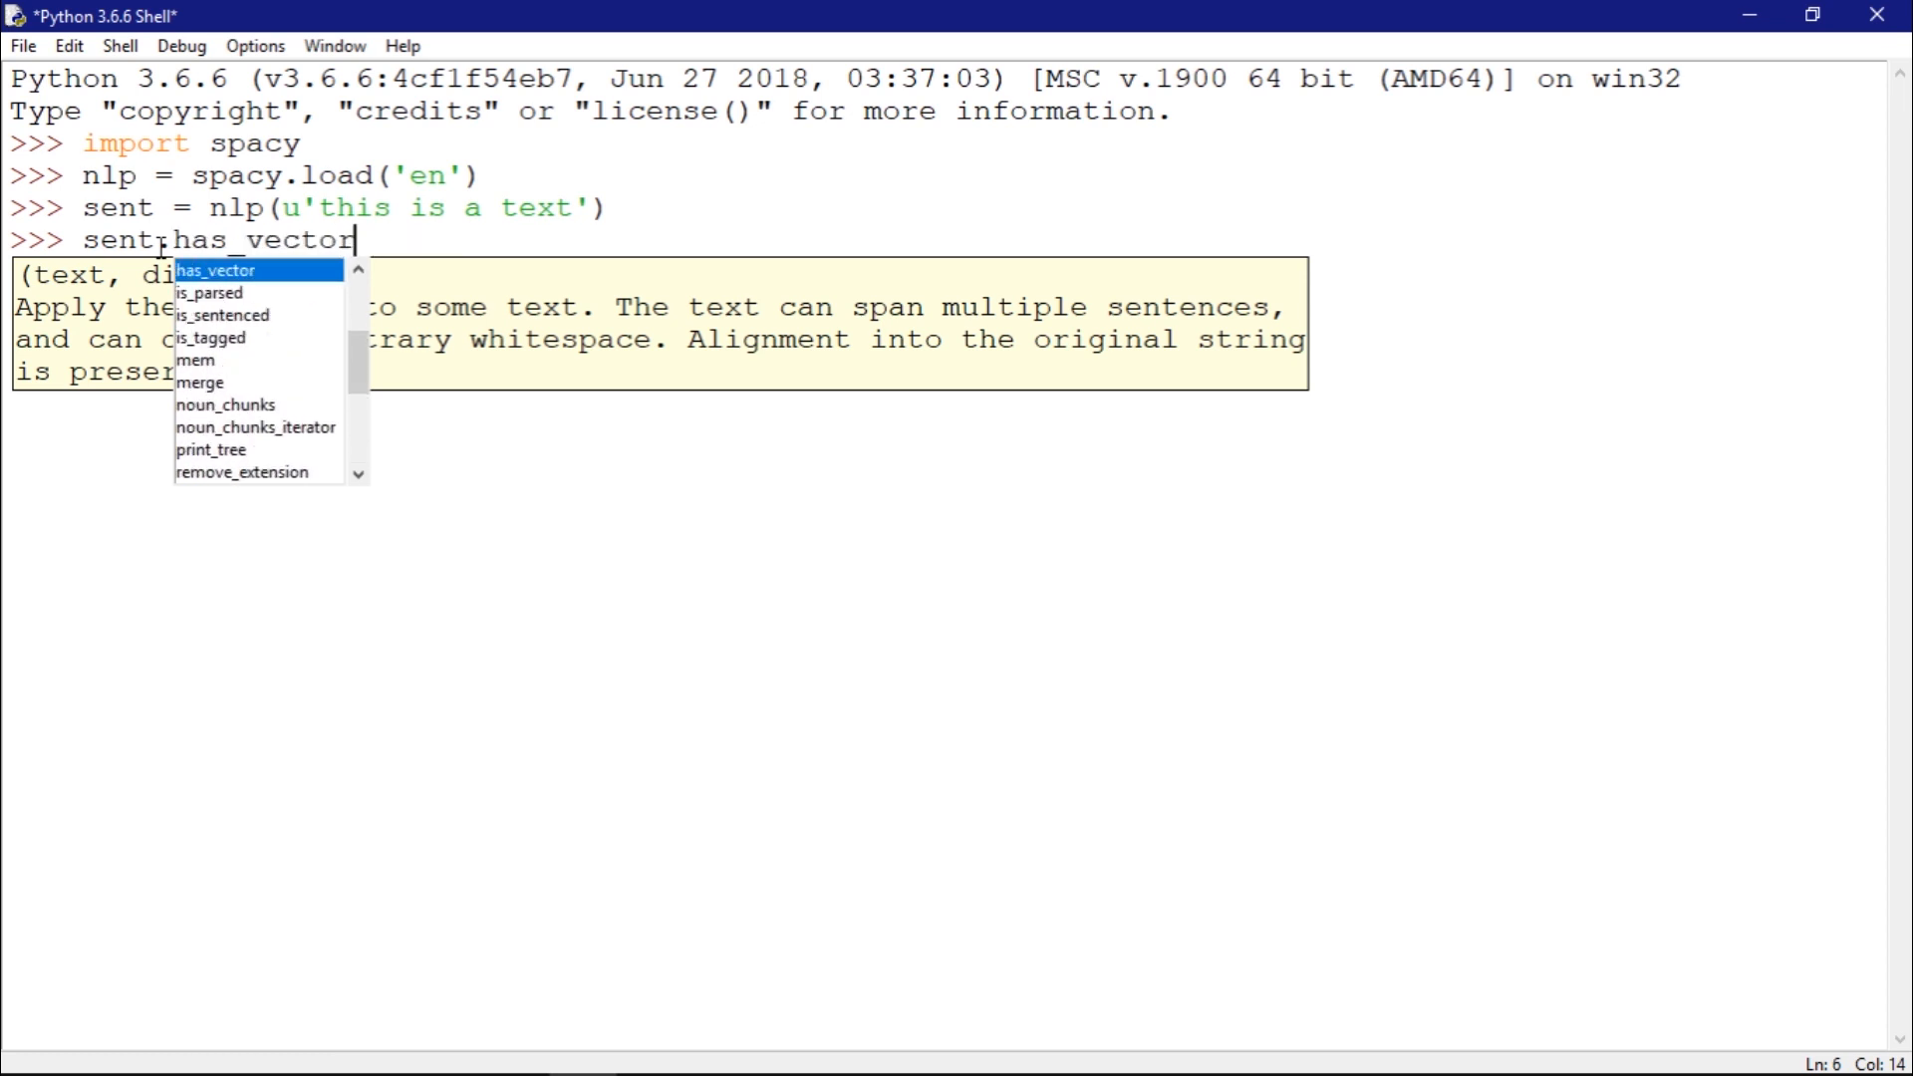
text(ents)
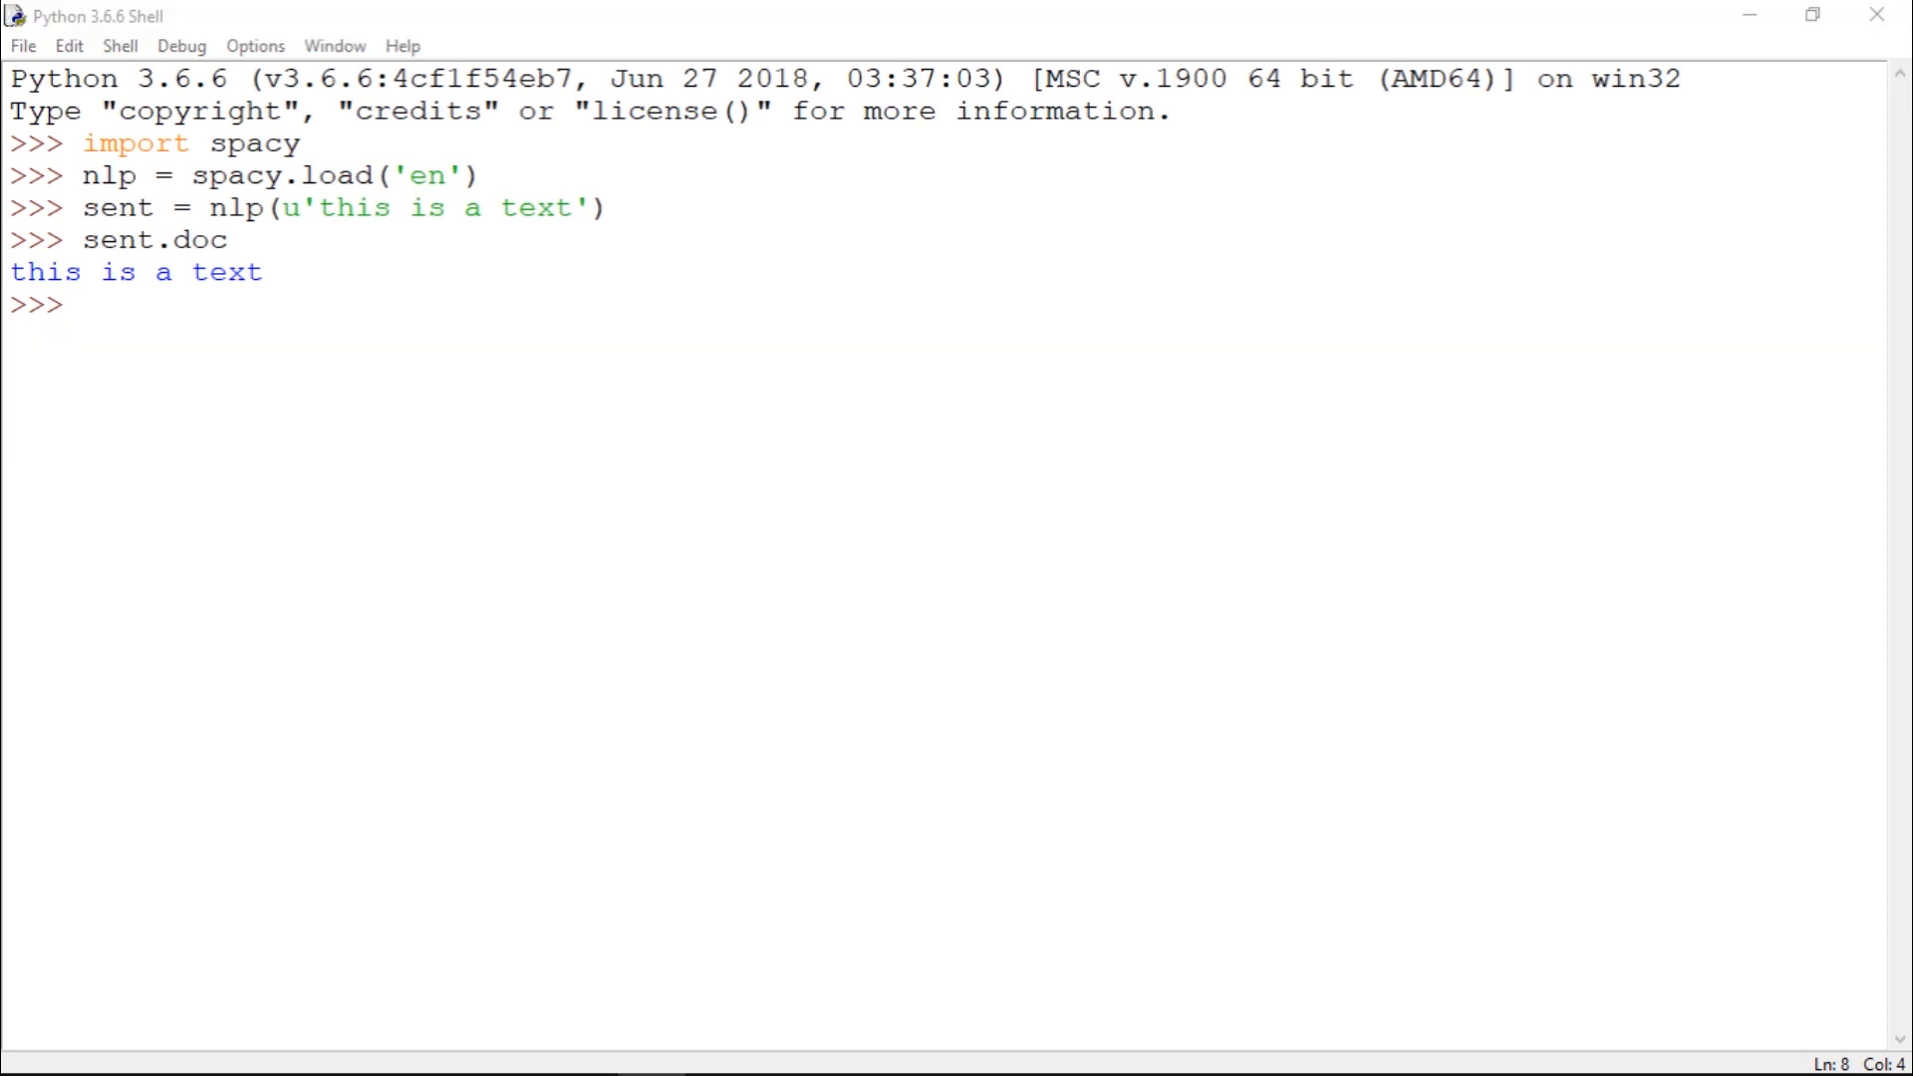
Evaluate sent and sent[0], returning 'this is a text' and the first token 'this'
text(sent)
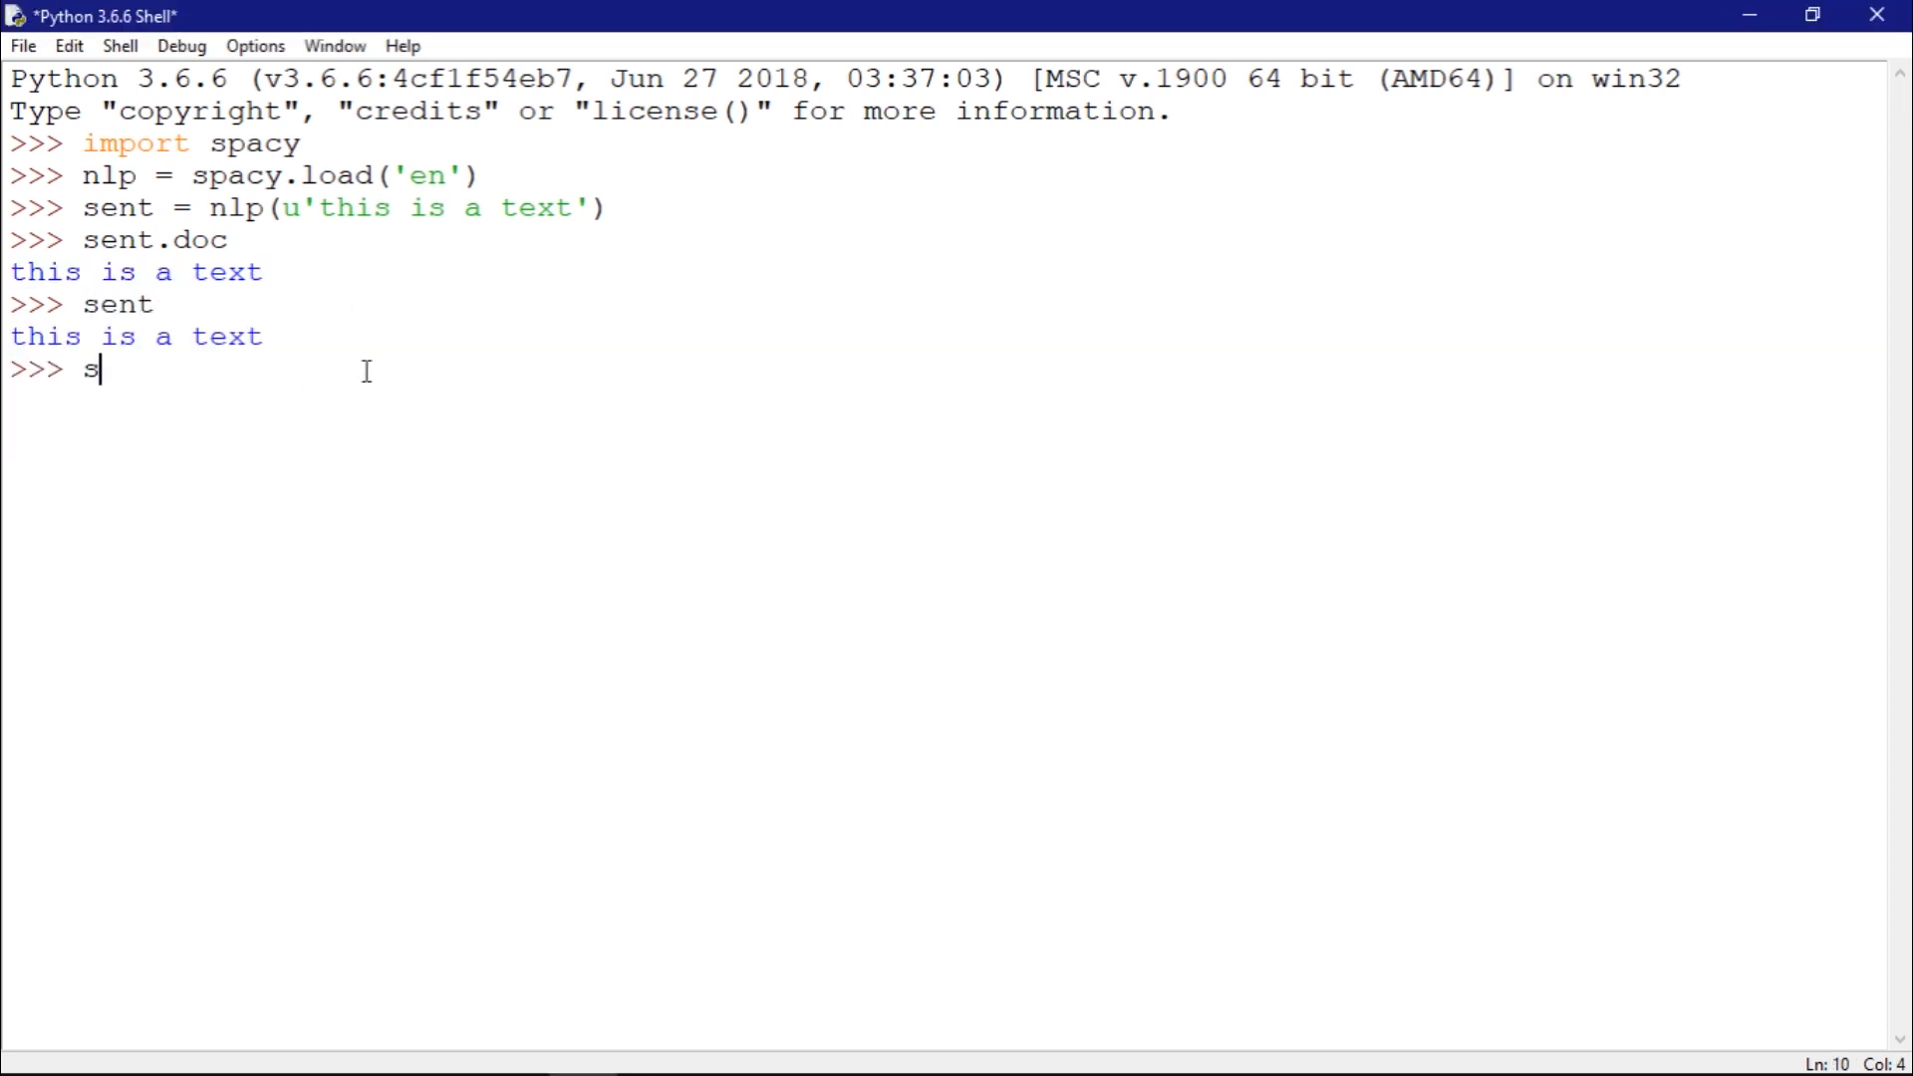
text(ent)
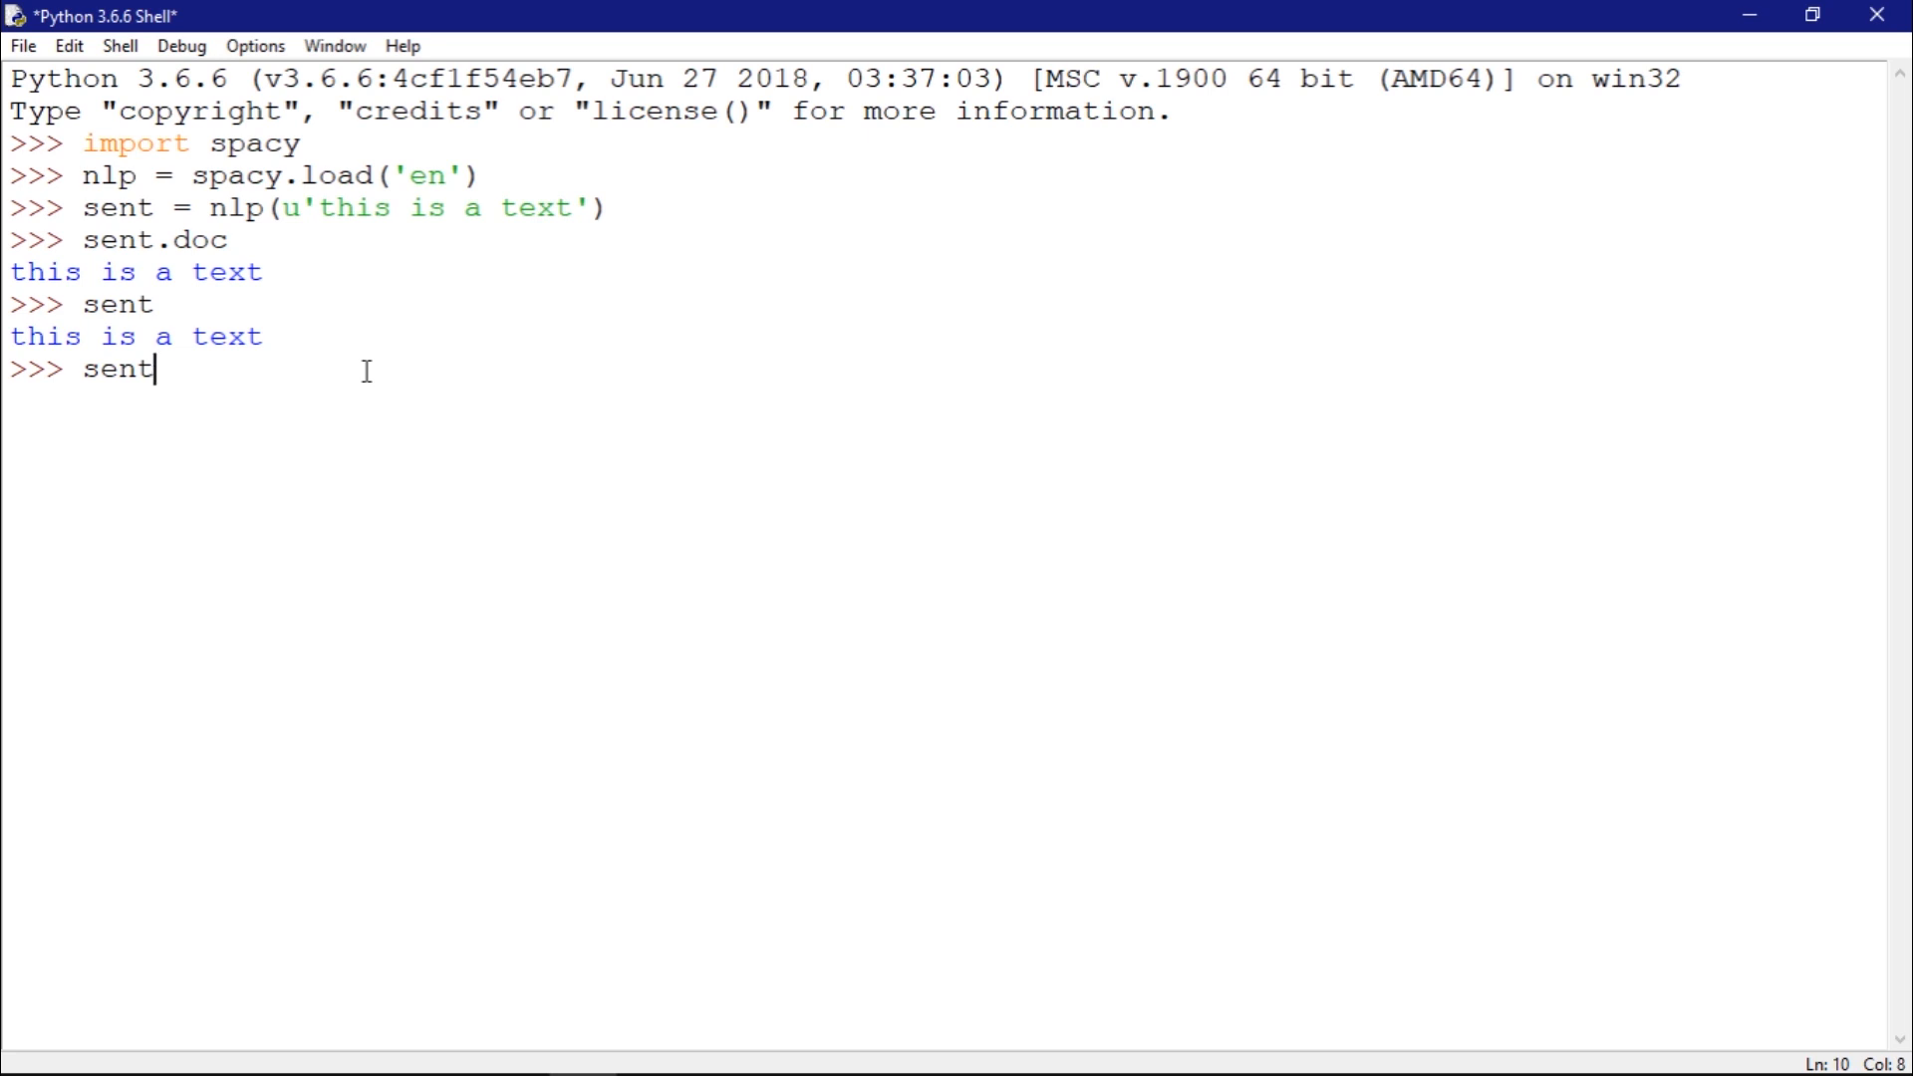
text([0)
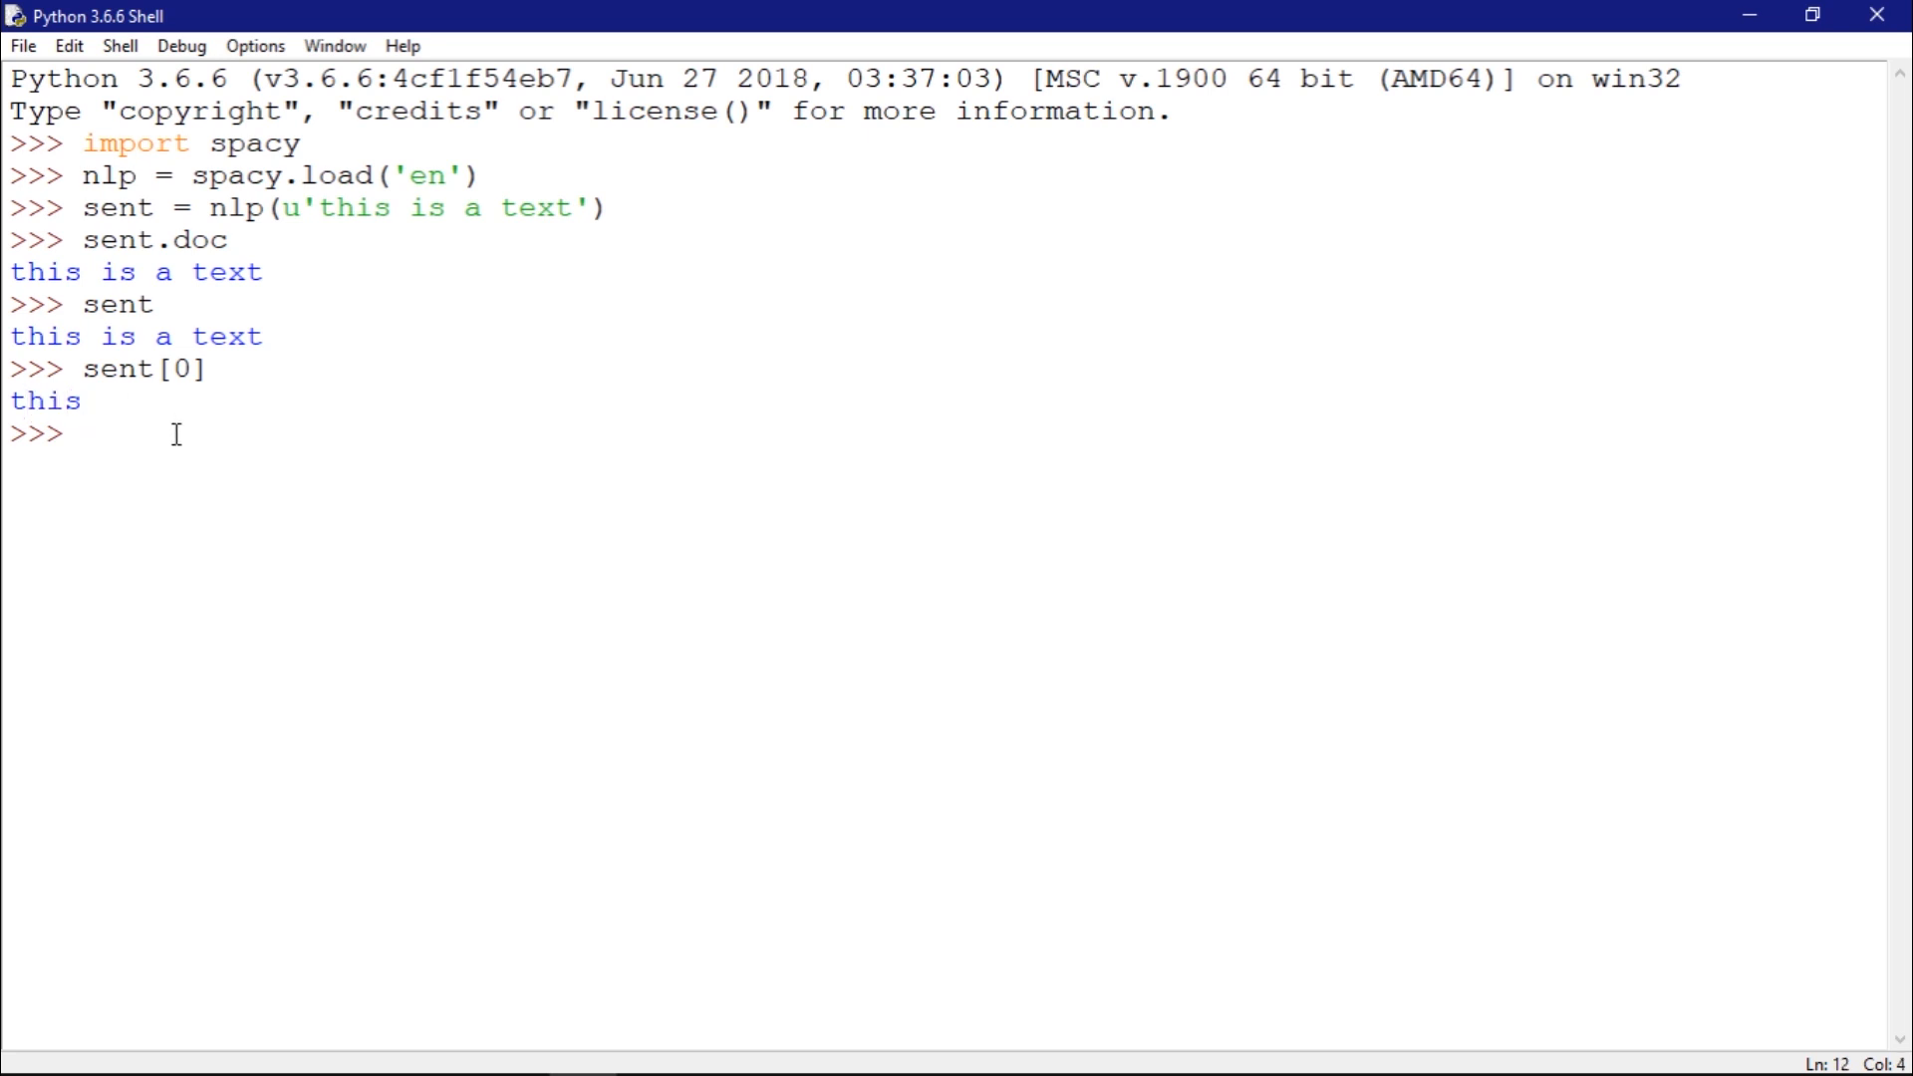
Run 'for token in sent: print(token)' to print this, is, a, text on separate lines
text(for)
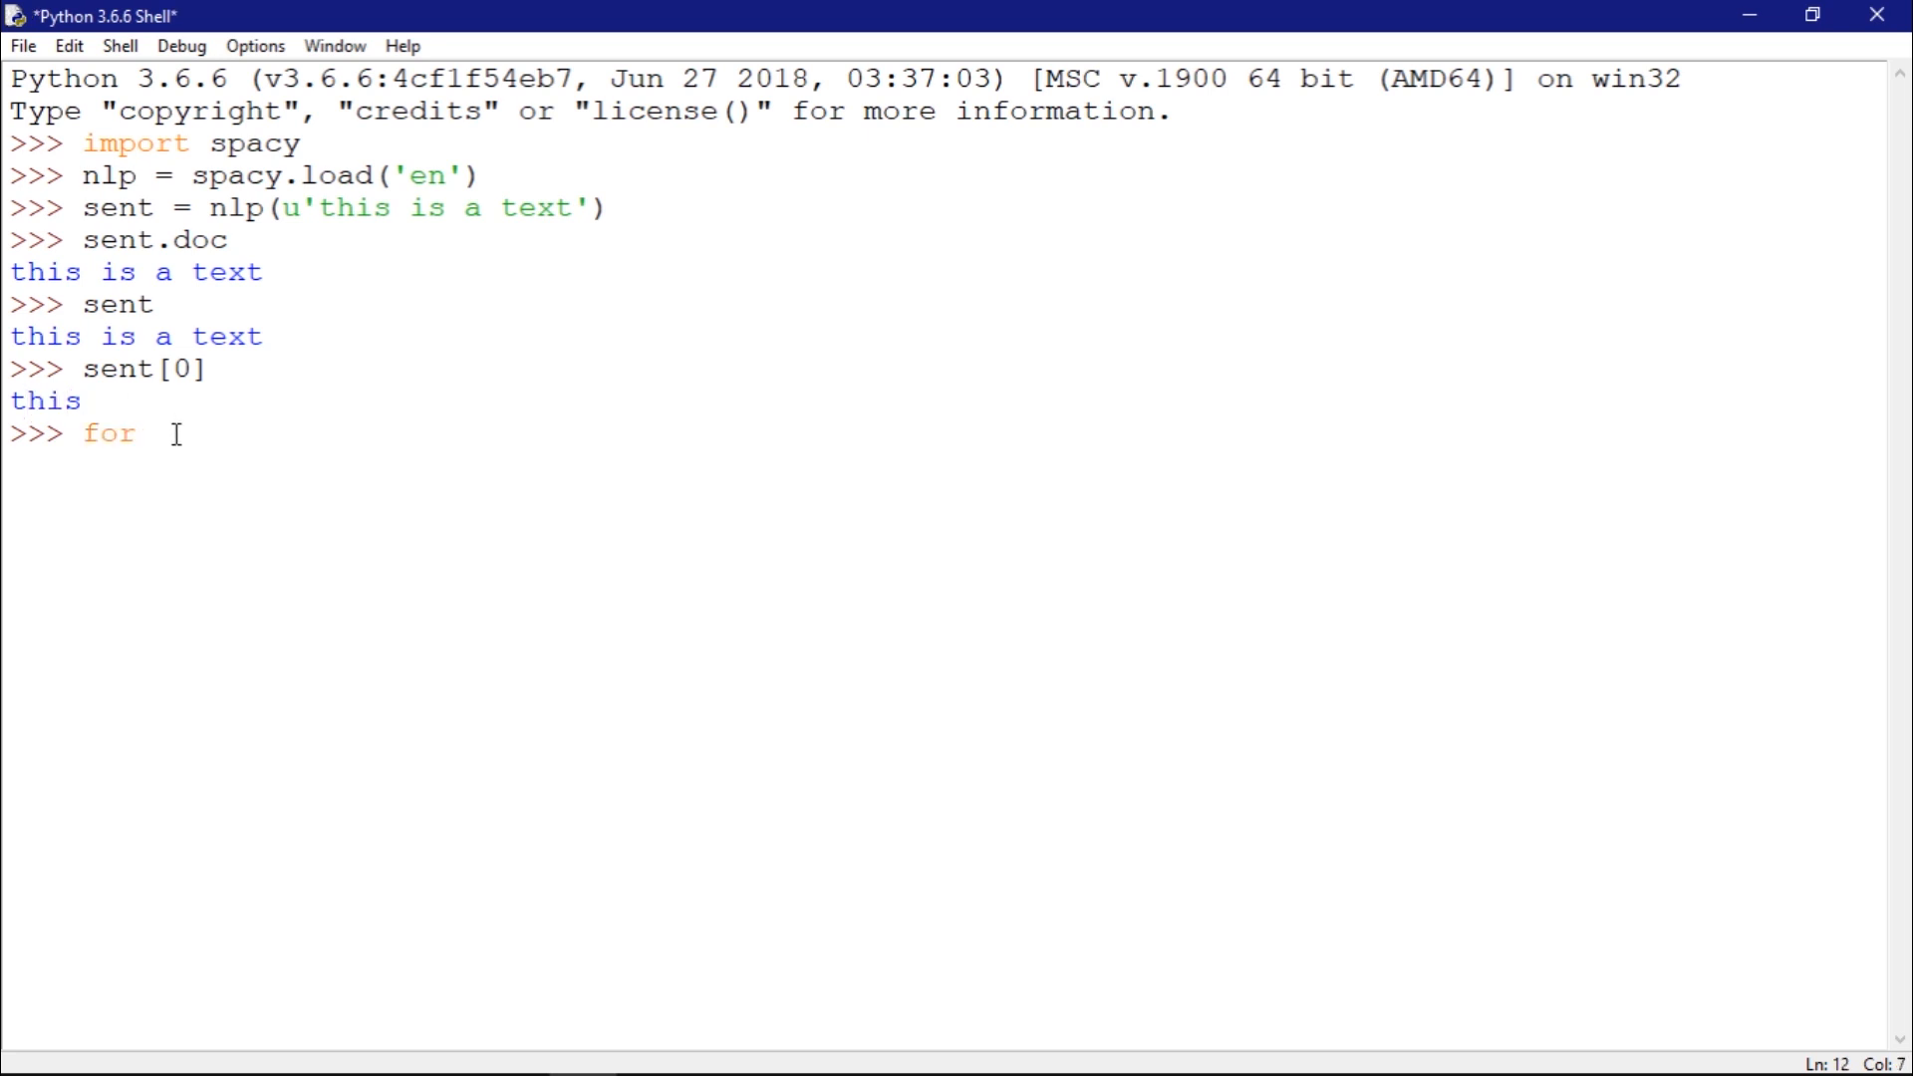
text(t)
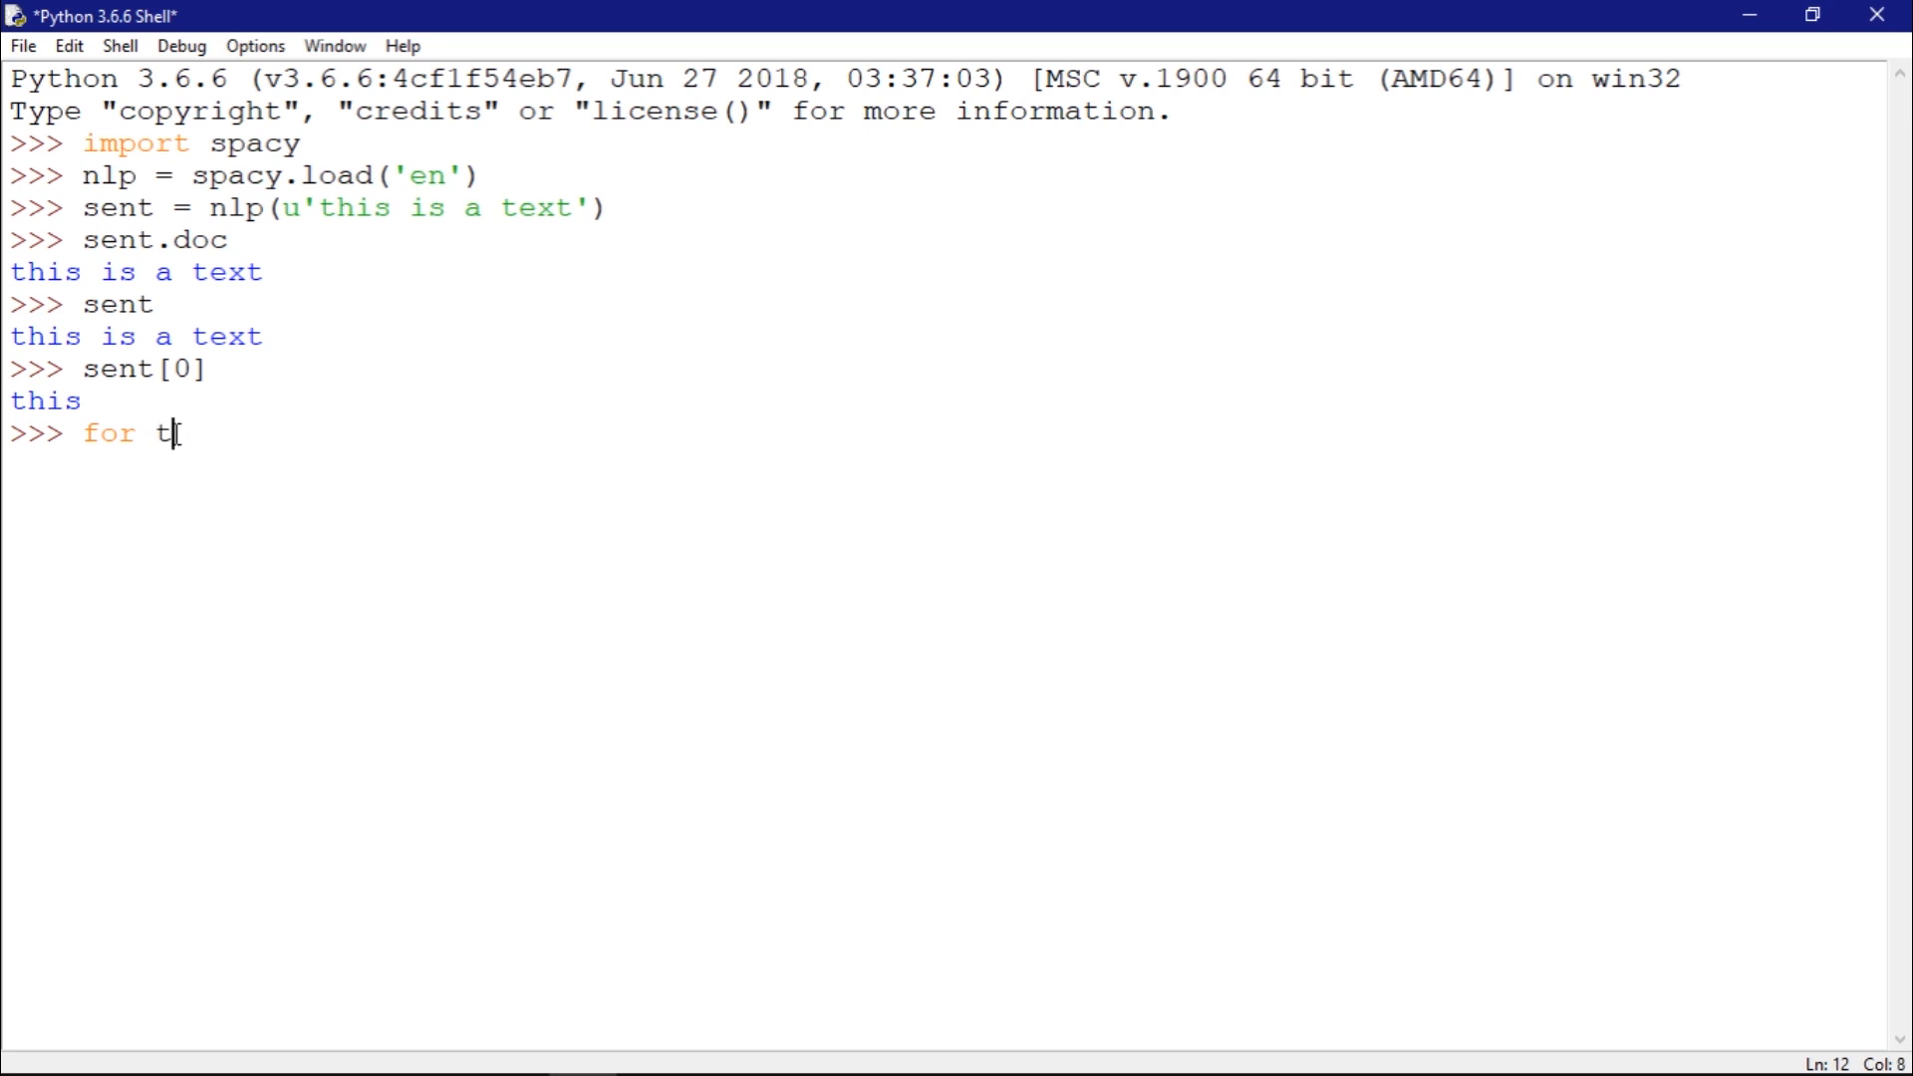
text(oken in sent:)
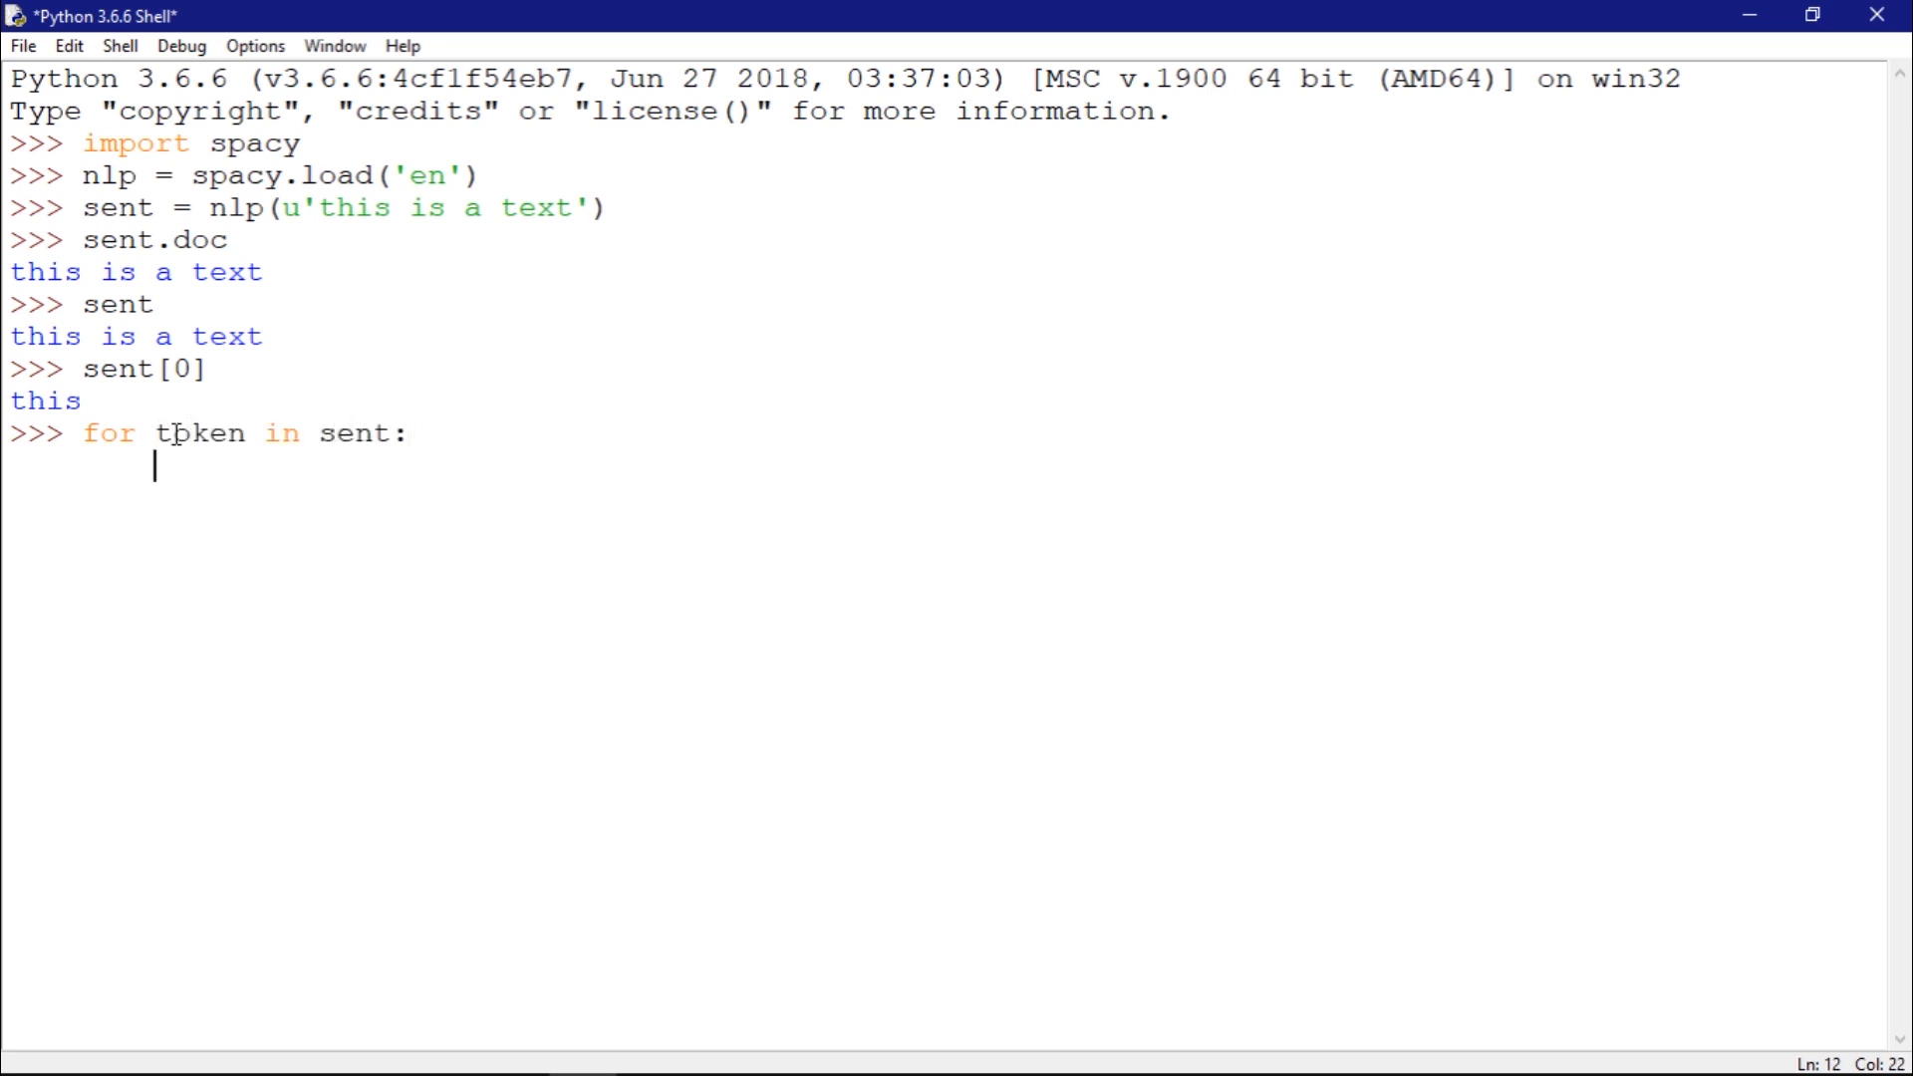
text(print()
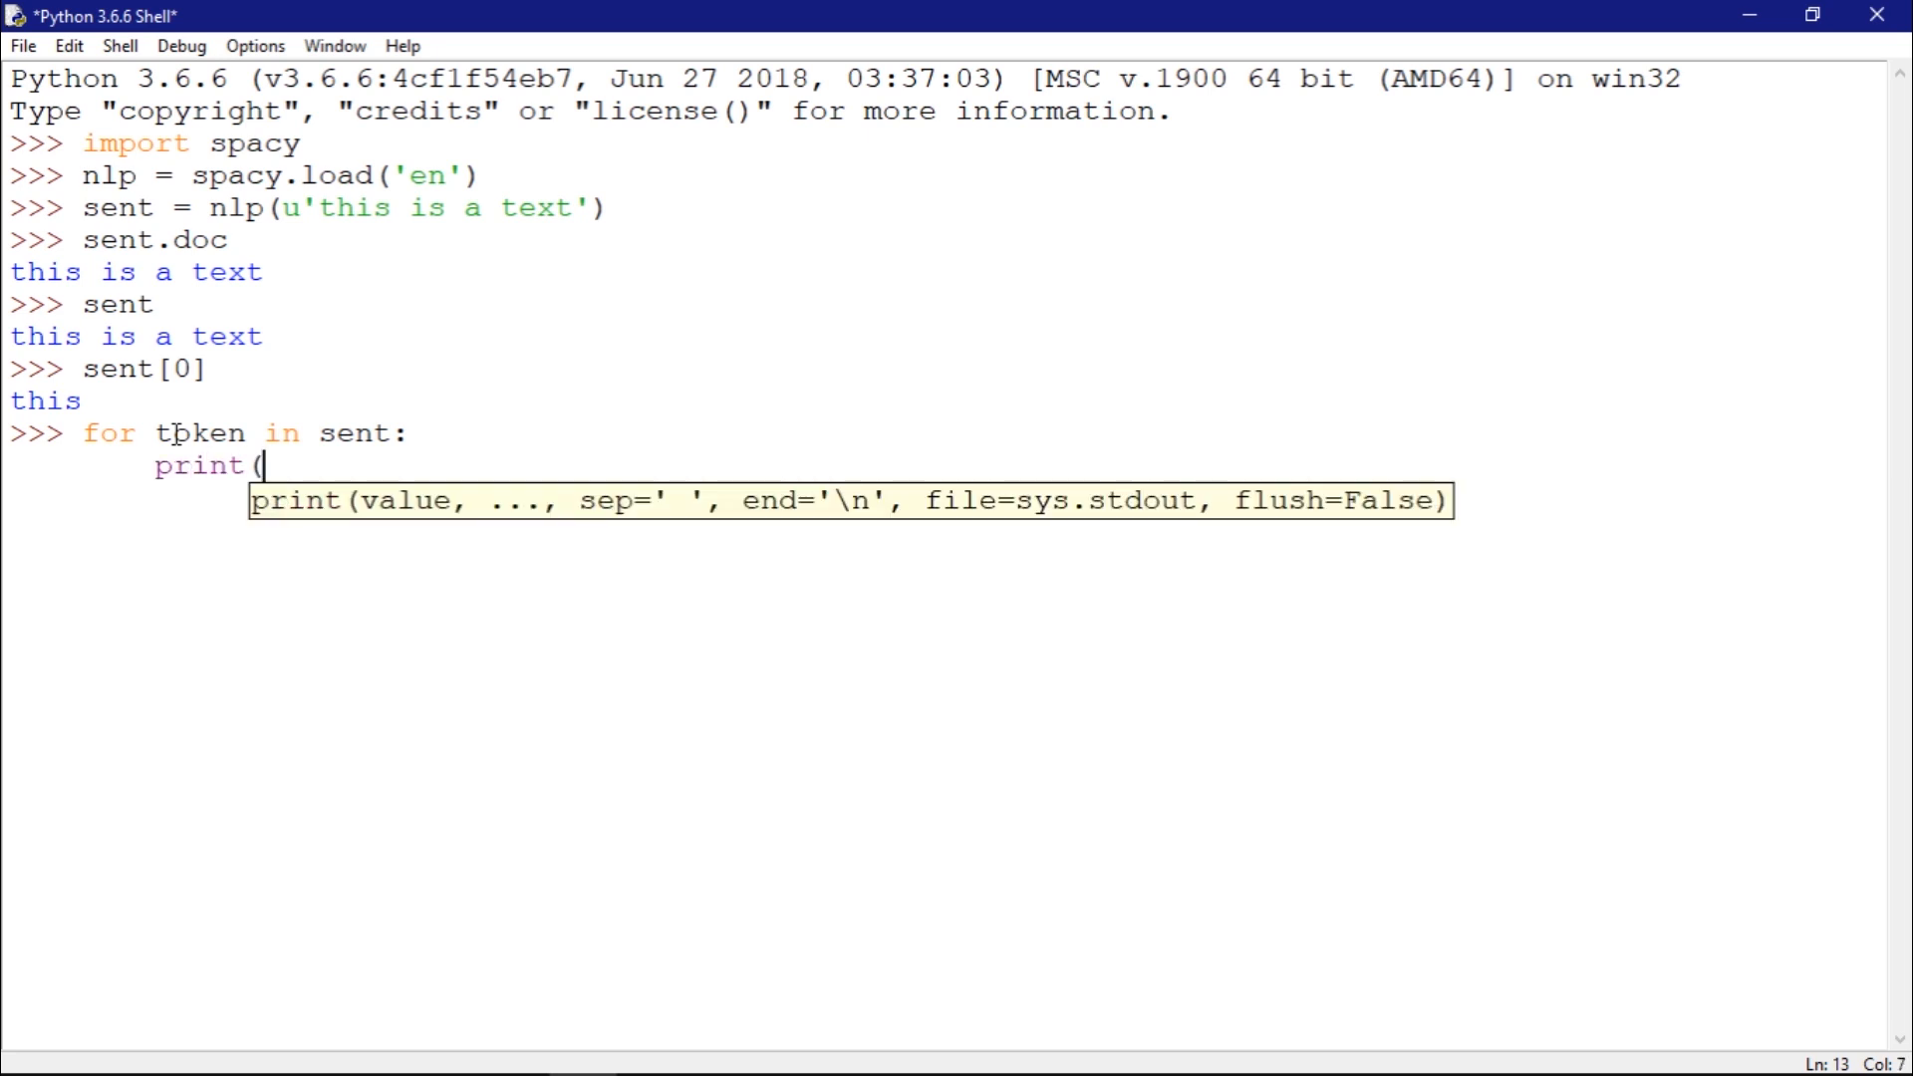
text(token)
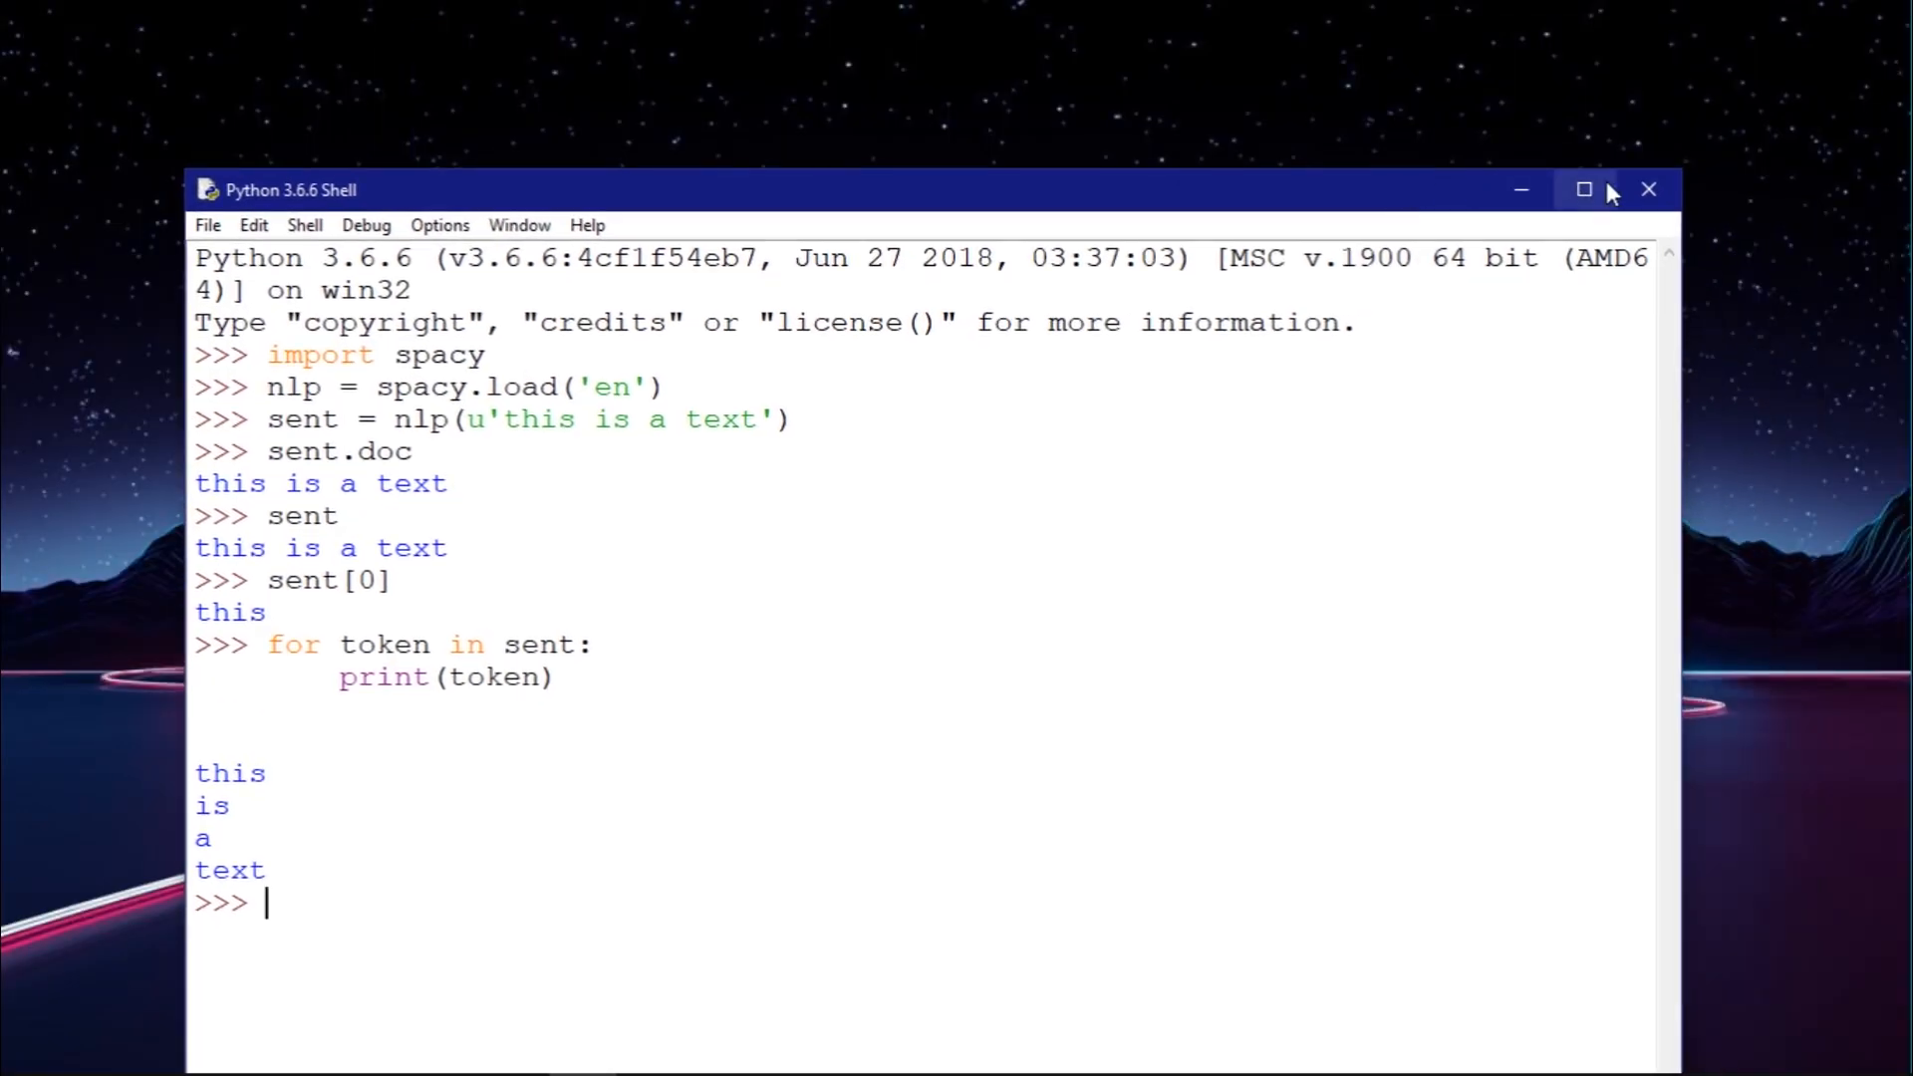
Resize the shell window from its top-left corner to span most of the screen
click(1583, 189)
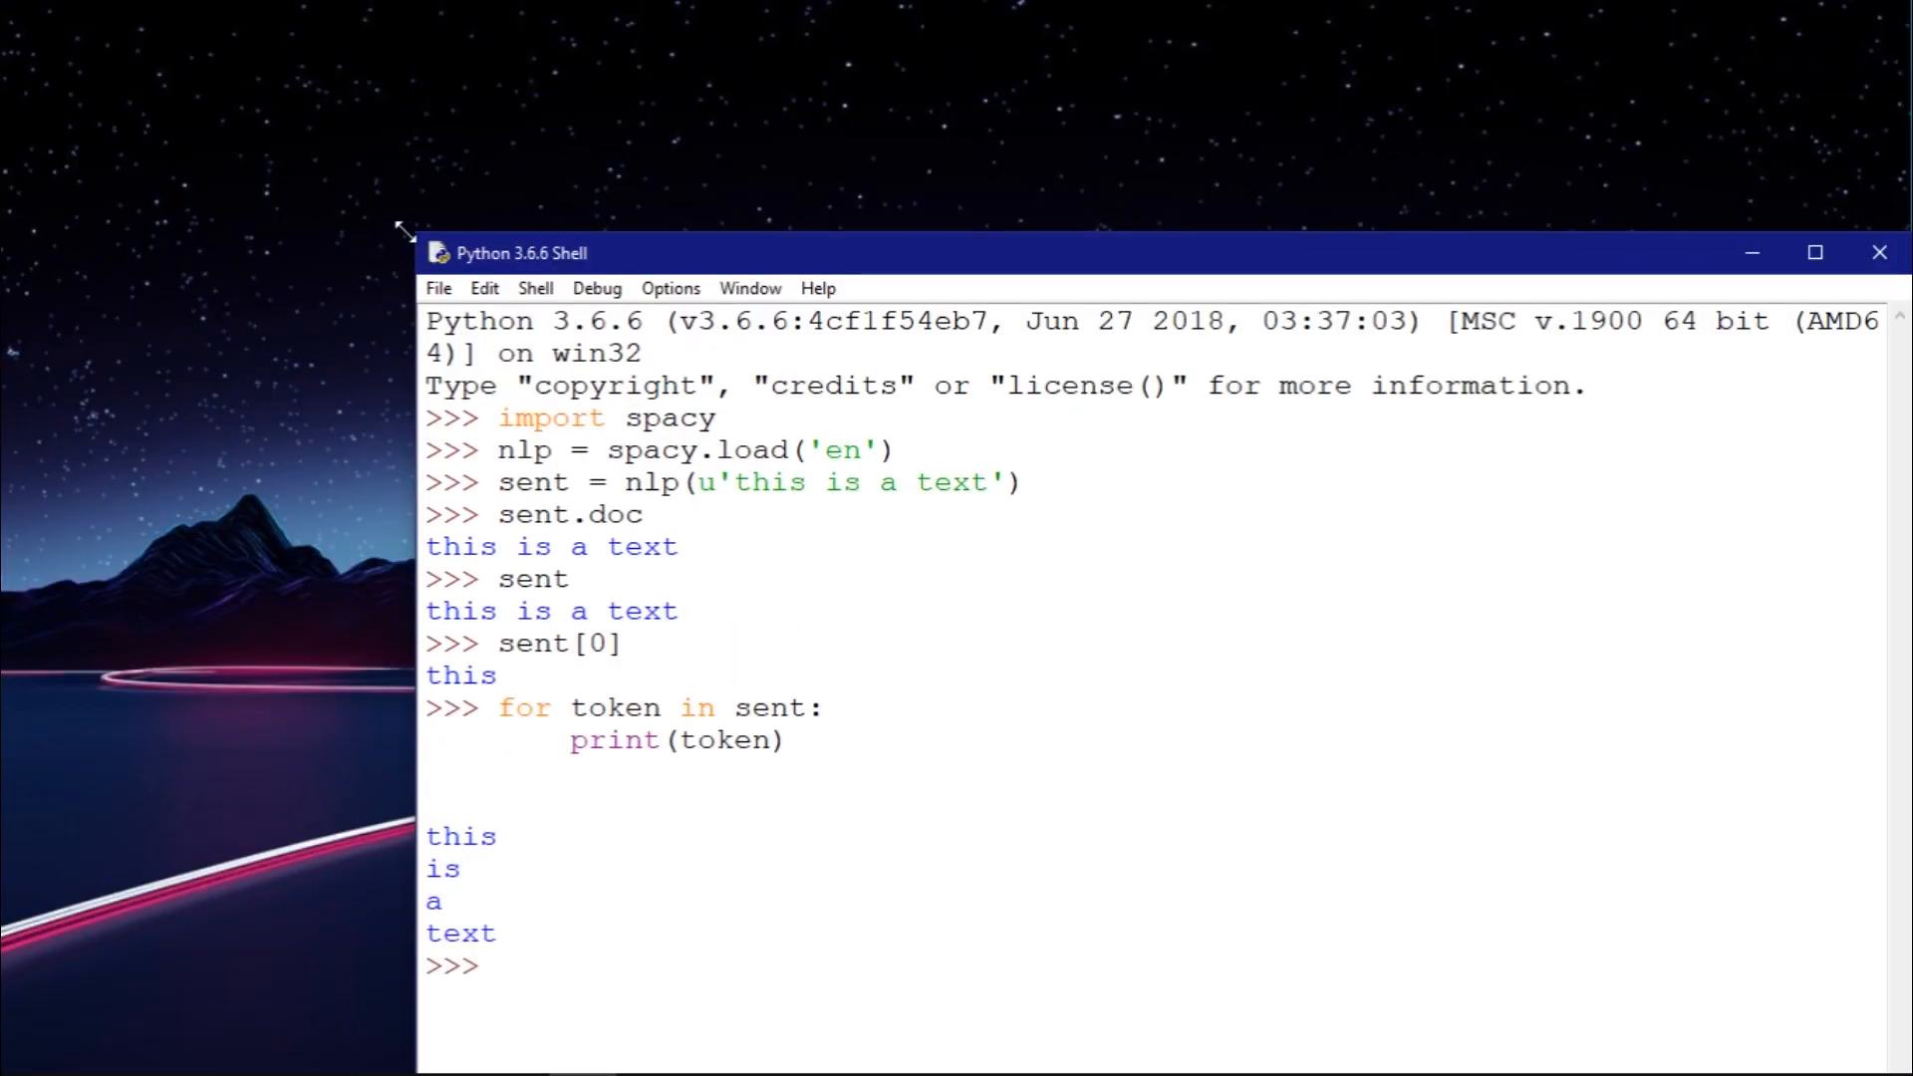
drag(512, 253, 171, 82)
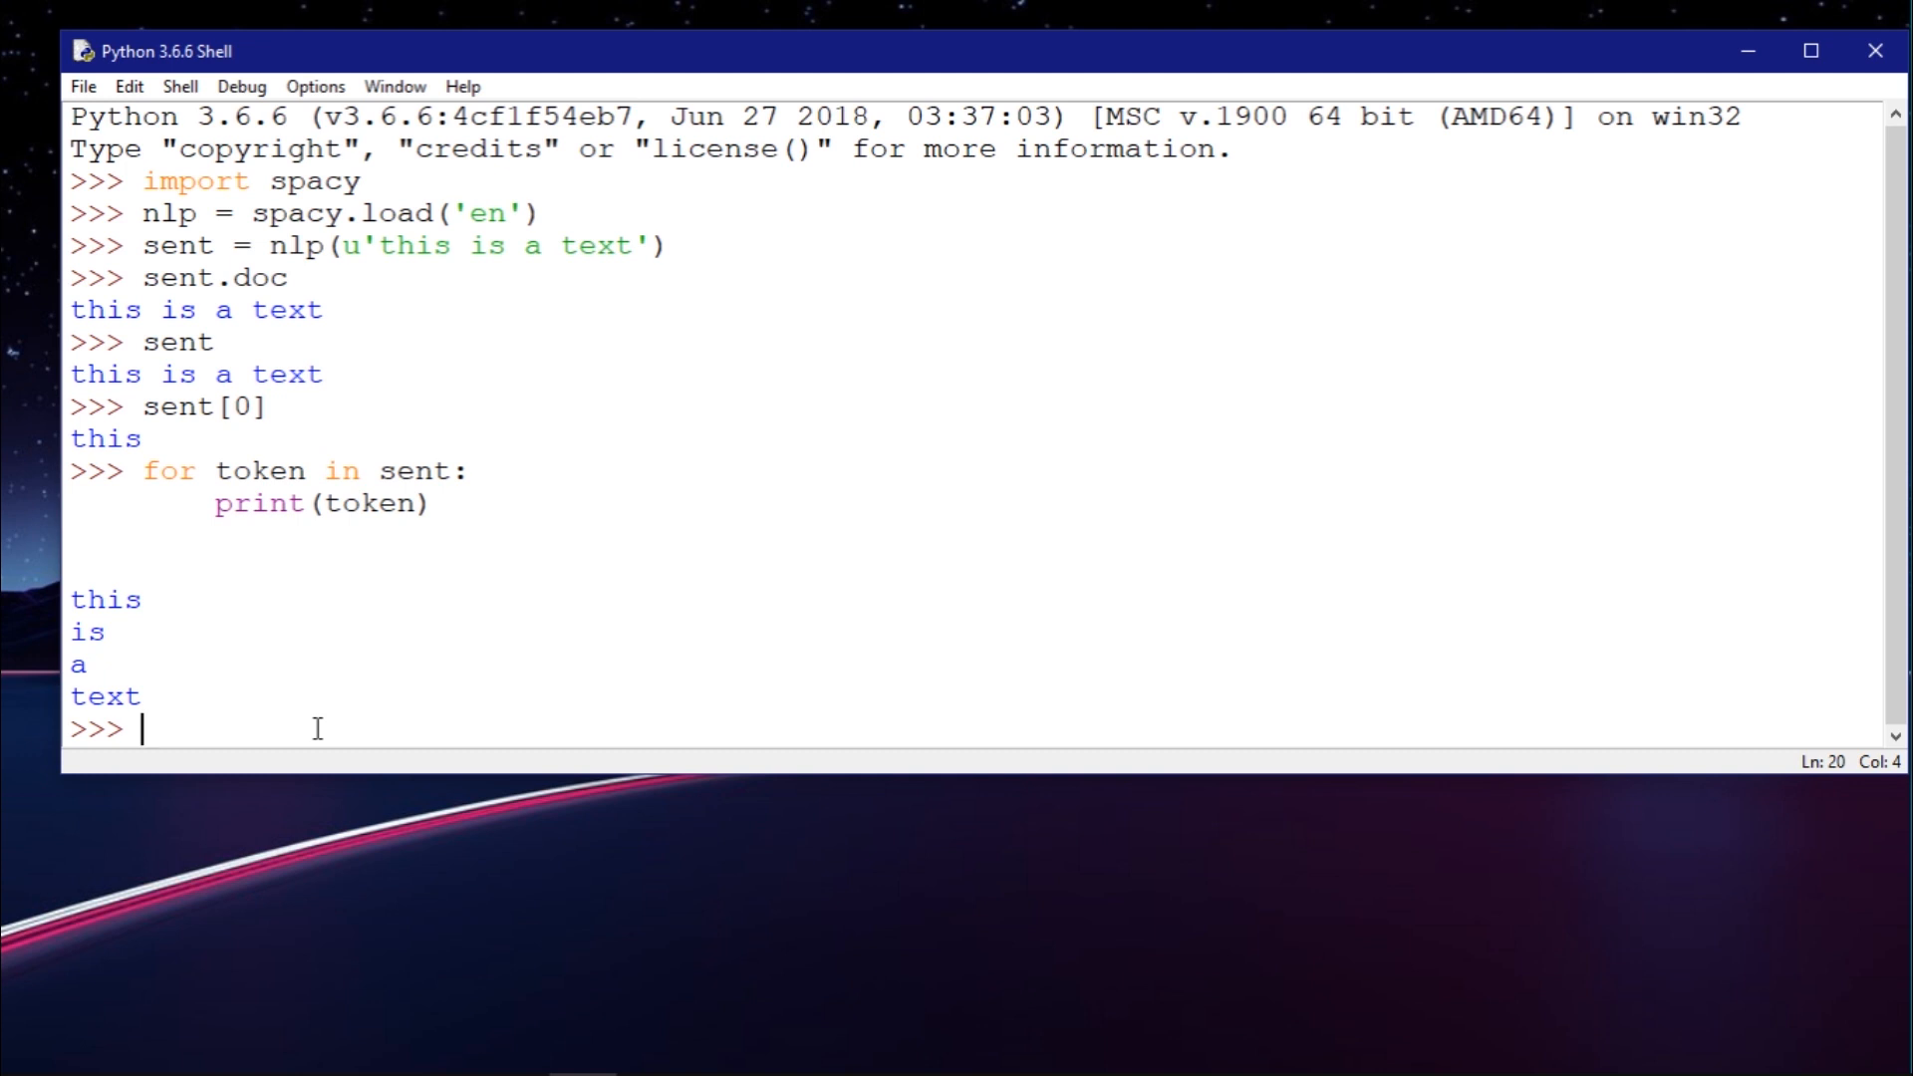
Evaluate sent[:1] returning 'this' and sent[-1] returning 'text'
text(sent[)
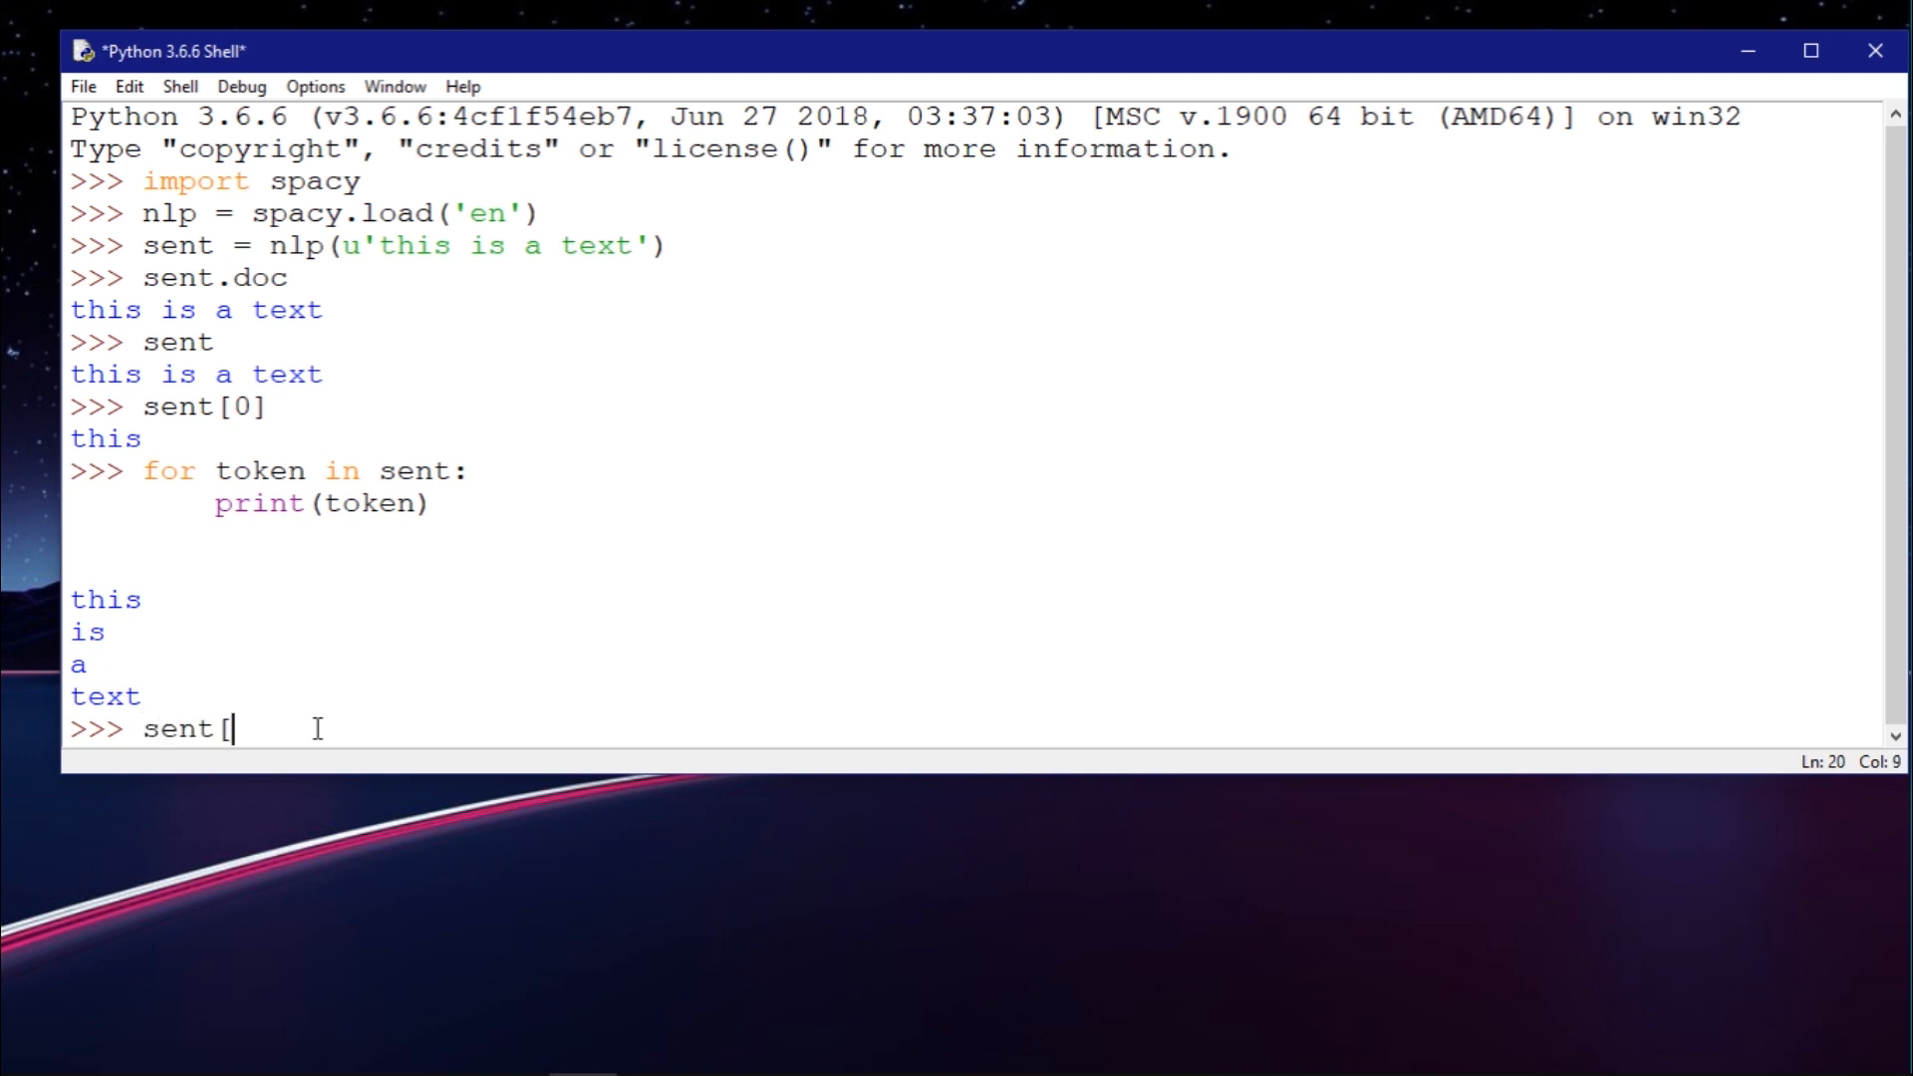
text(:1)
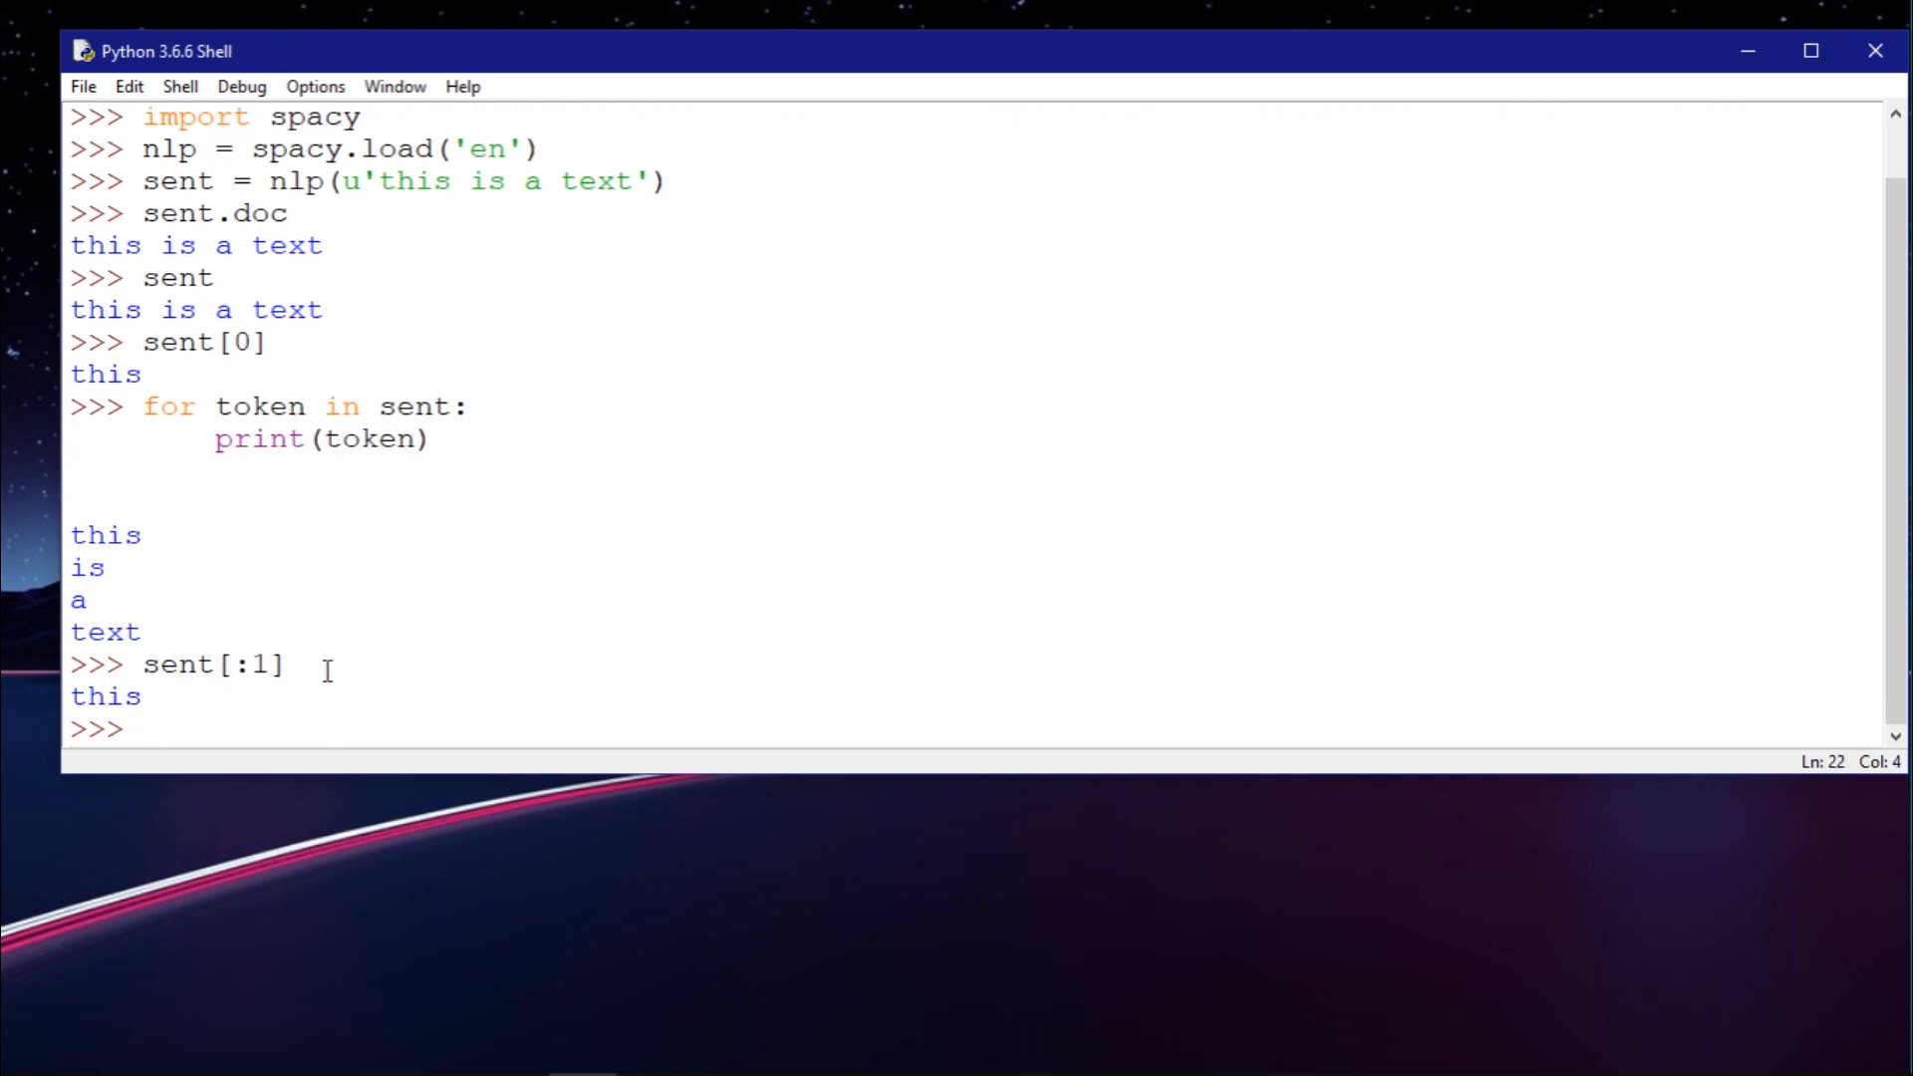
mouse_move(152, 682)
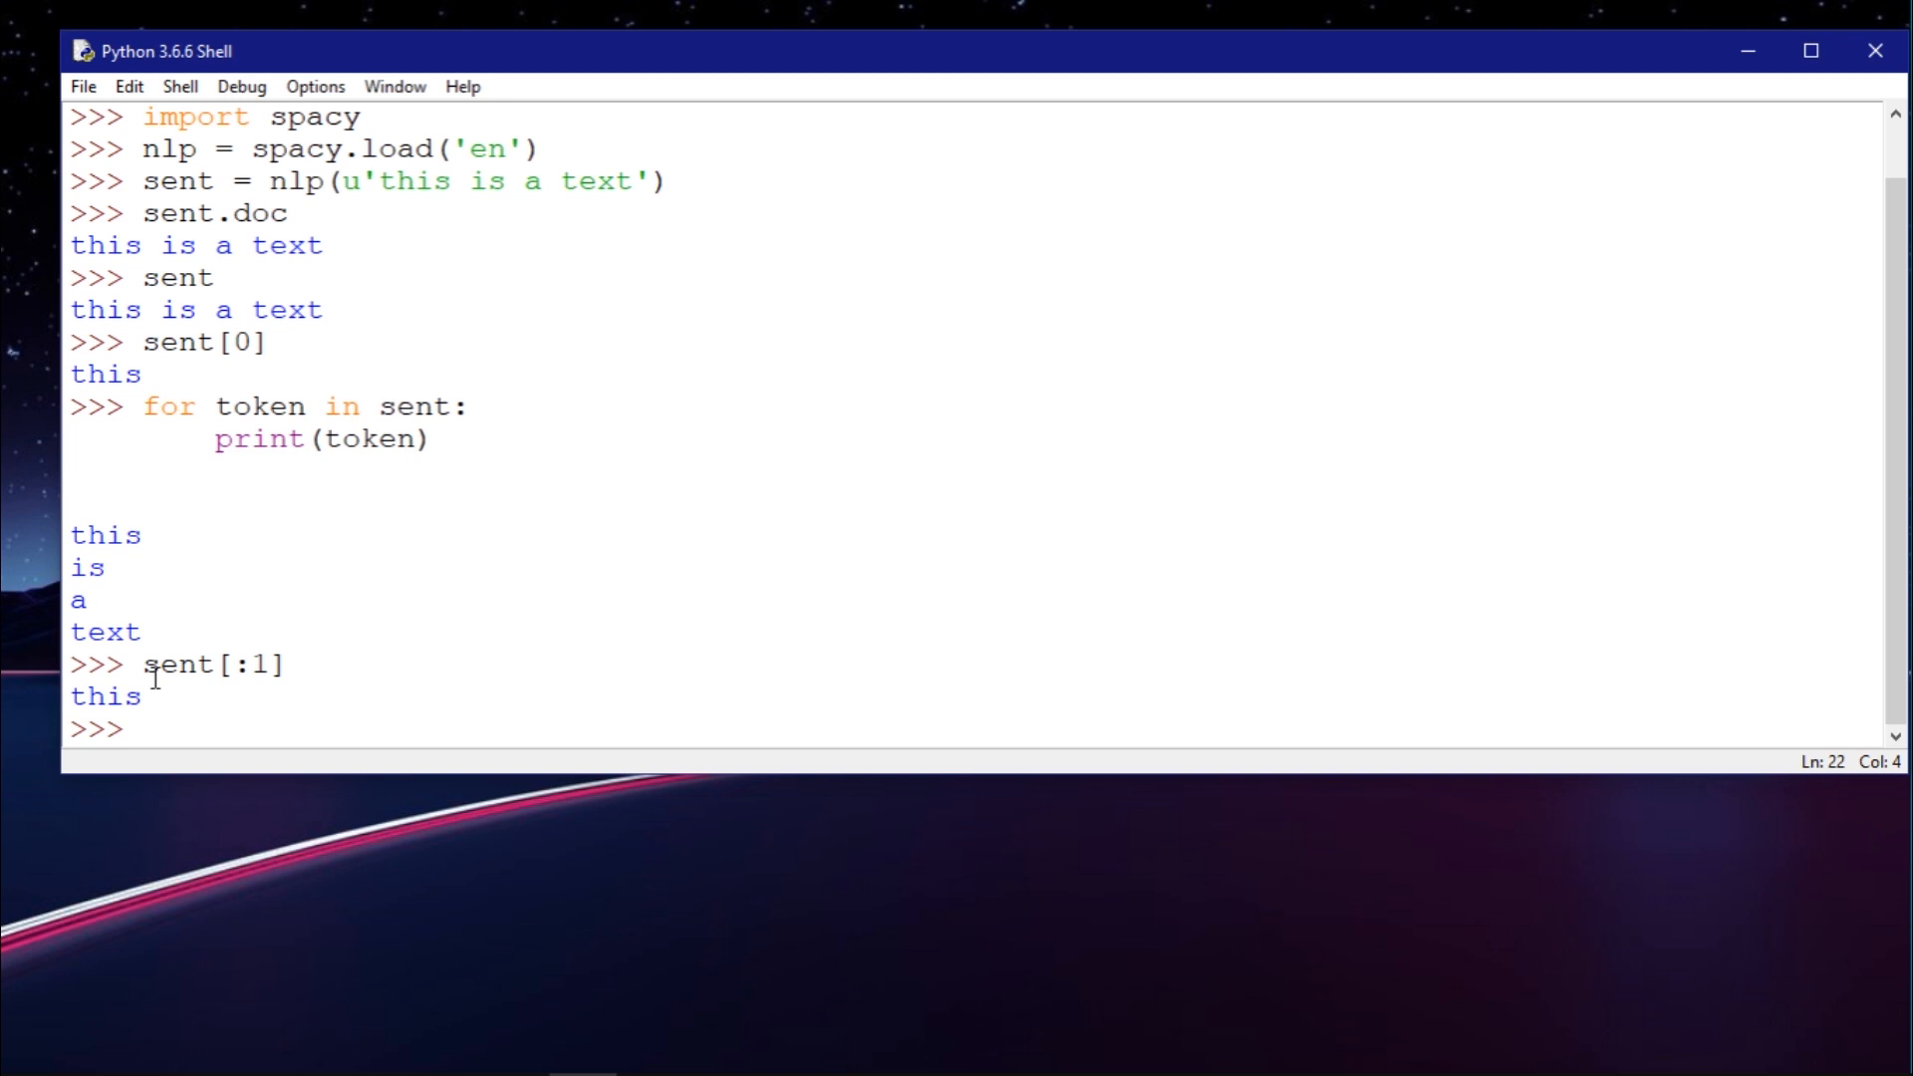
mouse_move(255, 724)
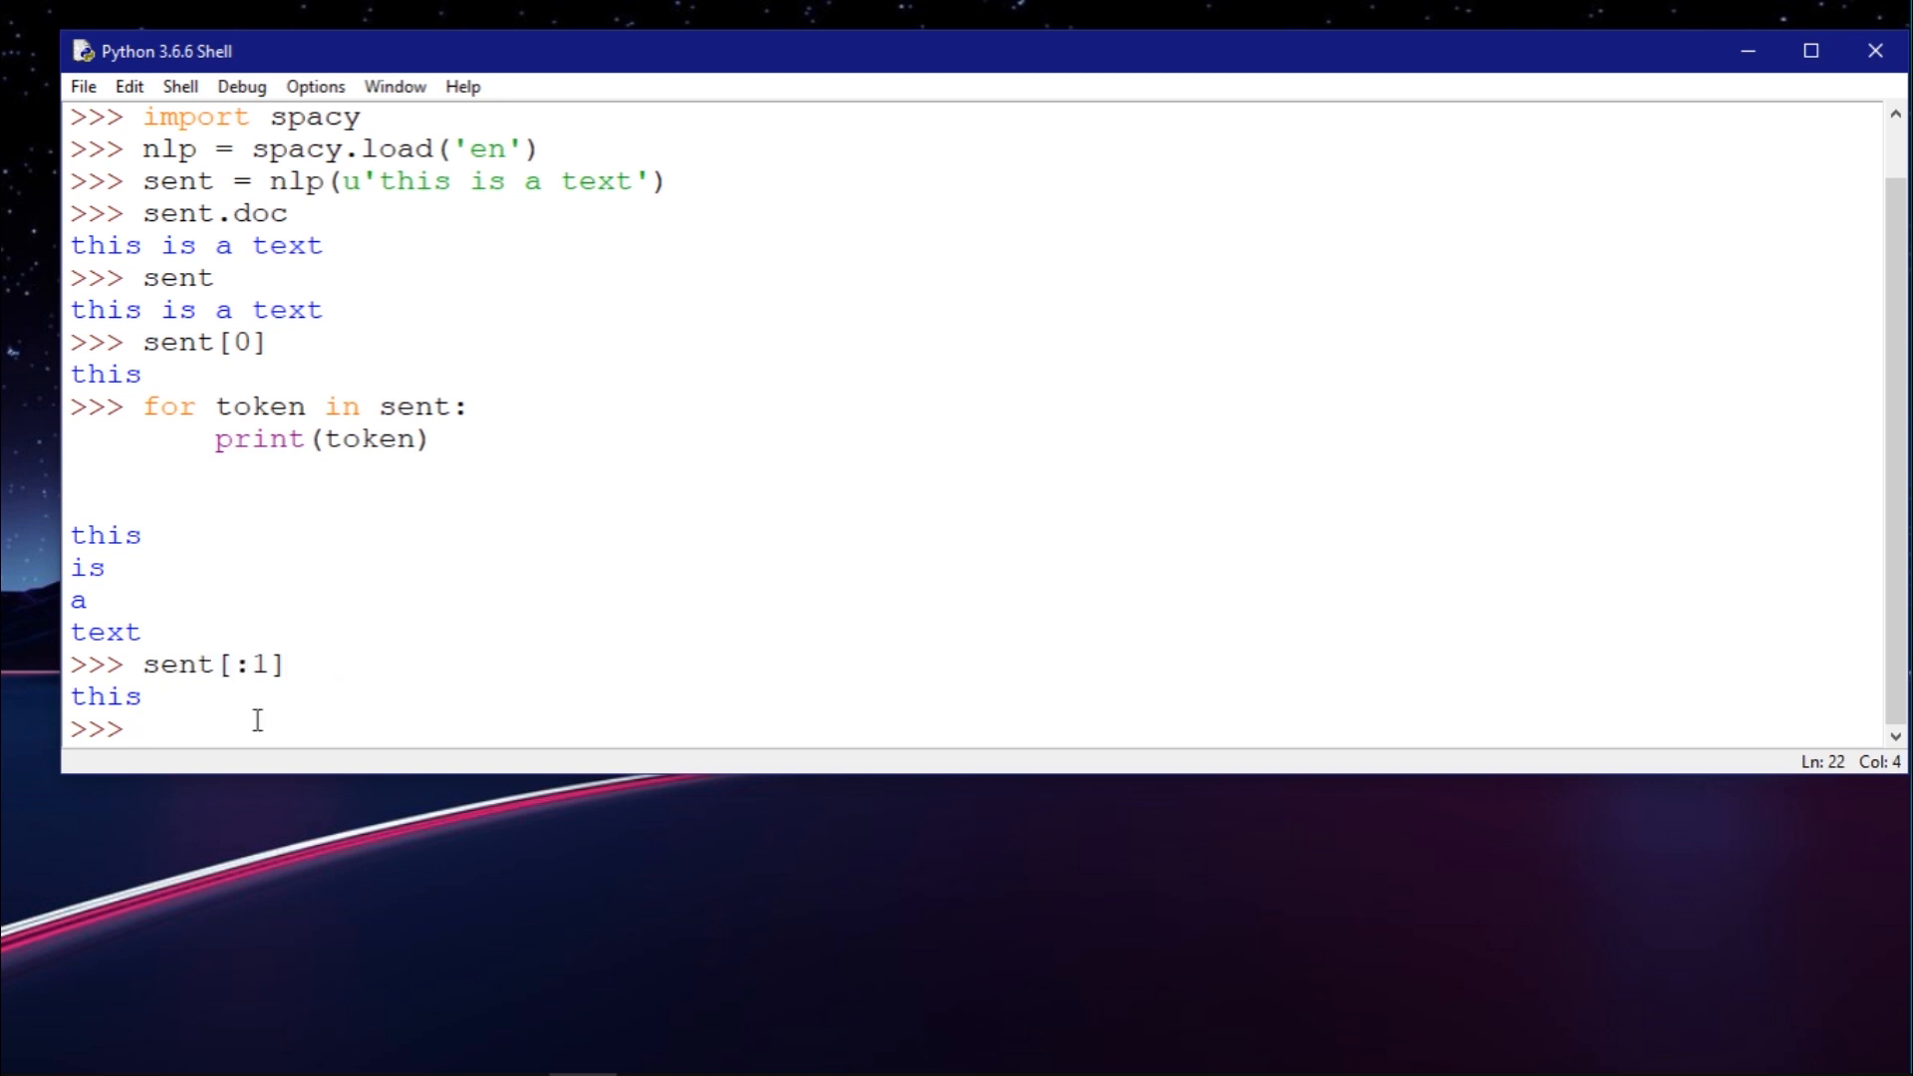
text(sent[-1)
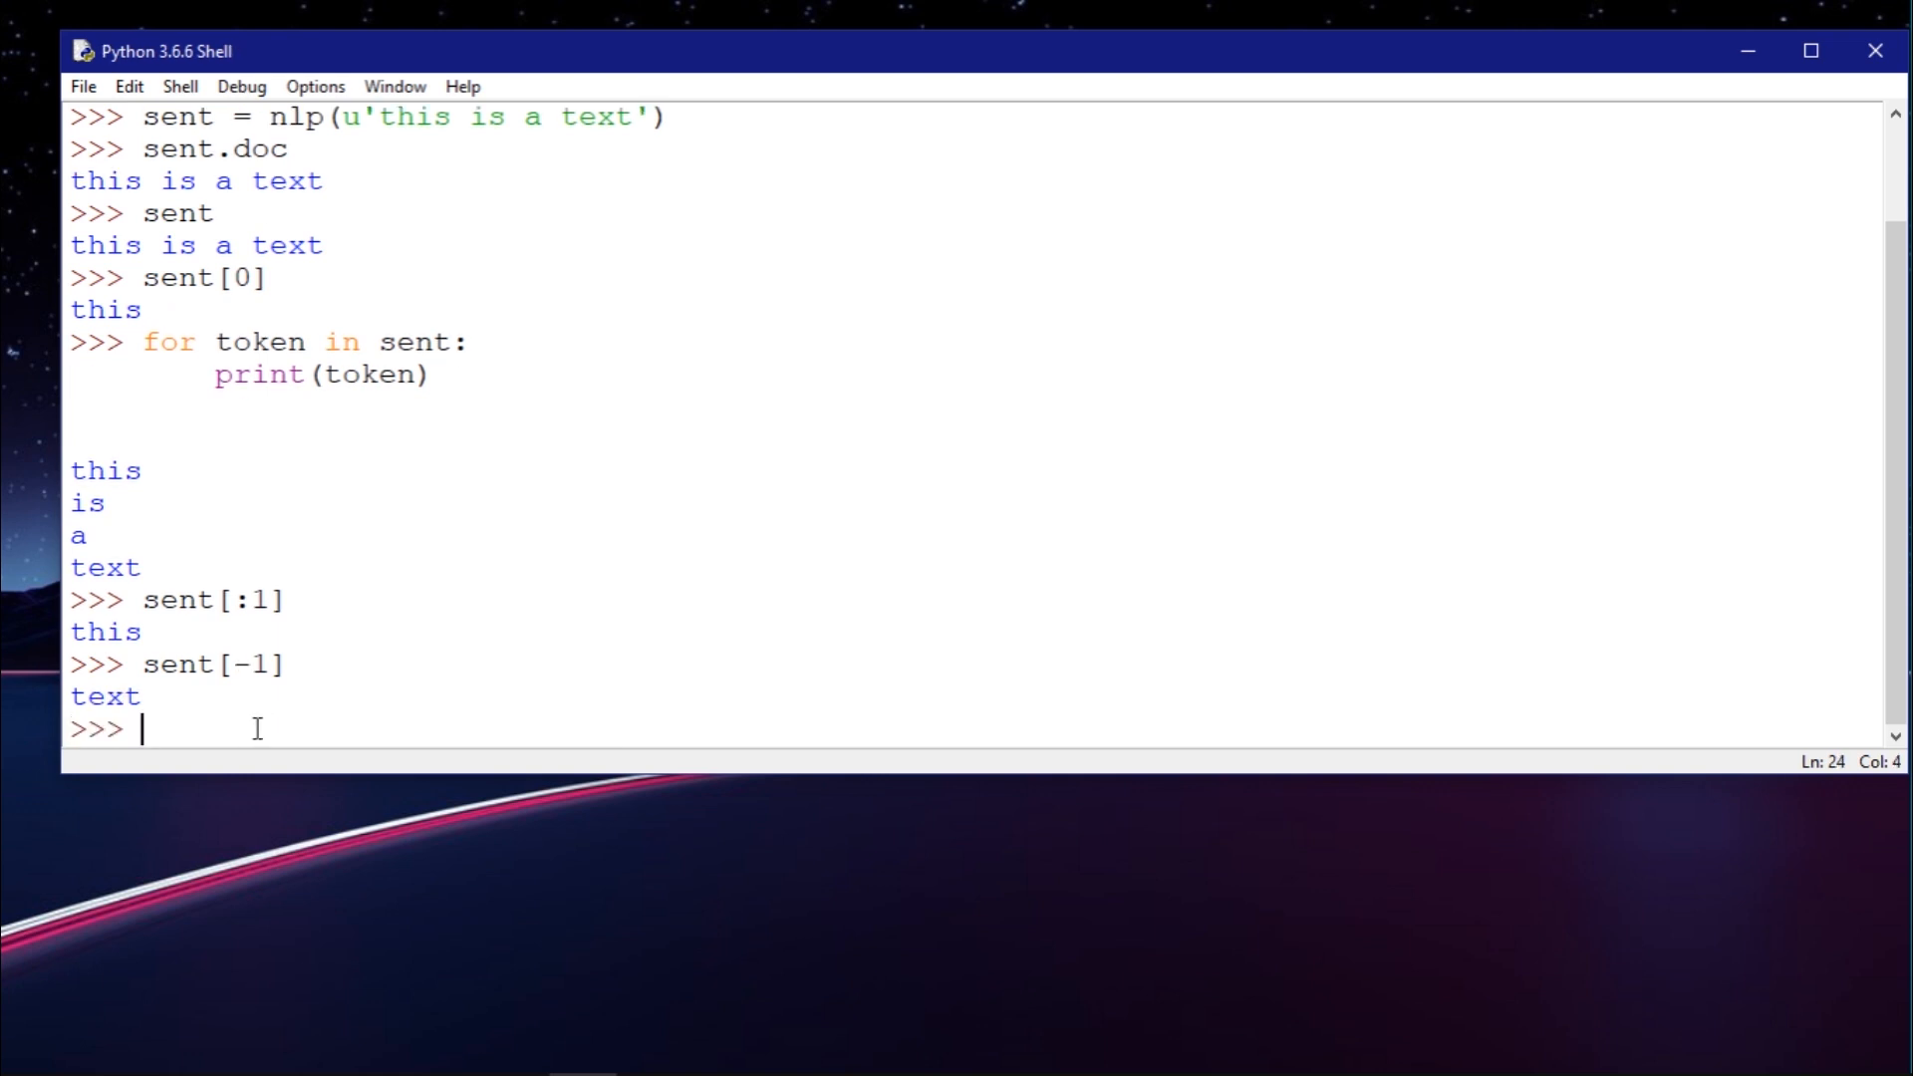
Evaluate sent[:1] again and sent[1:], returning 'is a text'
text(sent)
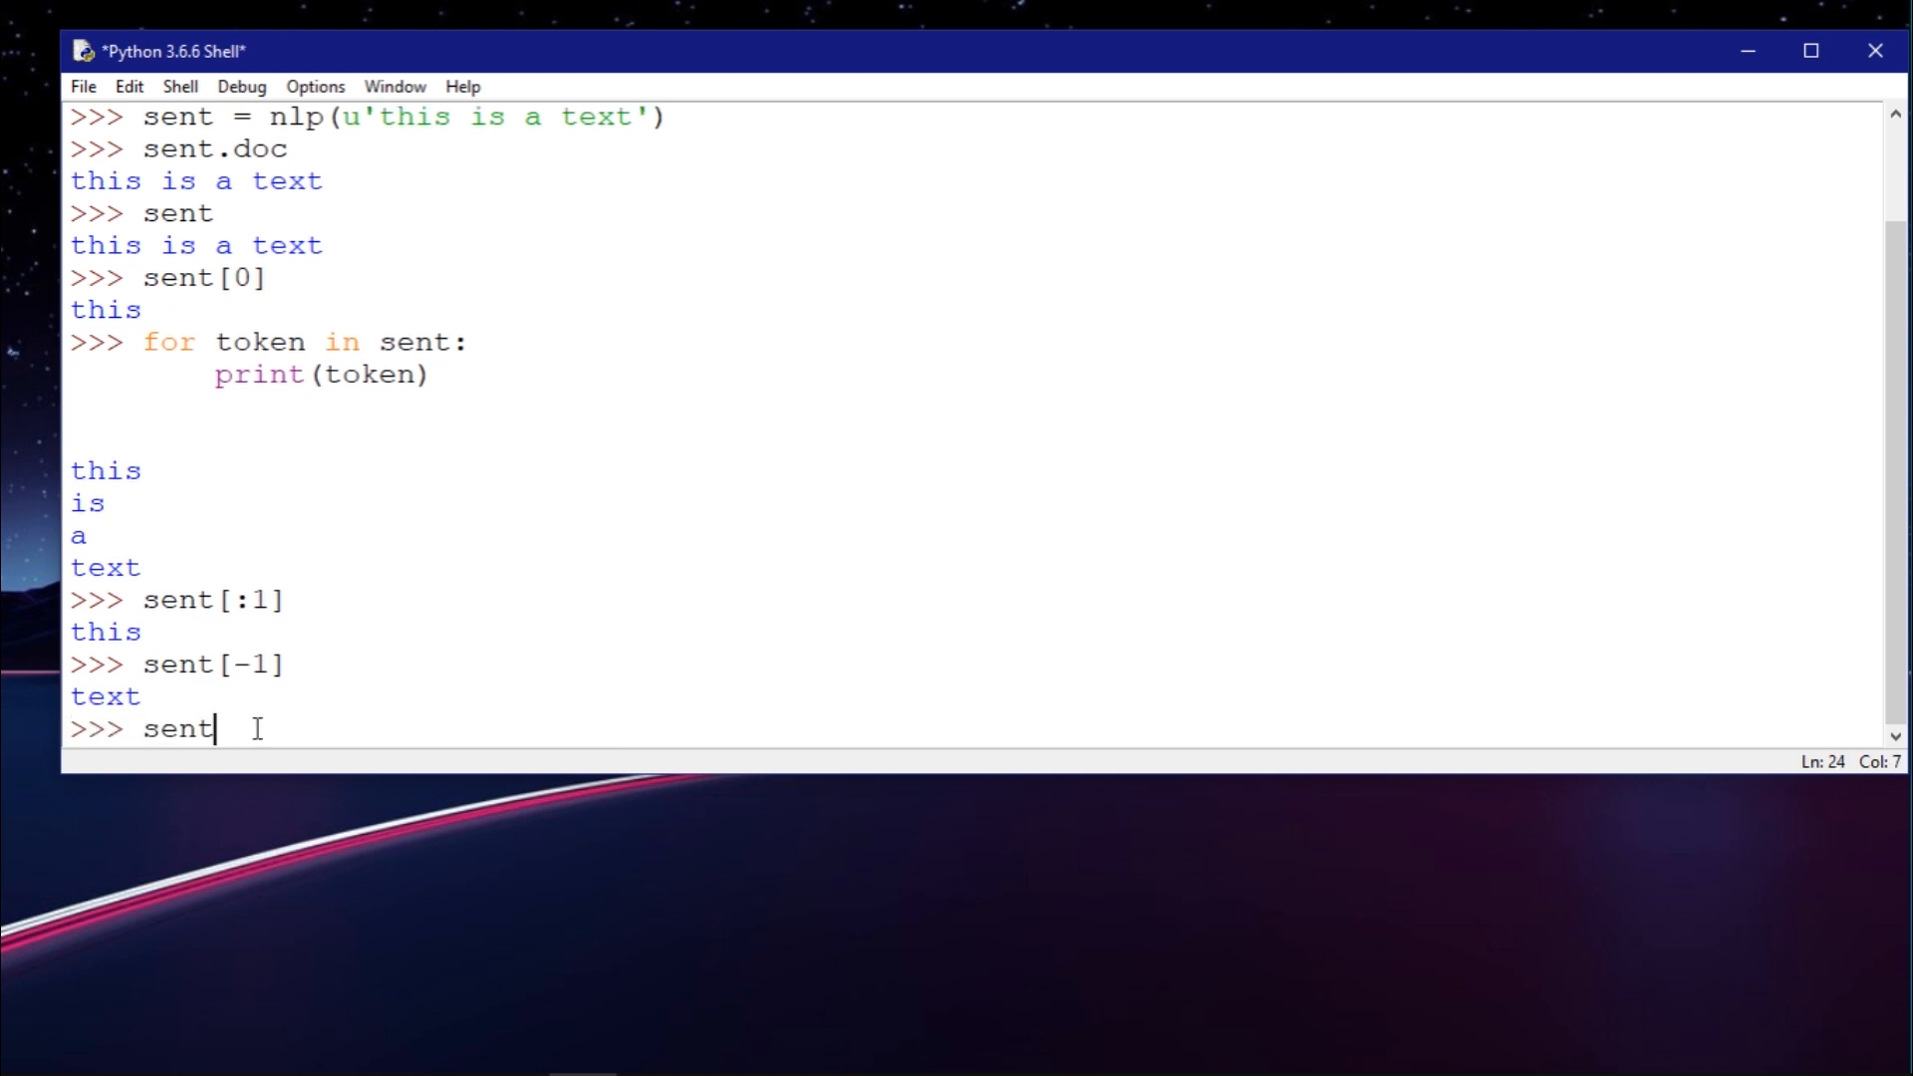
text([:)
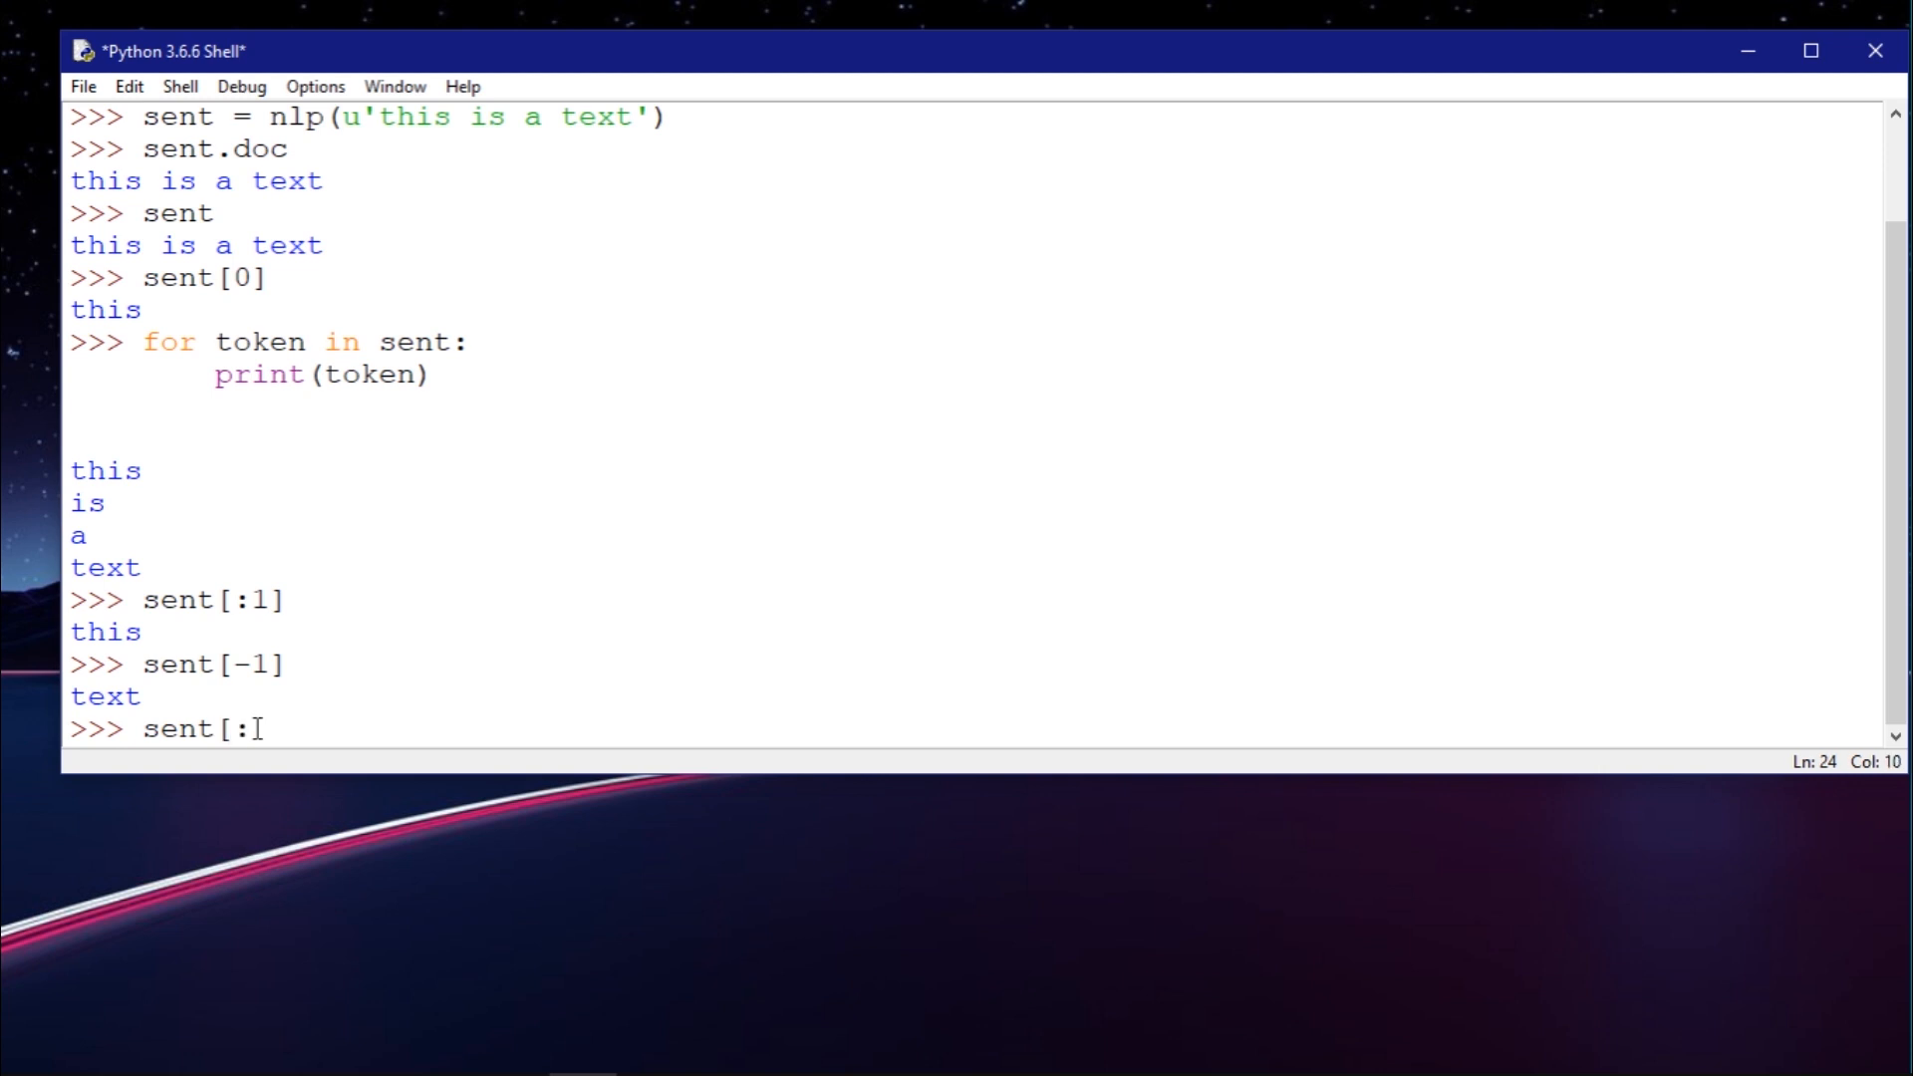
text(1)
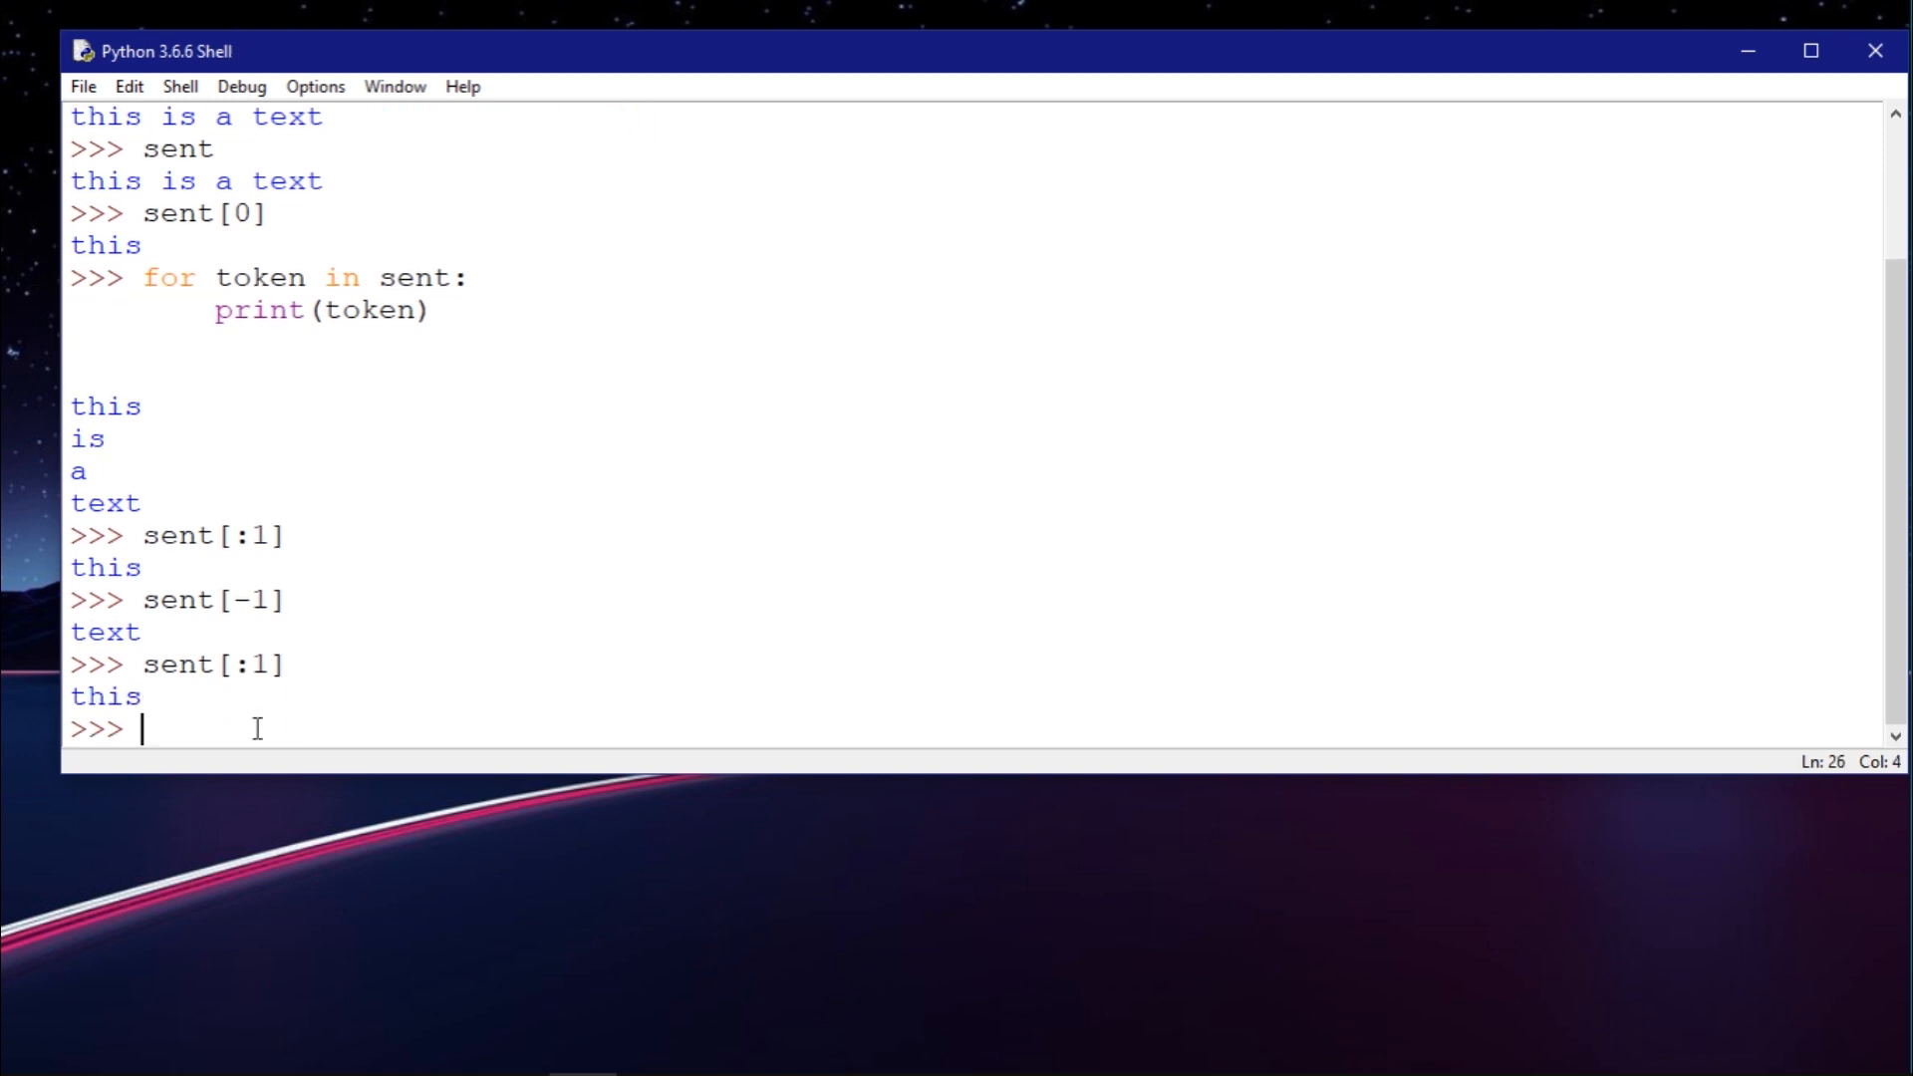
text(sent)
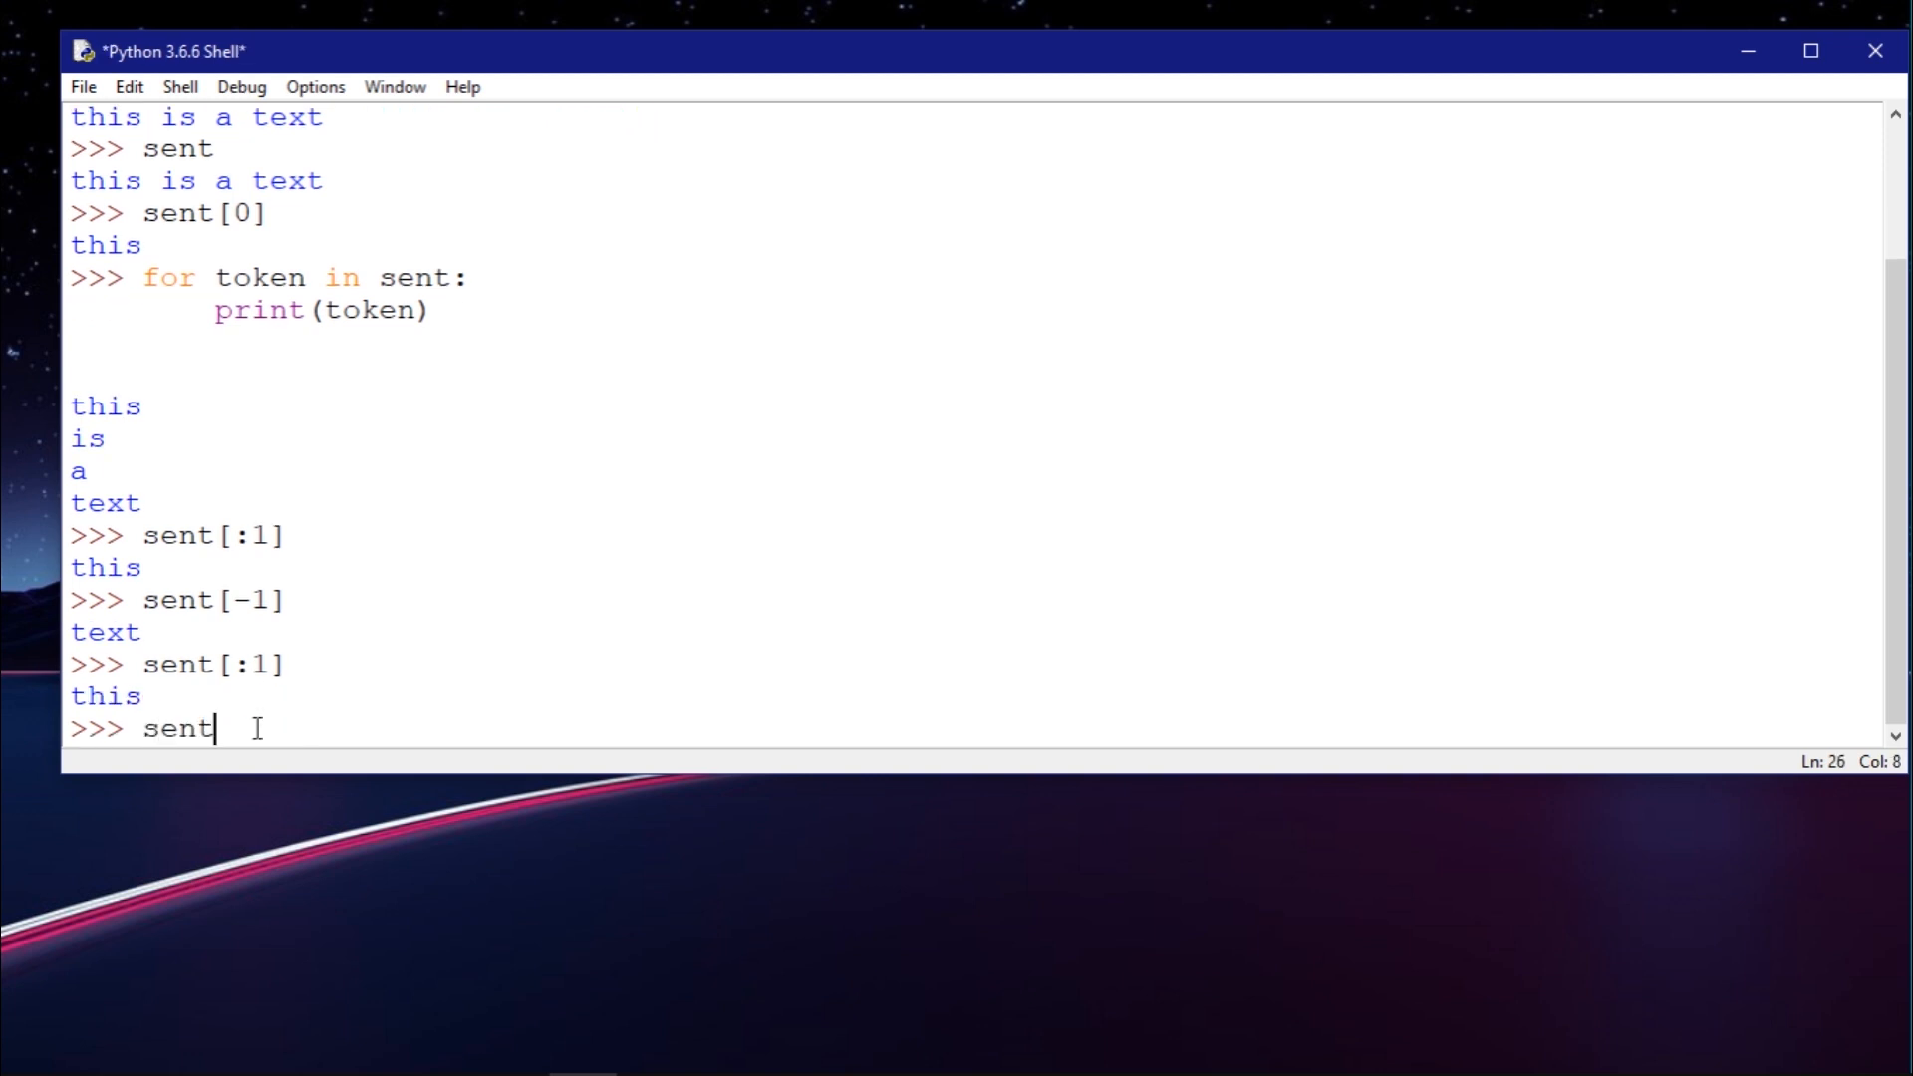
text([:)
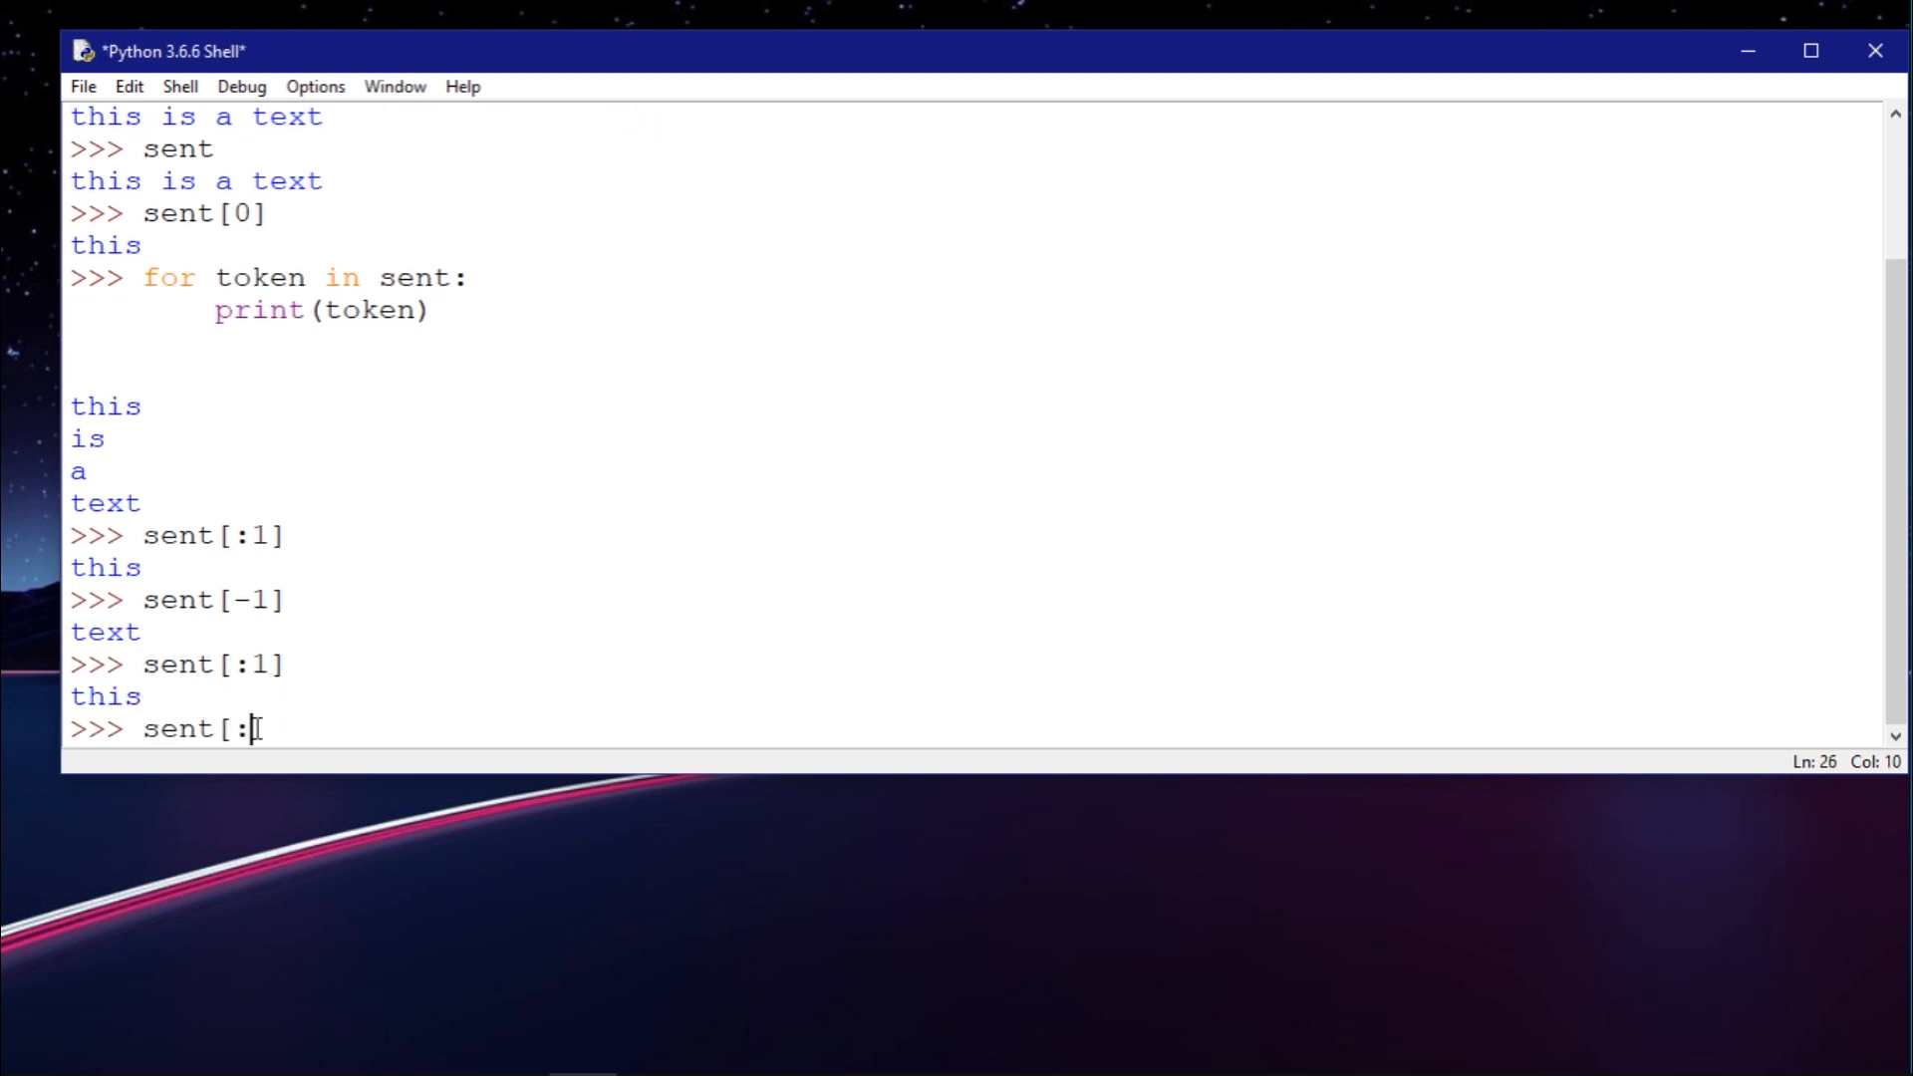
text(1)
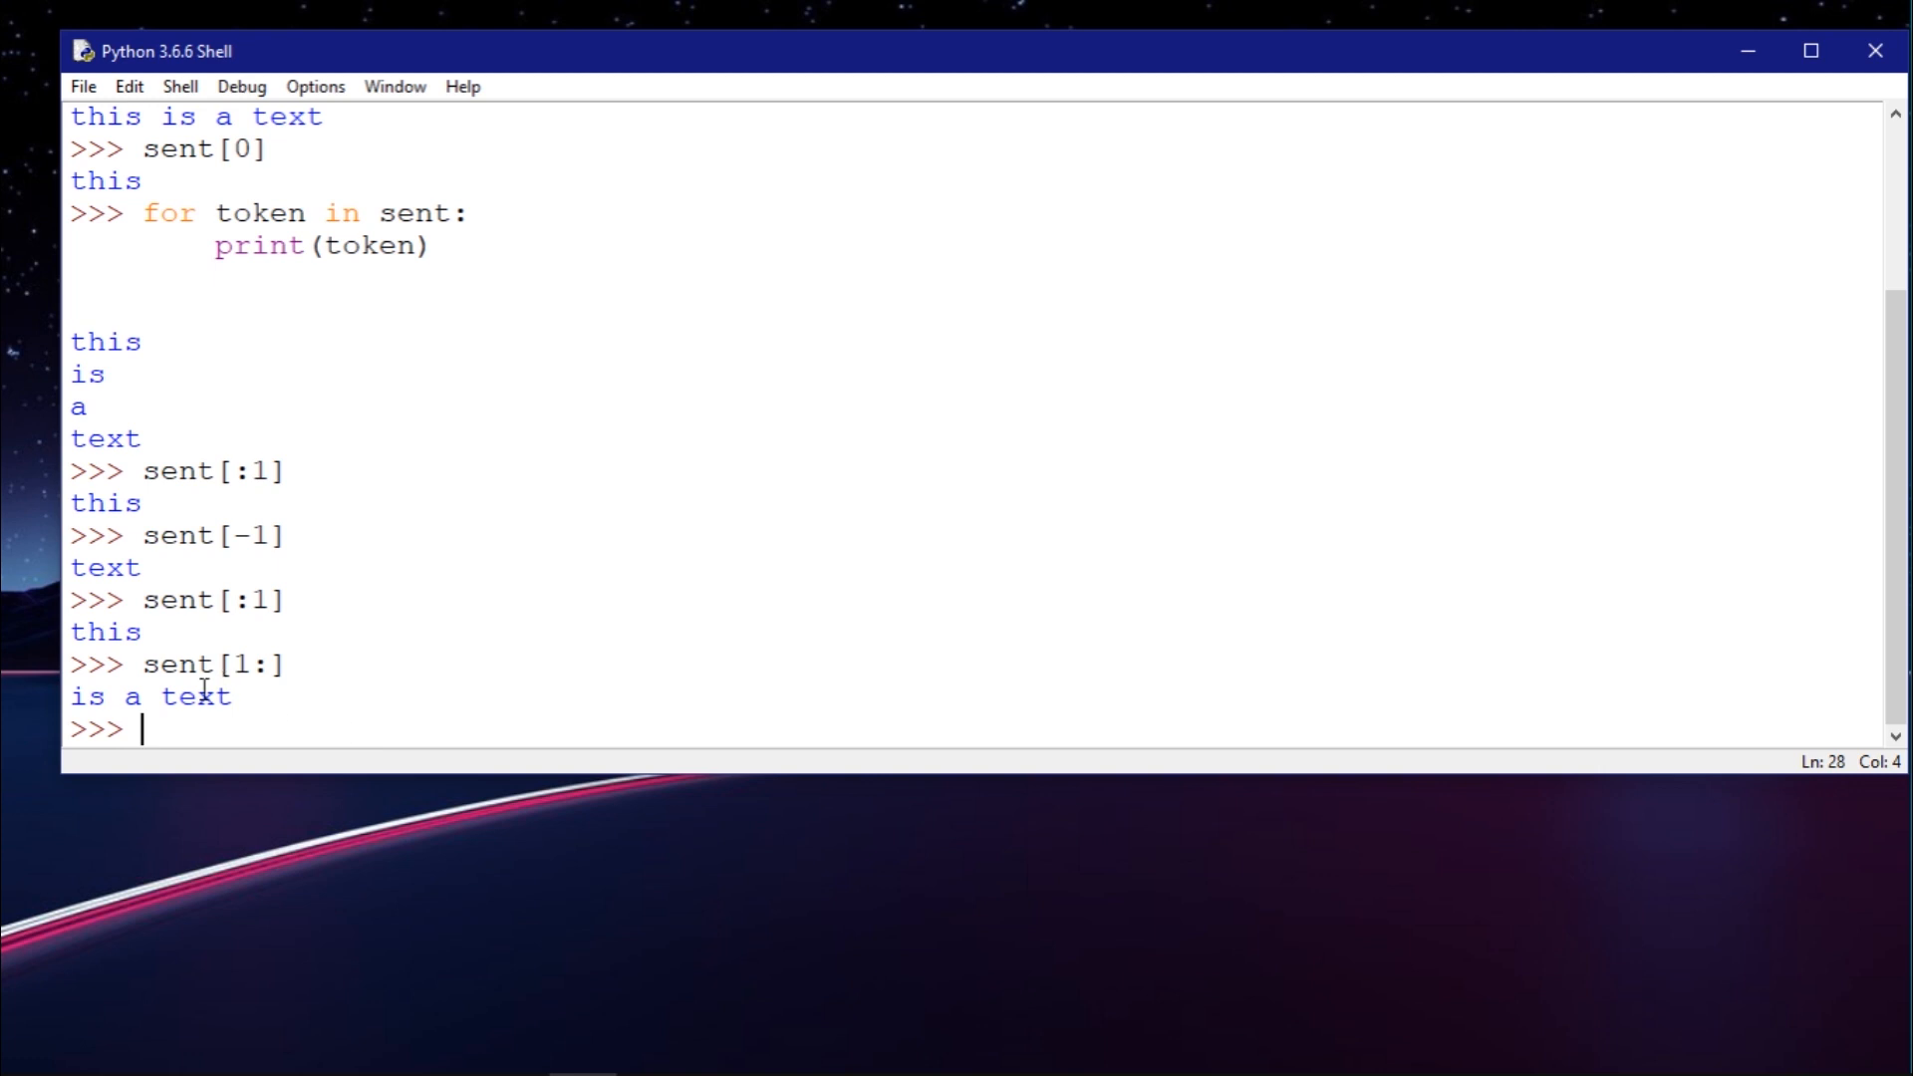
Review the sent[1:] slice line and the line that created sent, then return to the prompt
double_click(171, 665)
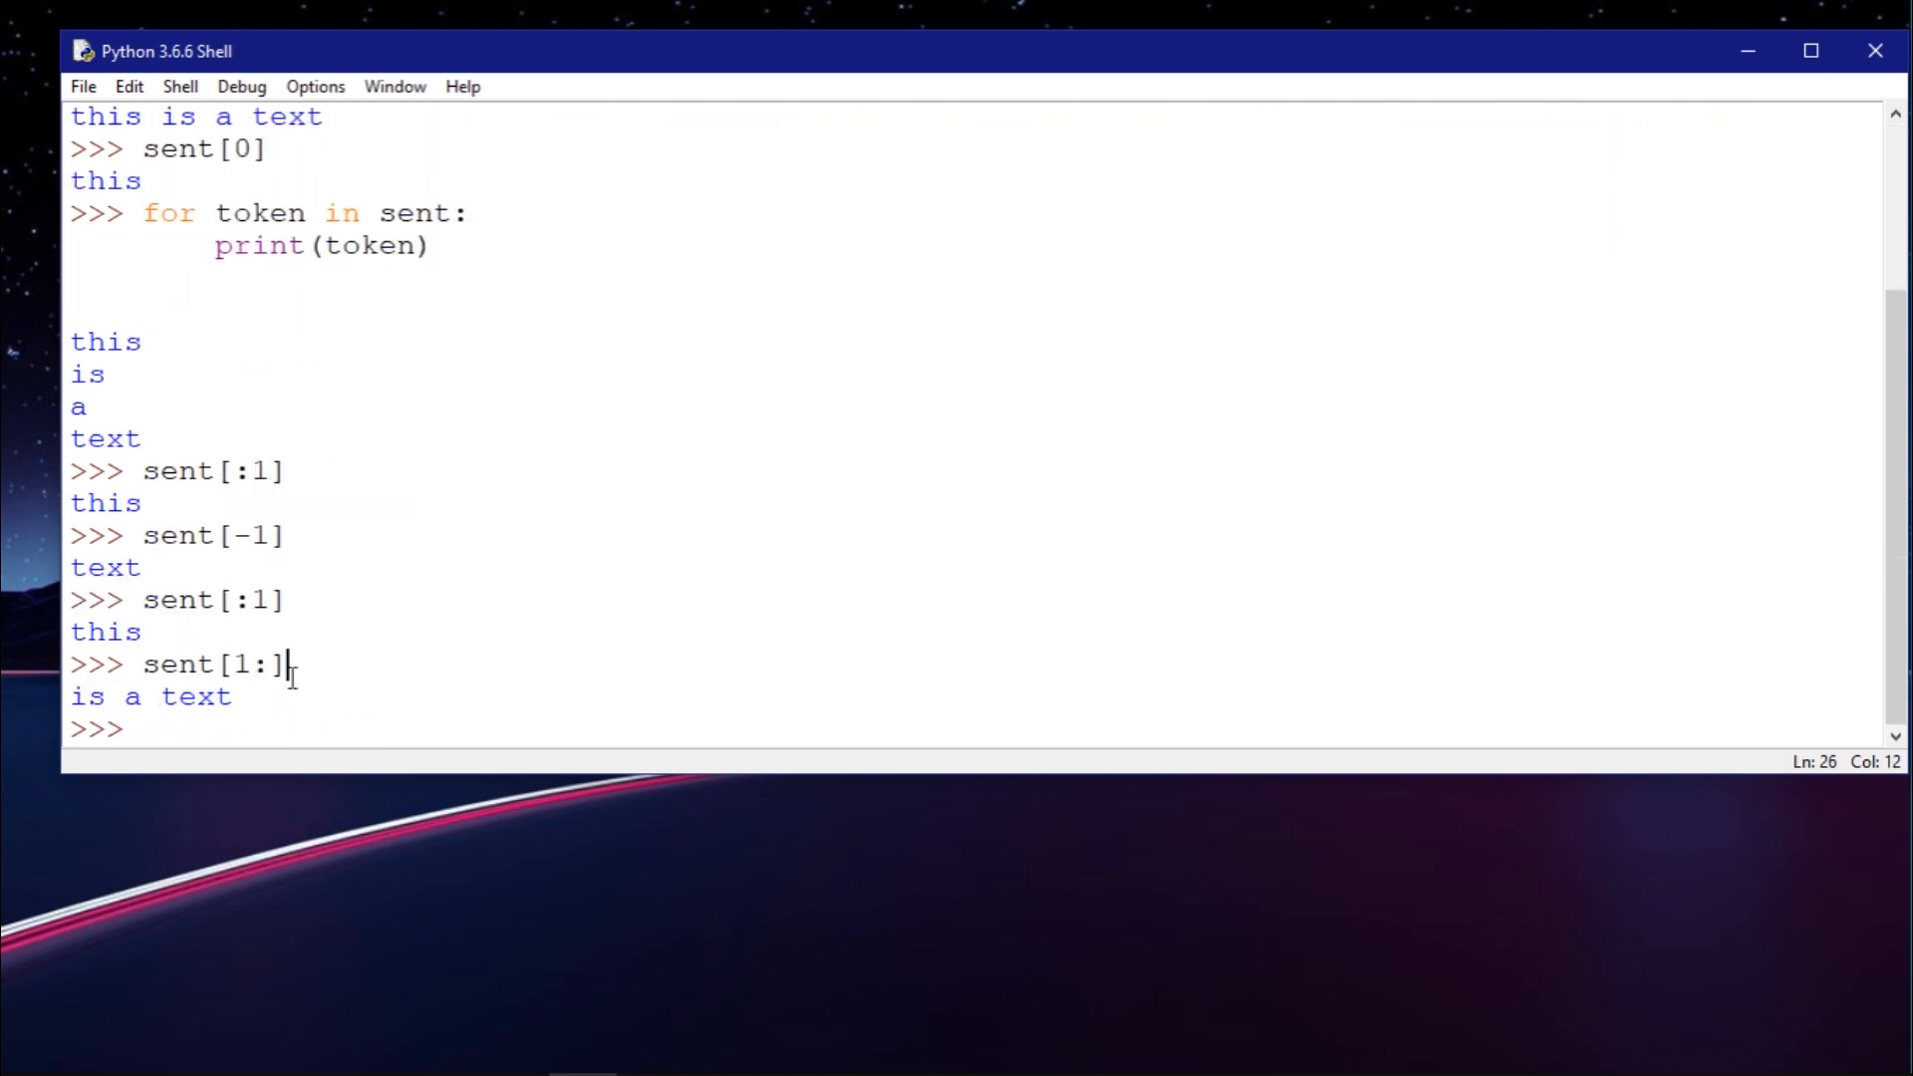
mouse_move(68, 696)
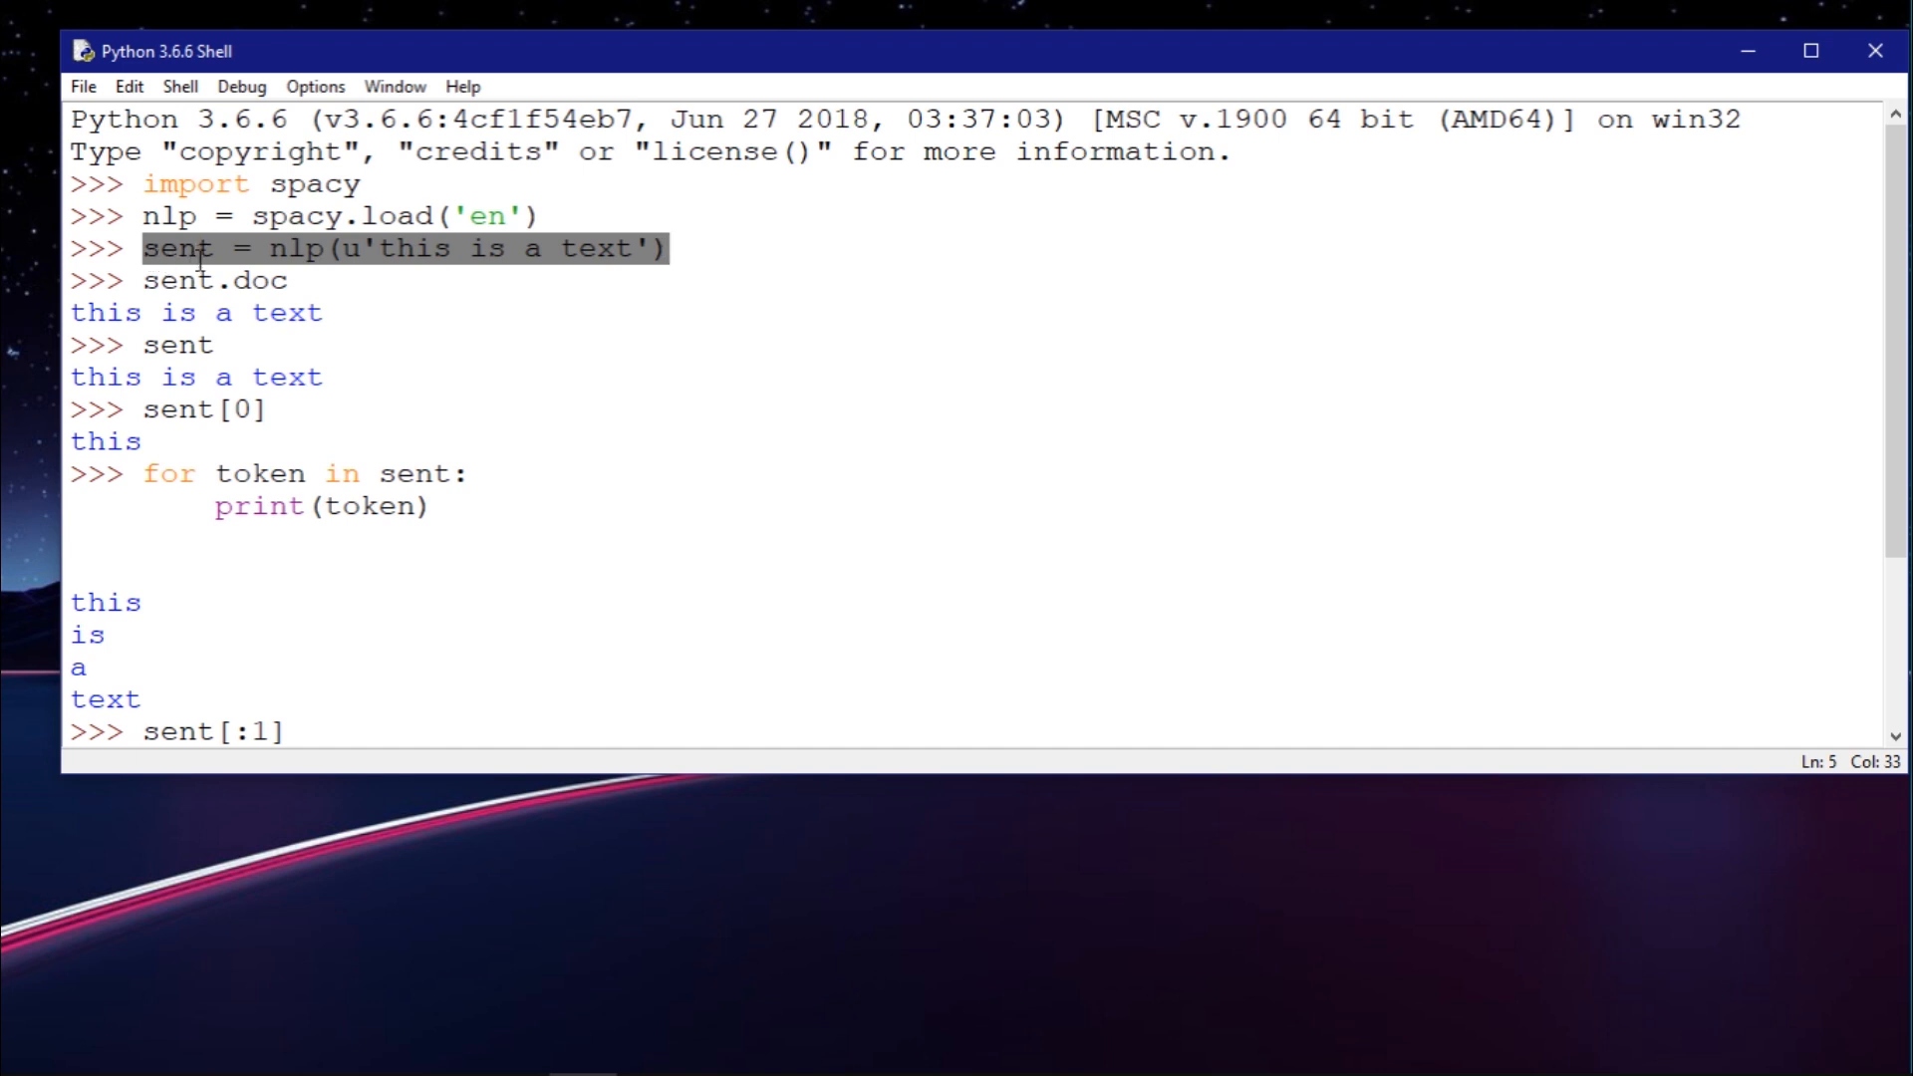
click(121, 247)
text(sent[1:])
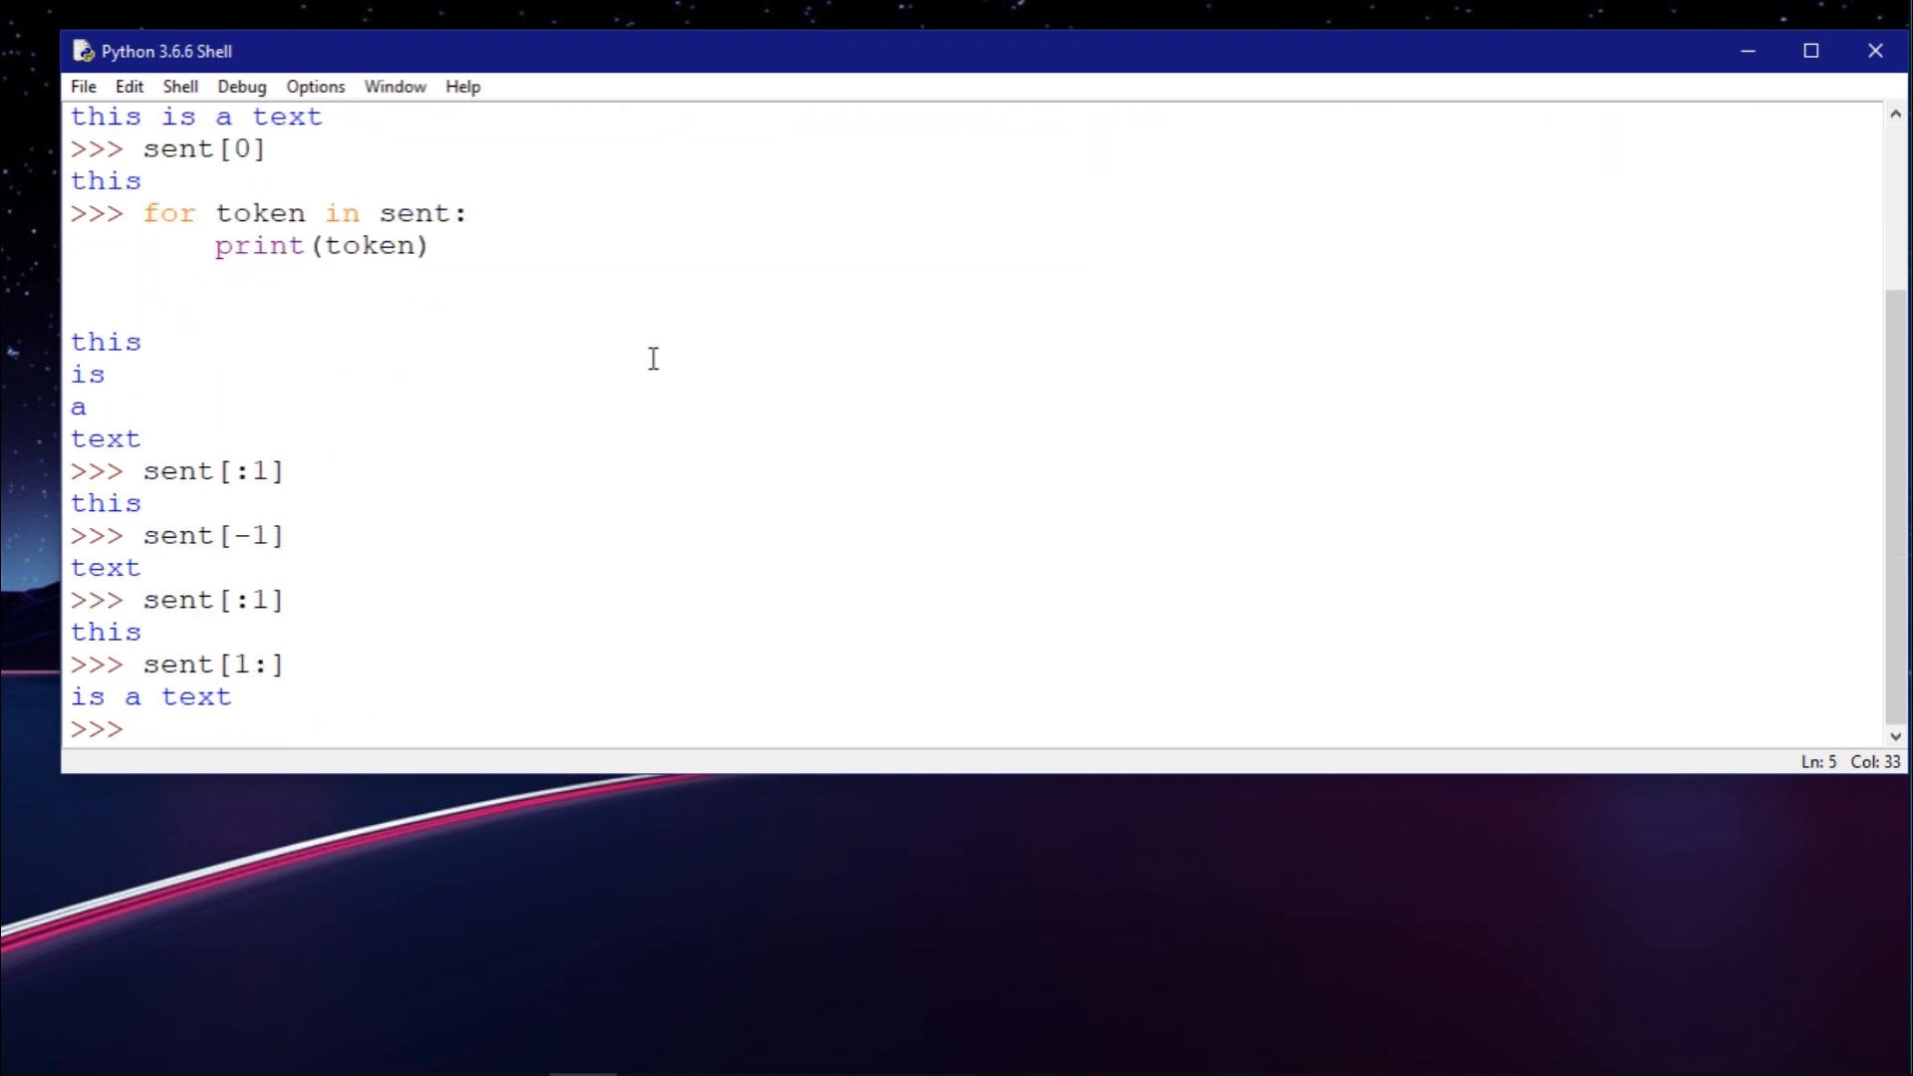
mouse_move(287, 713)
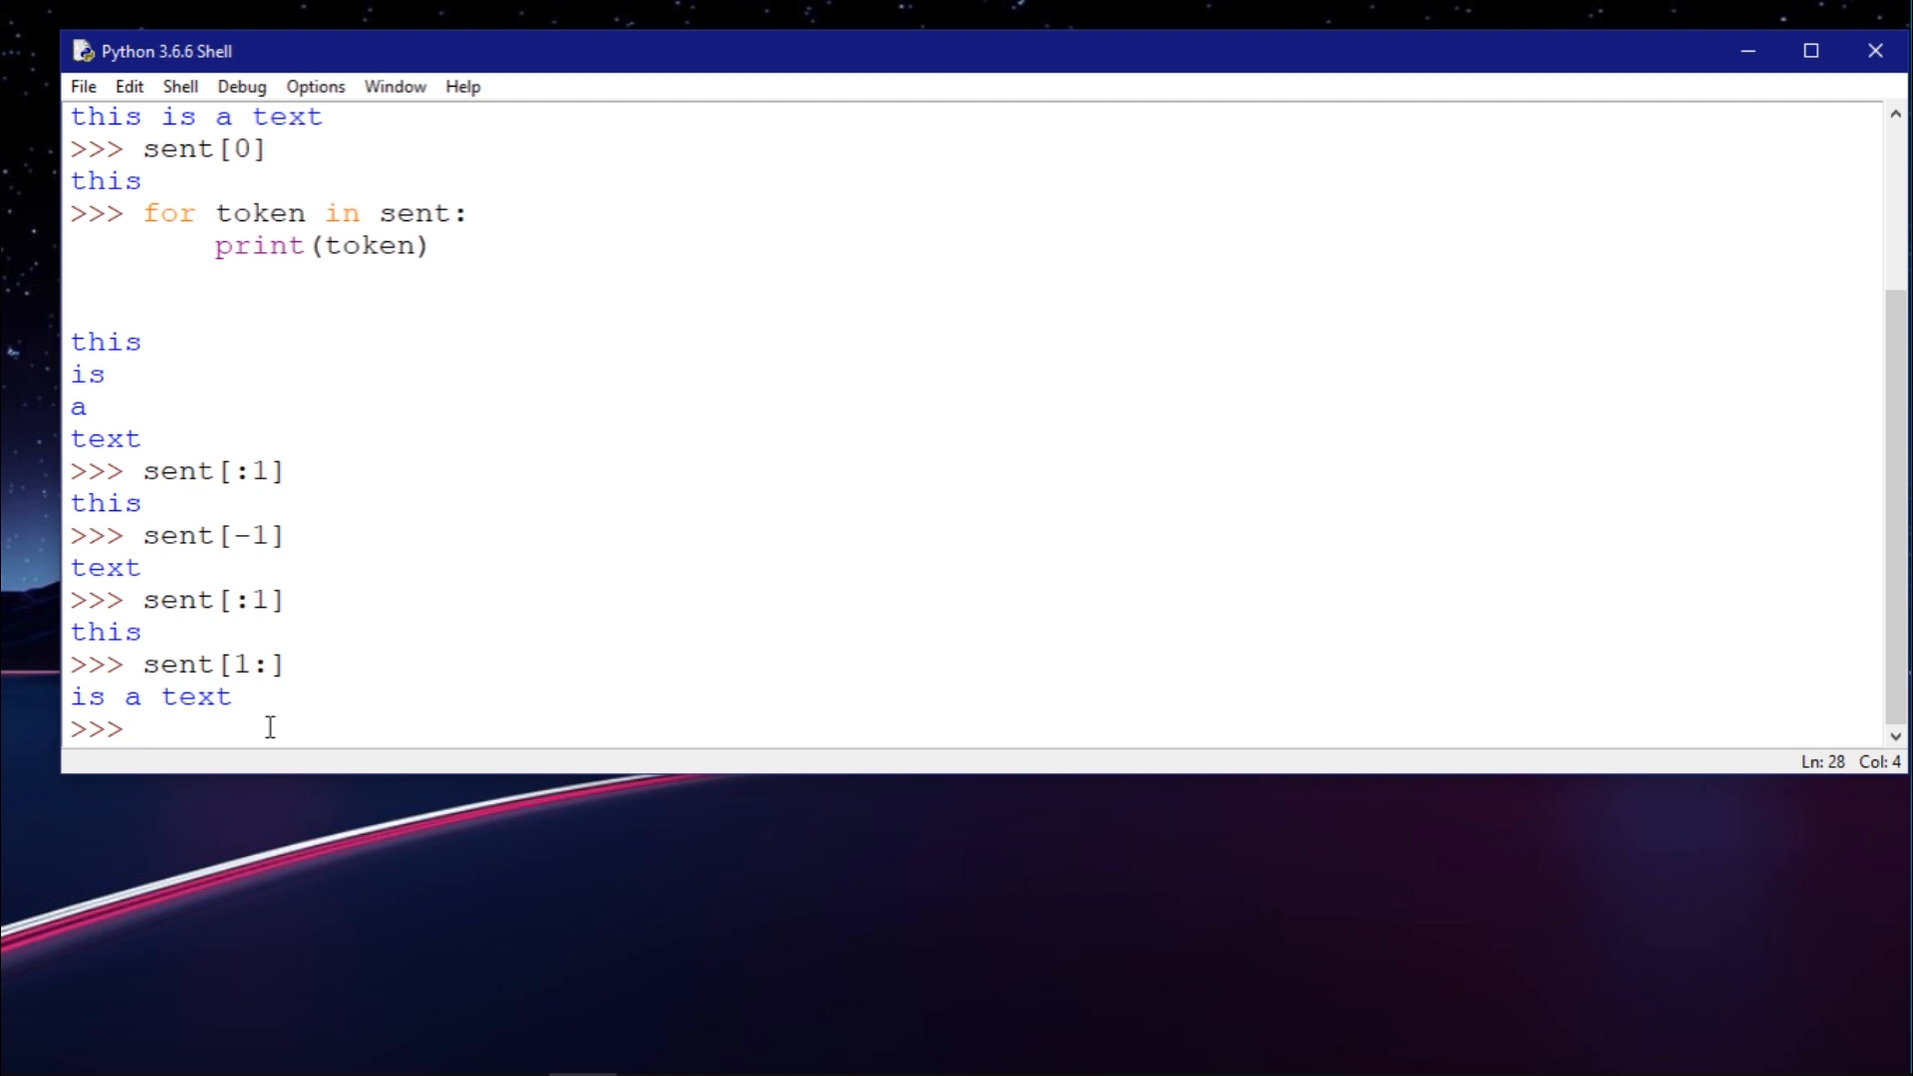
click(235, 698)
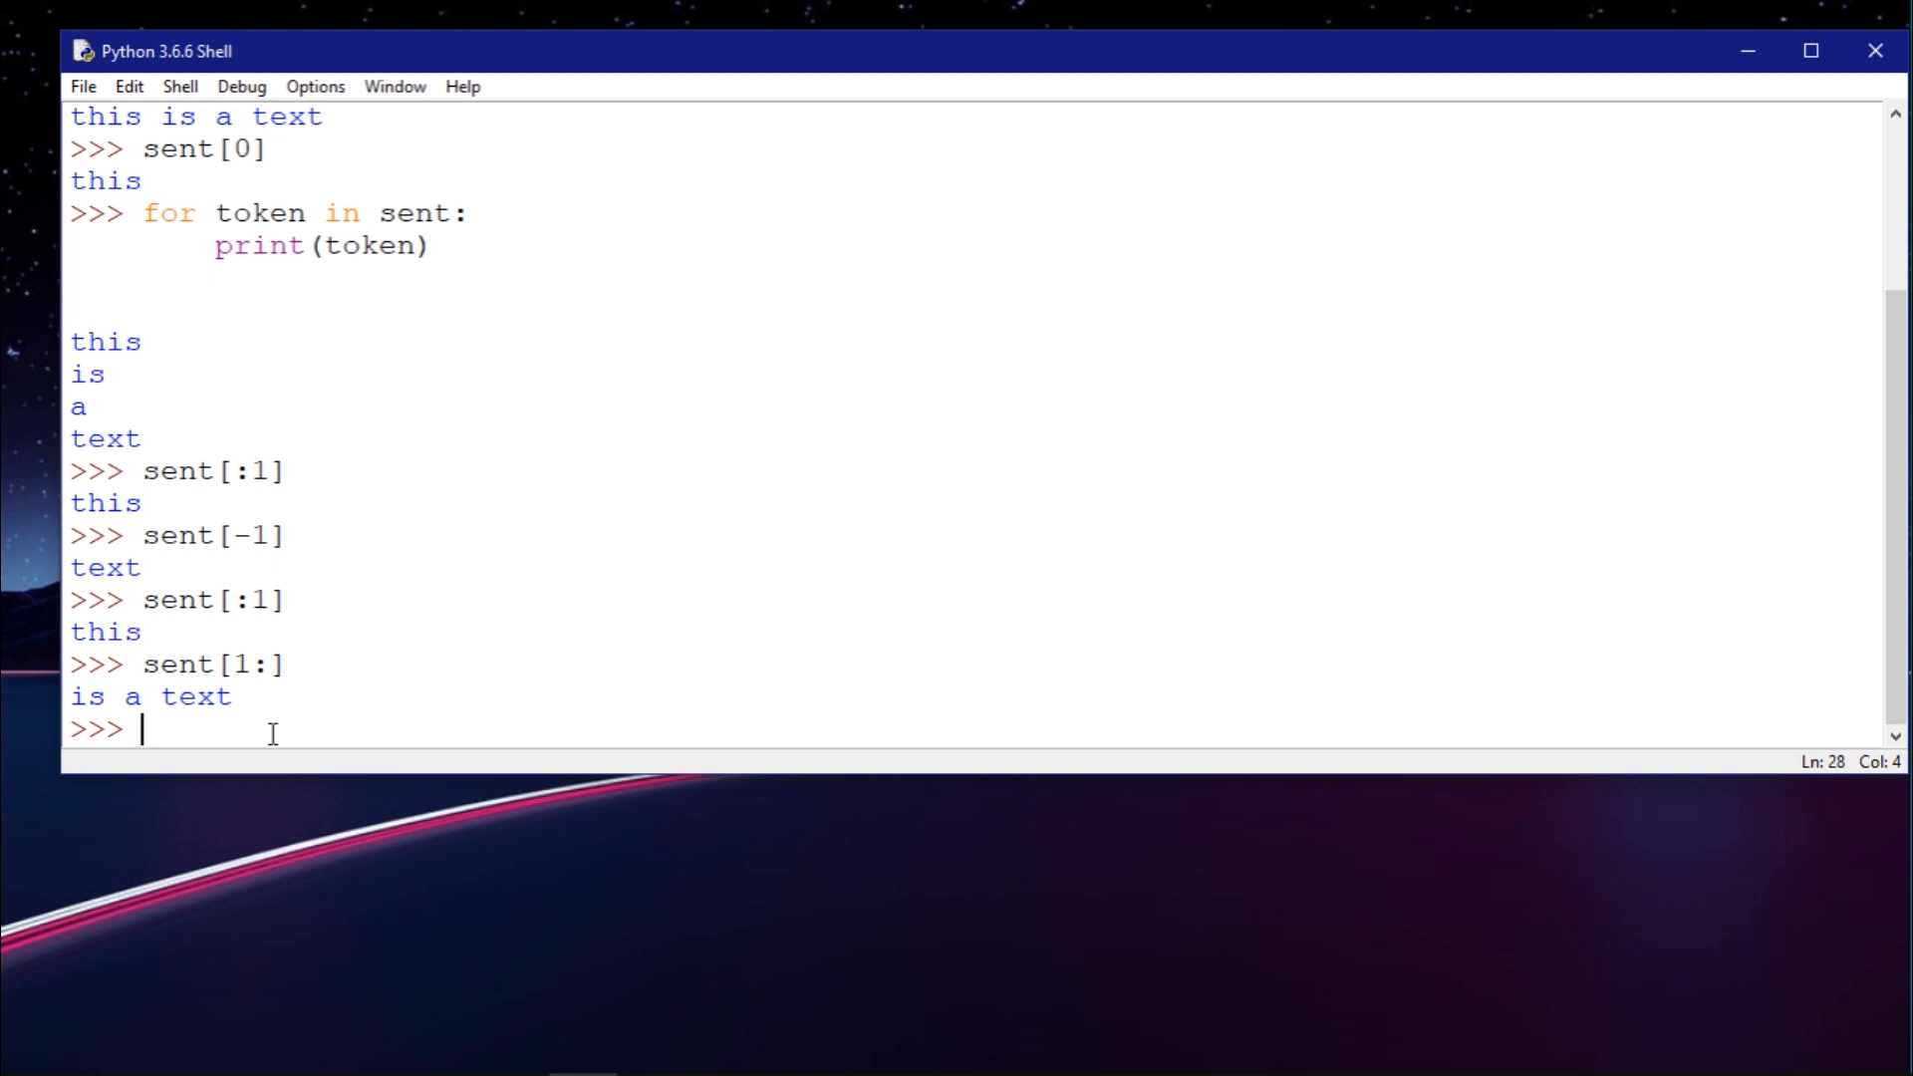
Enter list(sent) at the prompt to convert sent into a list of tokens, not yet run
text(list)
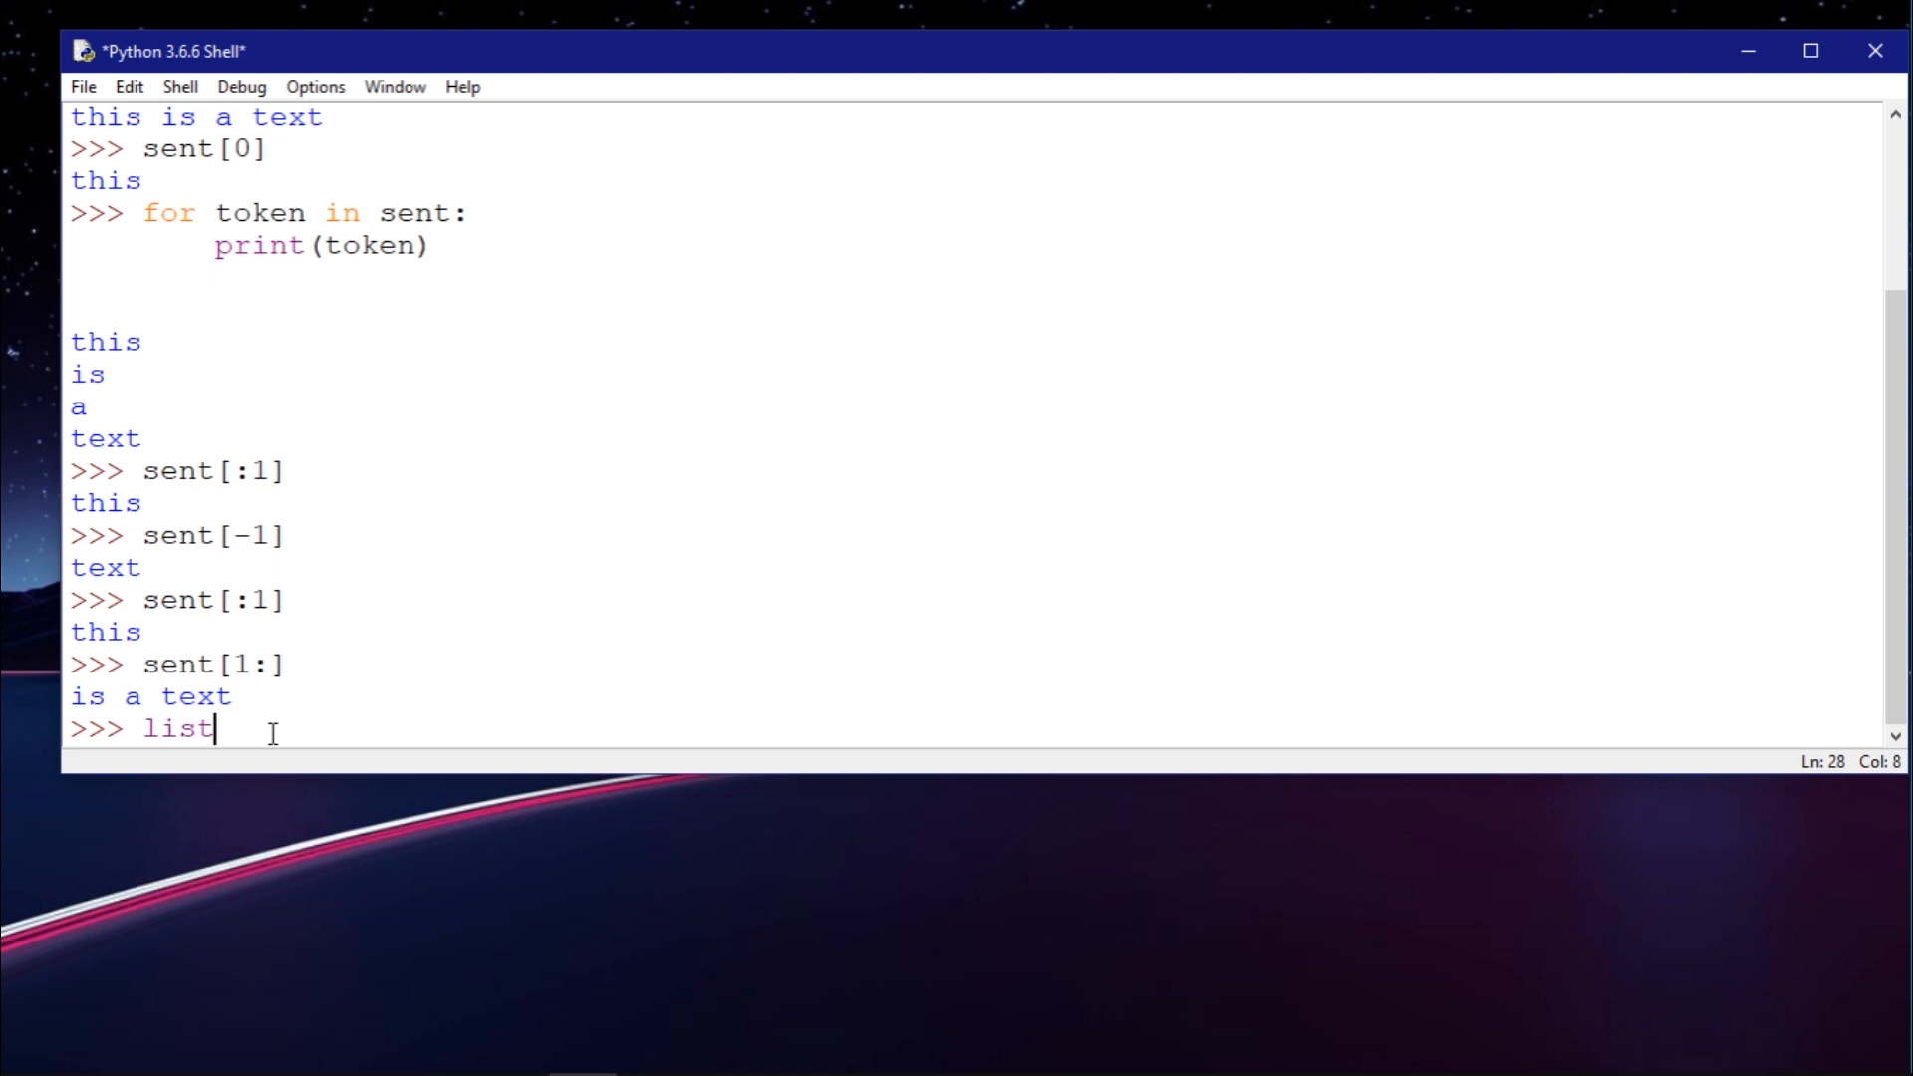
text((sent))
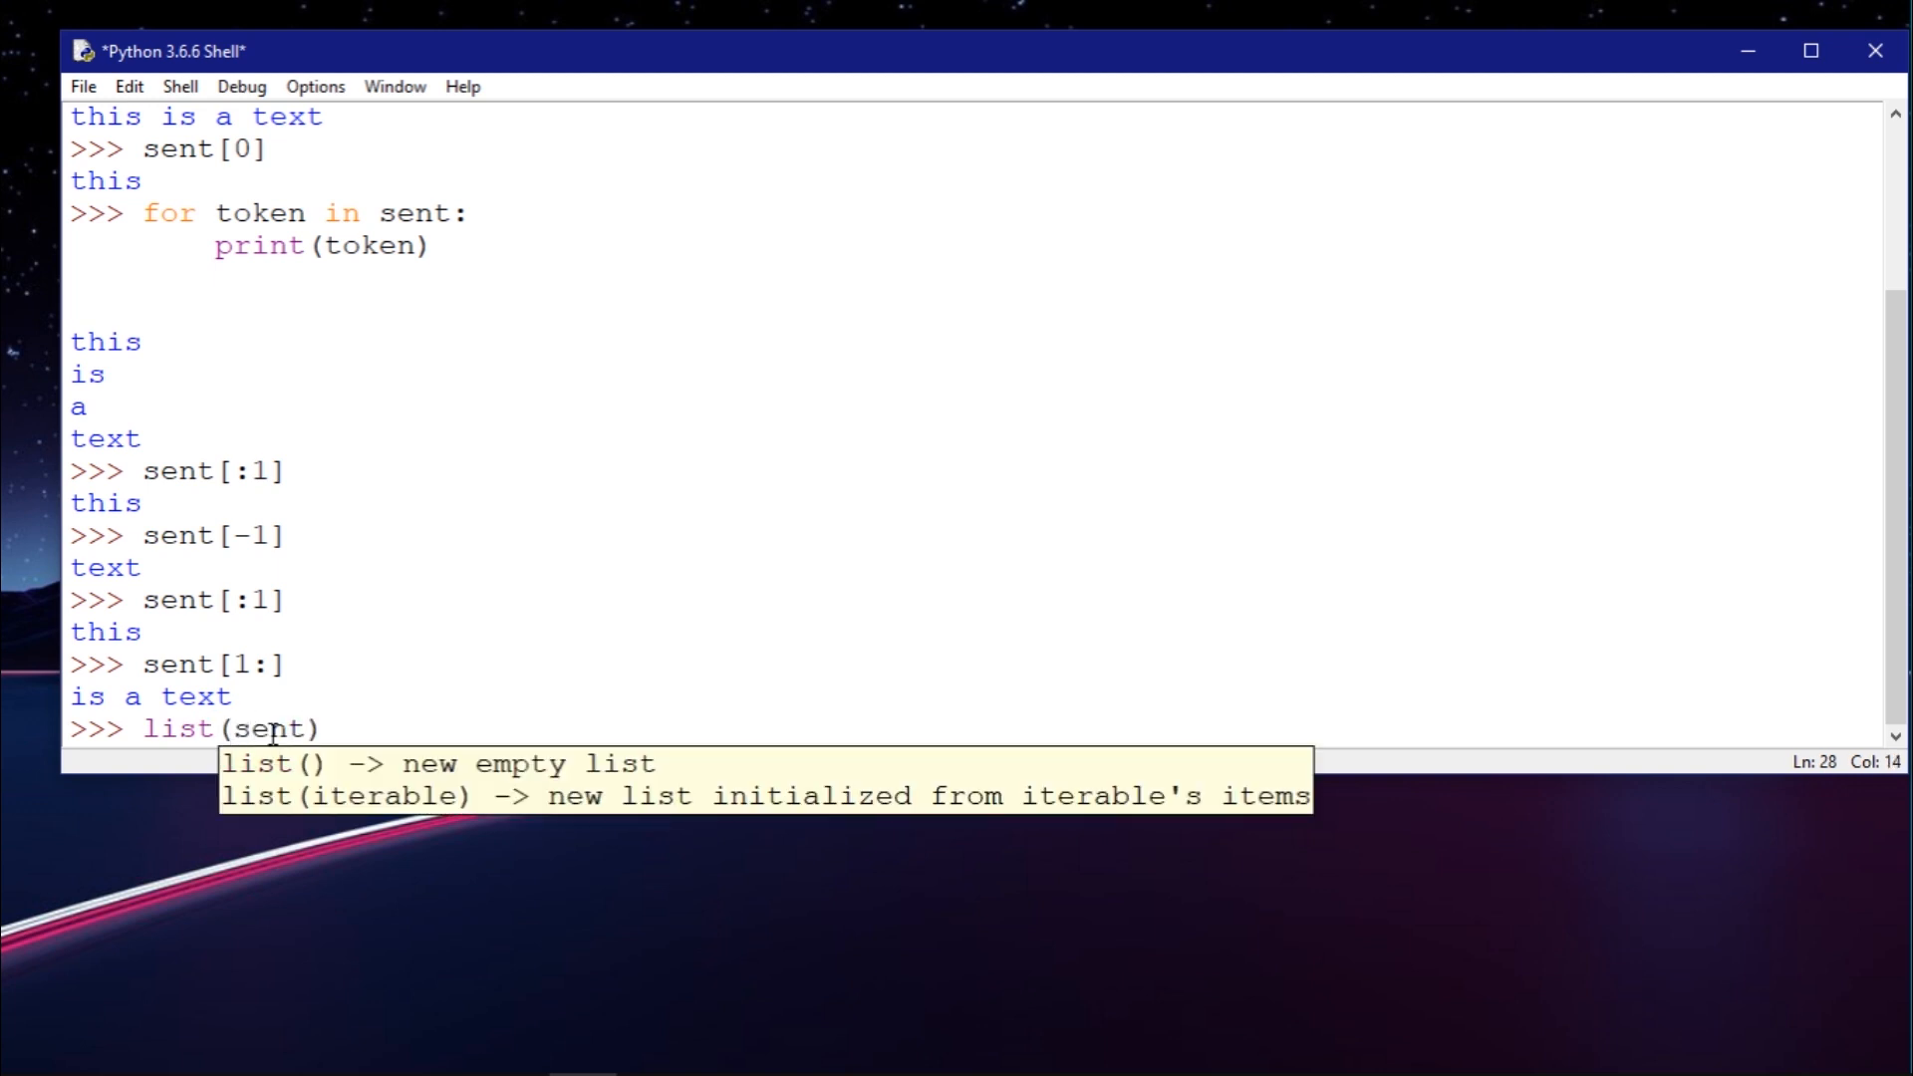